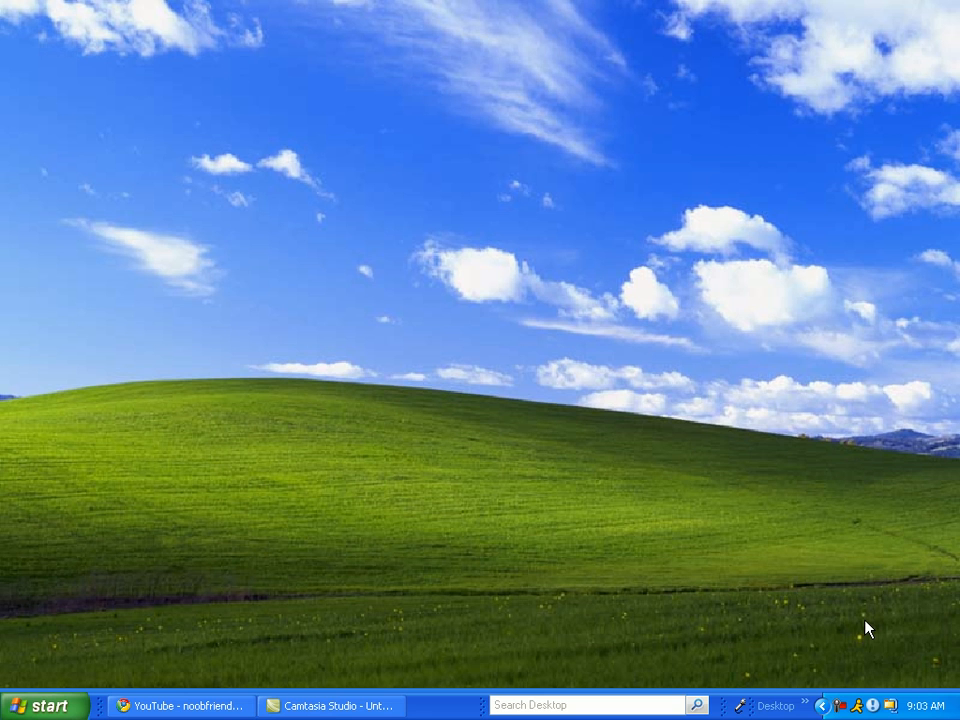
pyautogui.moveTo(562, 612)
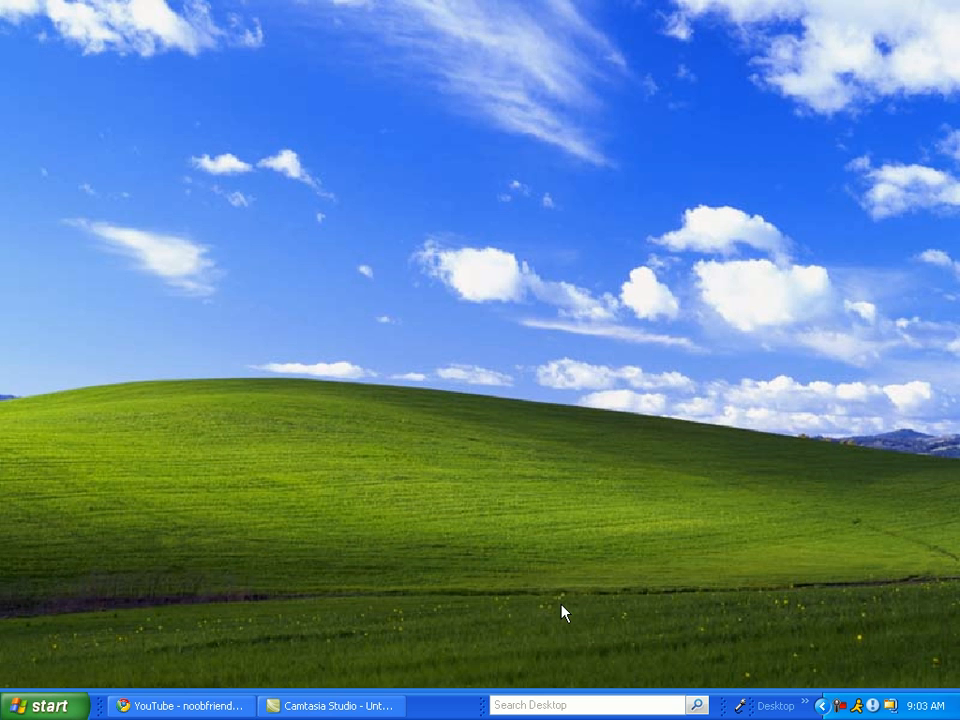
pyautogui.moveTo(368, 456)
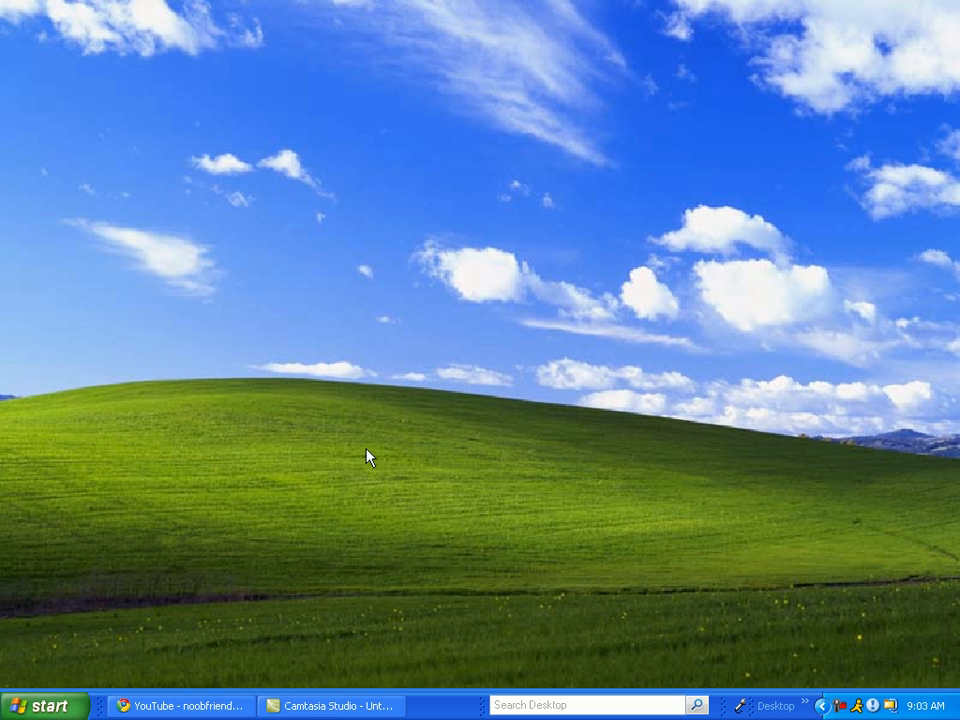
pyautogui.moveTo(280, 432)
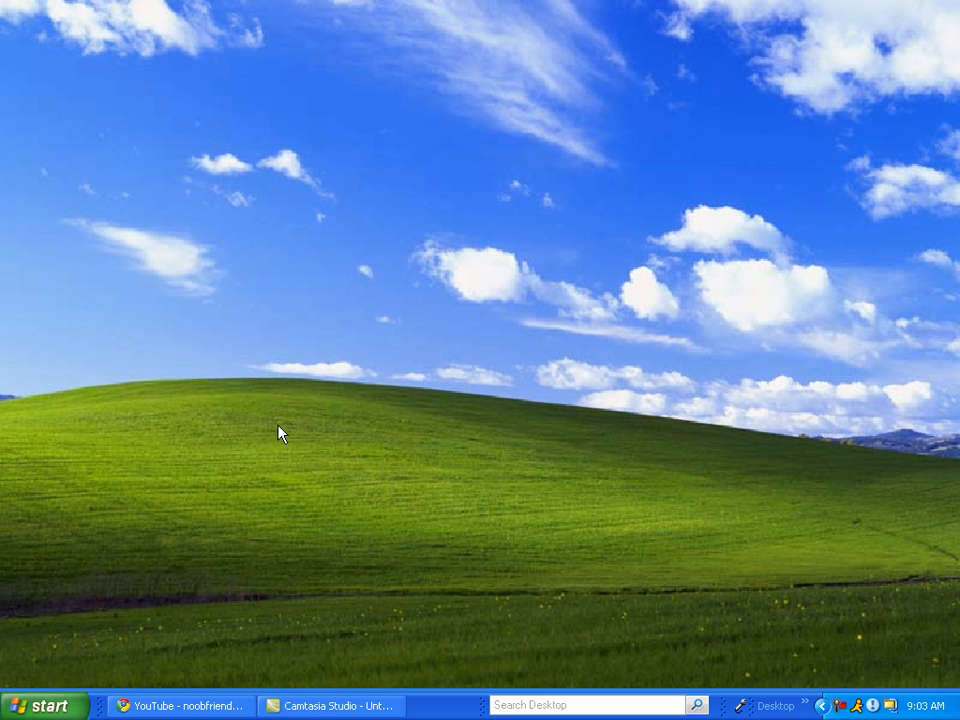
pyautogui.moveTo(266, 438)
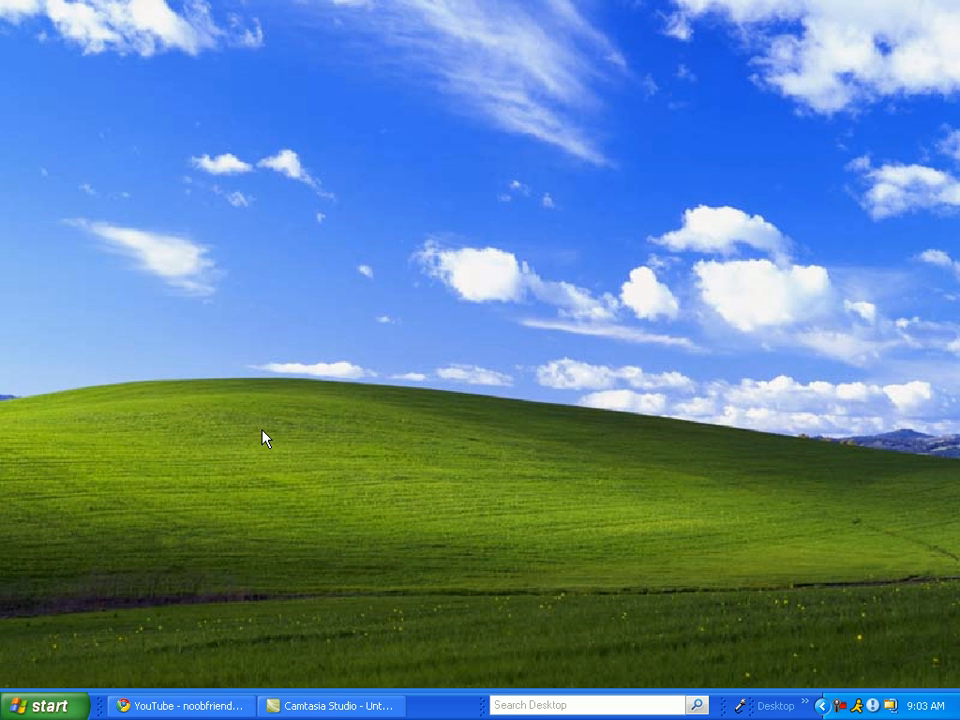
pyautogui.moveTo(582, 470)
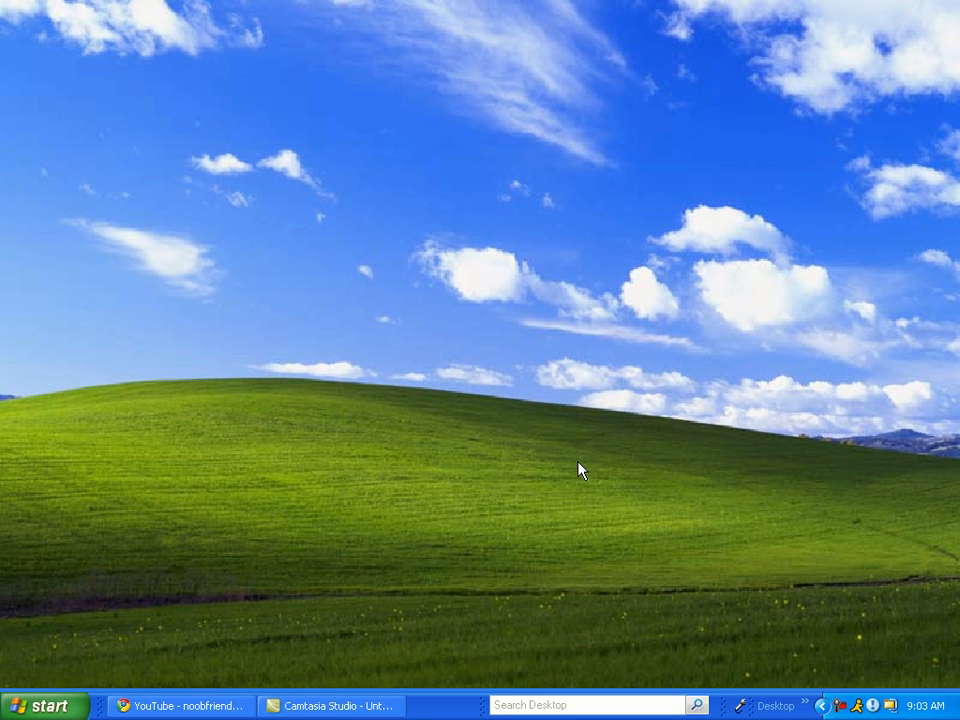
pyautogui.moveTo(538, 404)
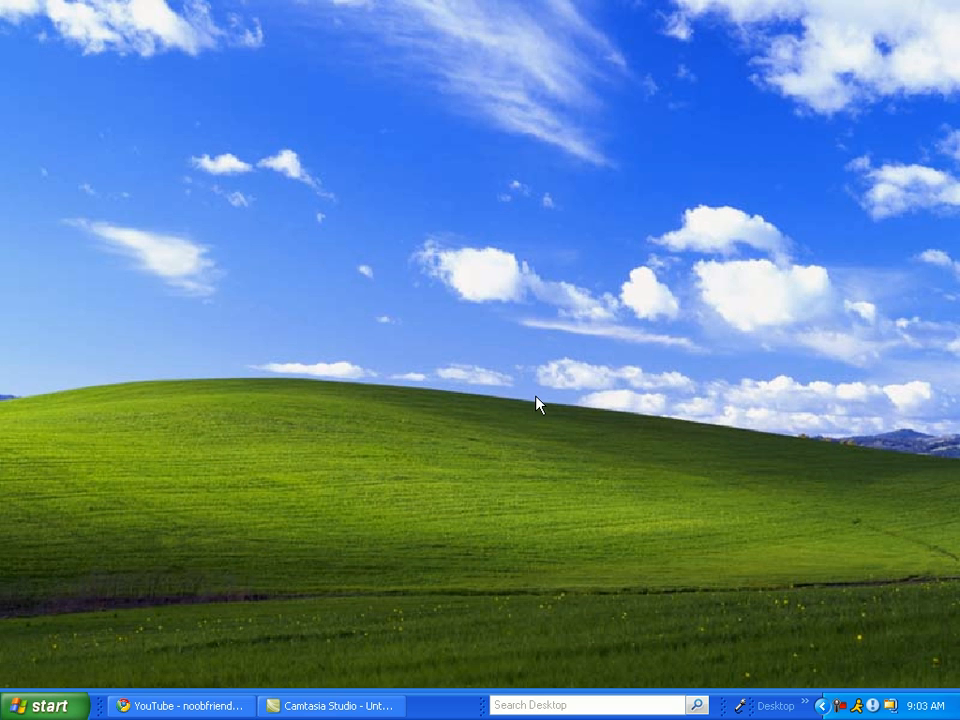
pyautogui.moveTo(460, 708)
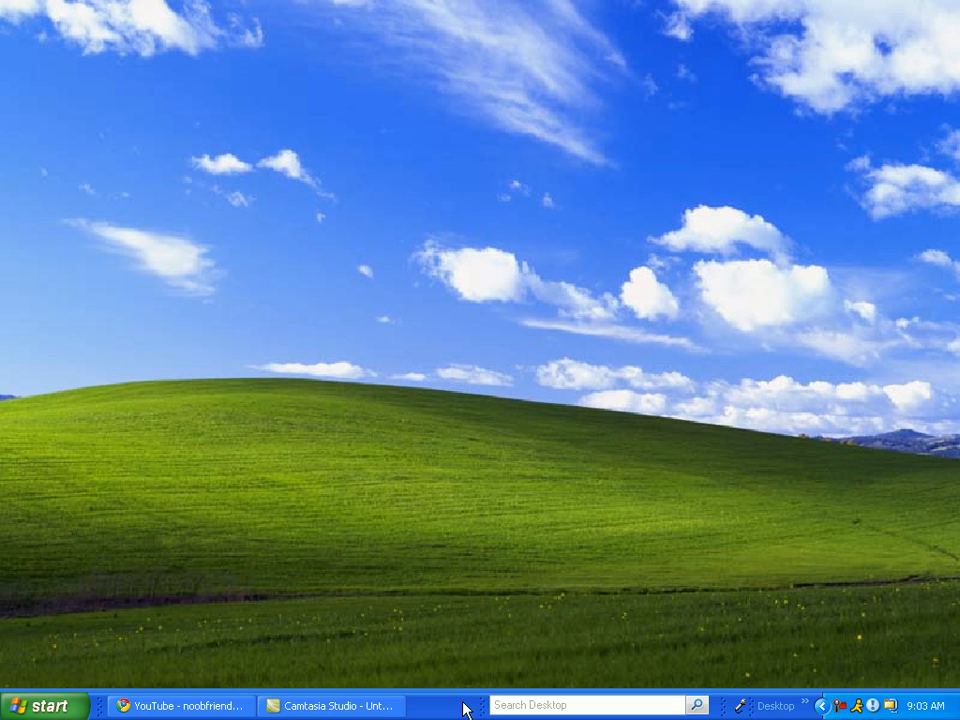
pyautogui.moveTo(392, 400)
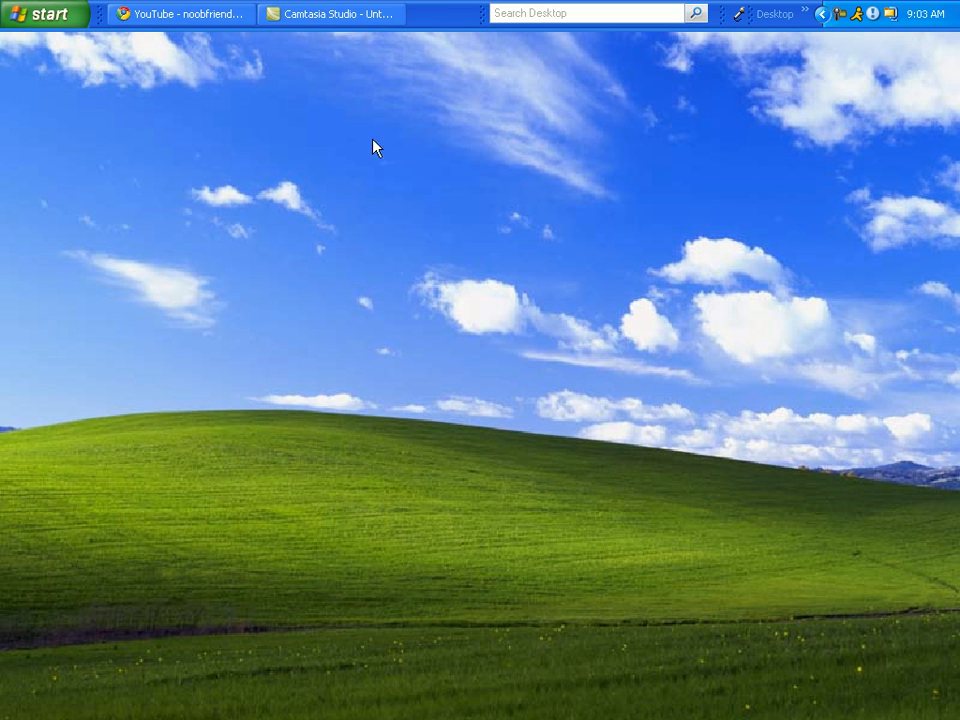
pyautogui.moveTo(408, 132)
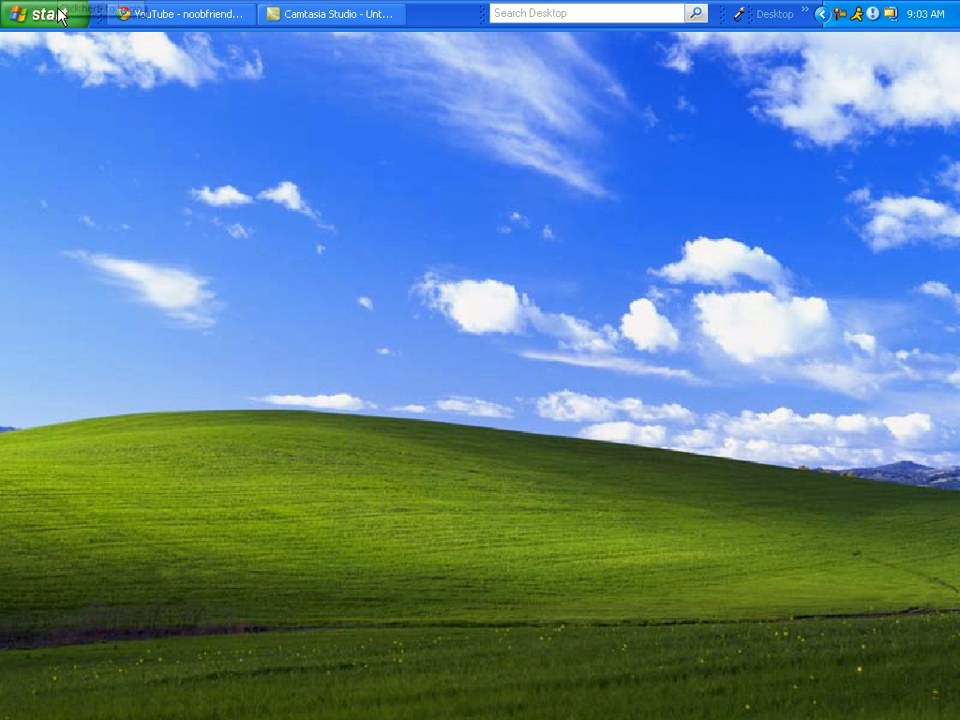
# Bring up the Start menu from the top-edge taskbar.
pyautogui.click(36, 12)
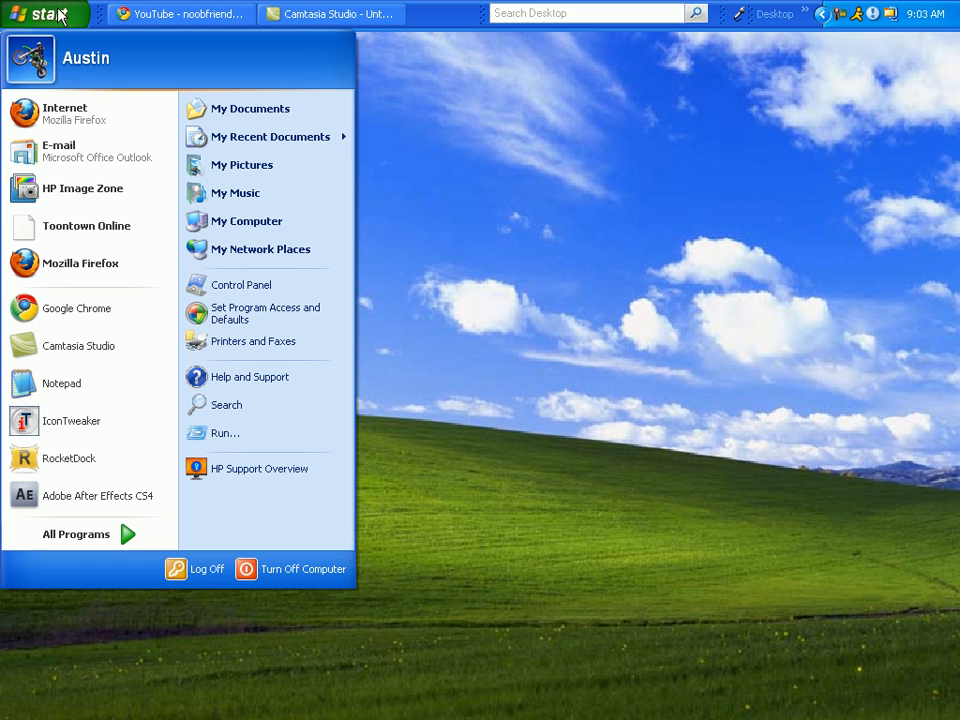
pyautogui.moveTo(518, 176)
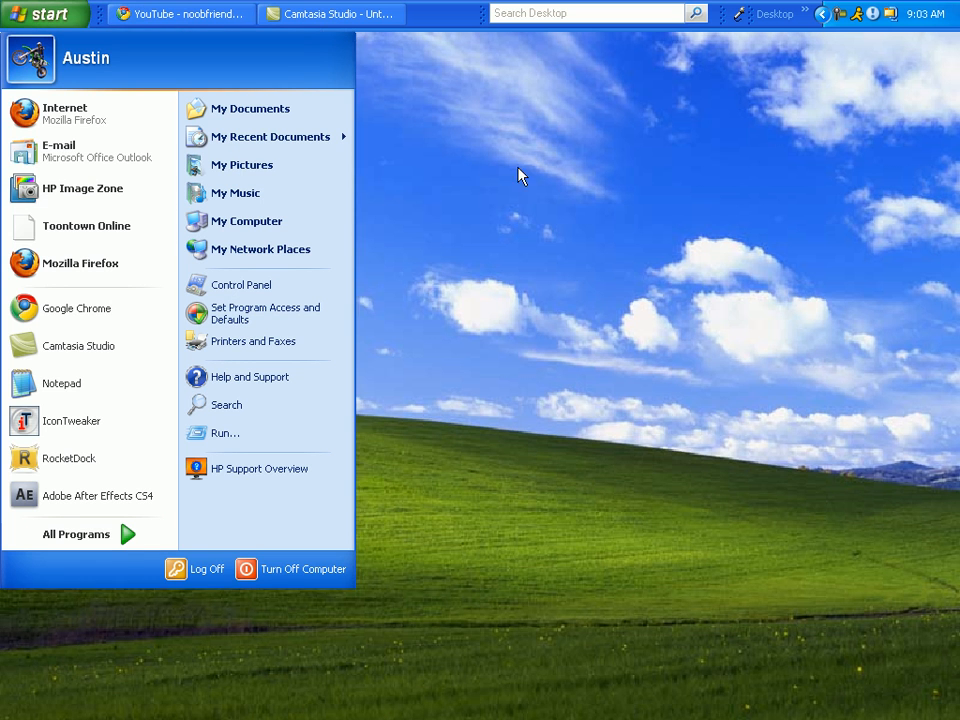
# Launch Chrome, go to rocketdock.com and reach its Download page offering version 1.3.5.
pyautogui.click(180, 12)
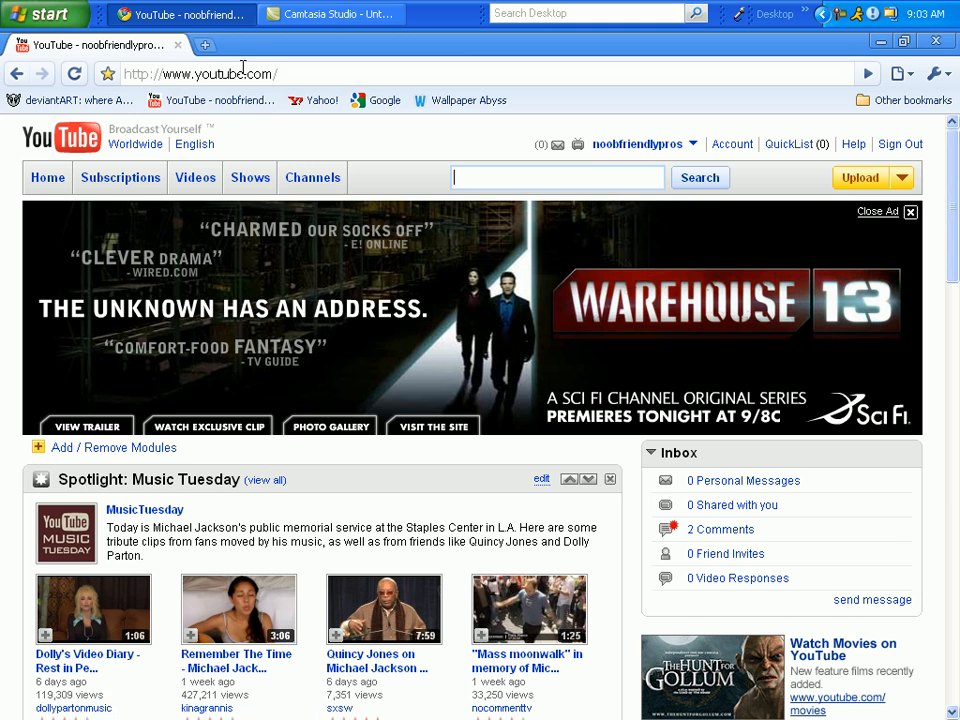
pyautogui.write('rocketdock.co')
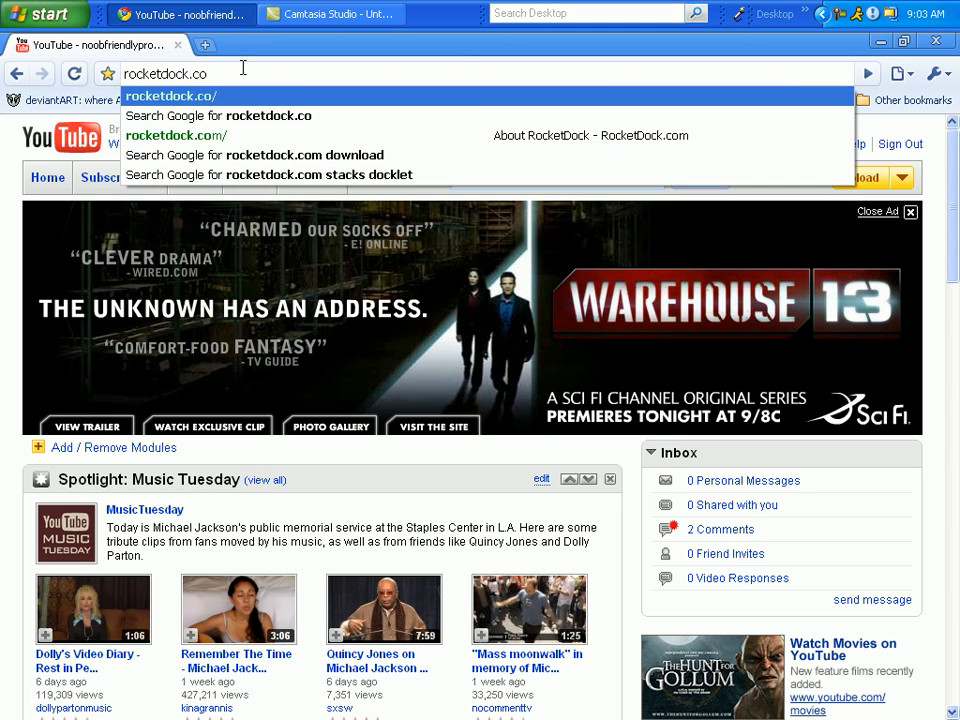
pyautogui.click(176, 136)
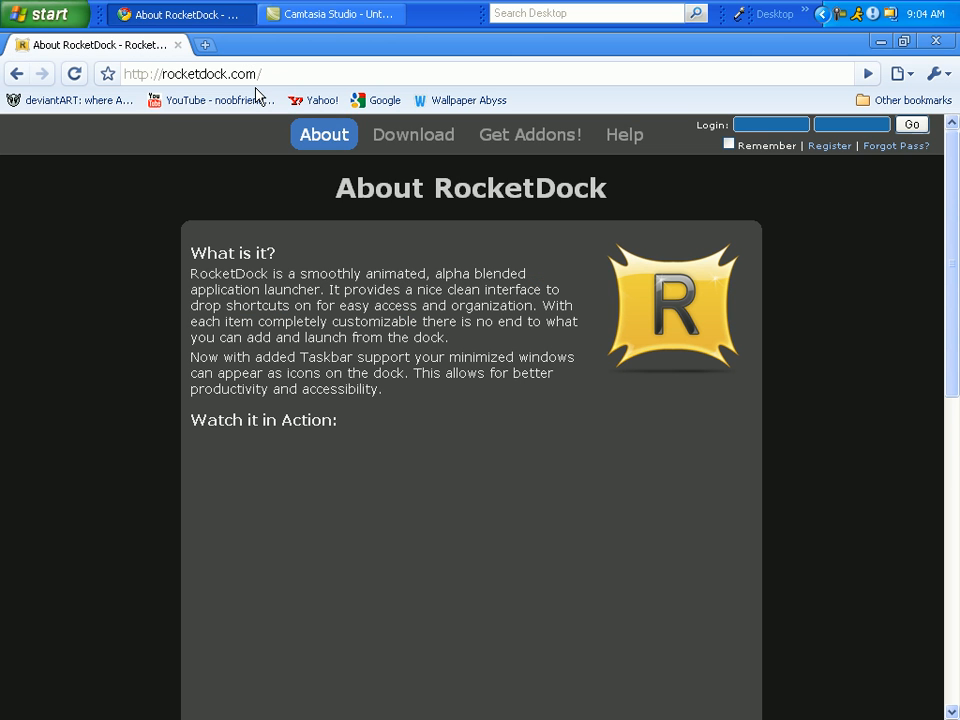
pyautogui.moveTo(412, 134)
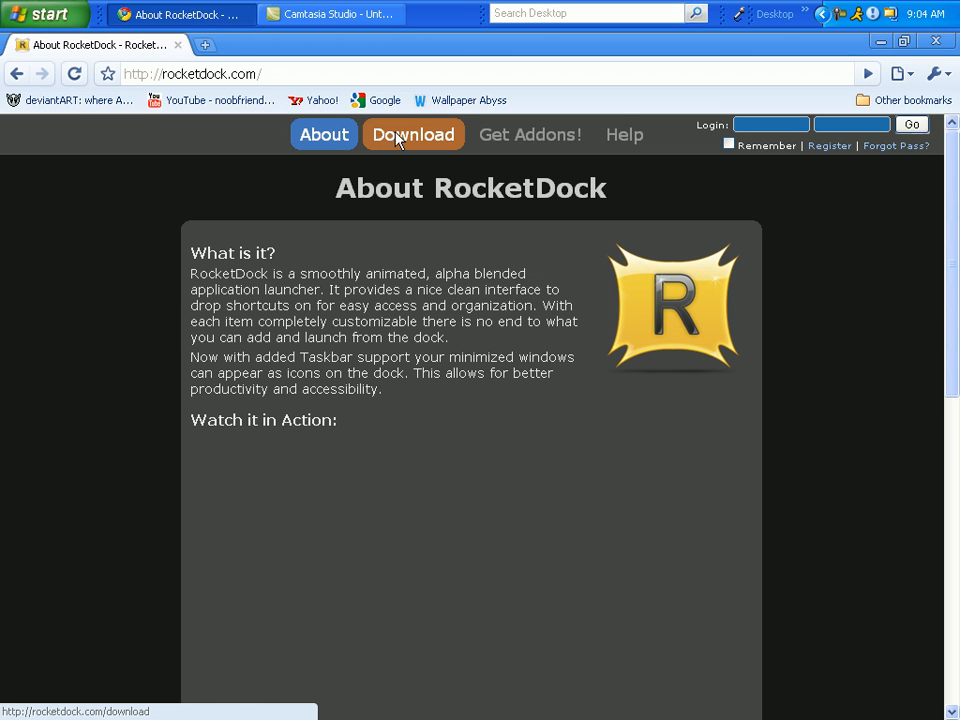
pyautogui.click(412, 134)
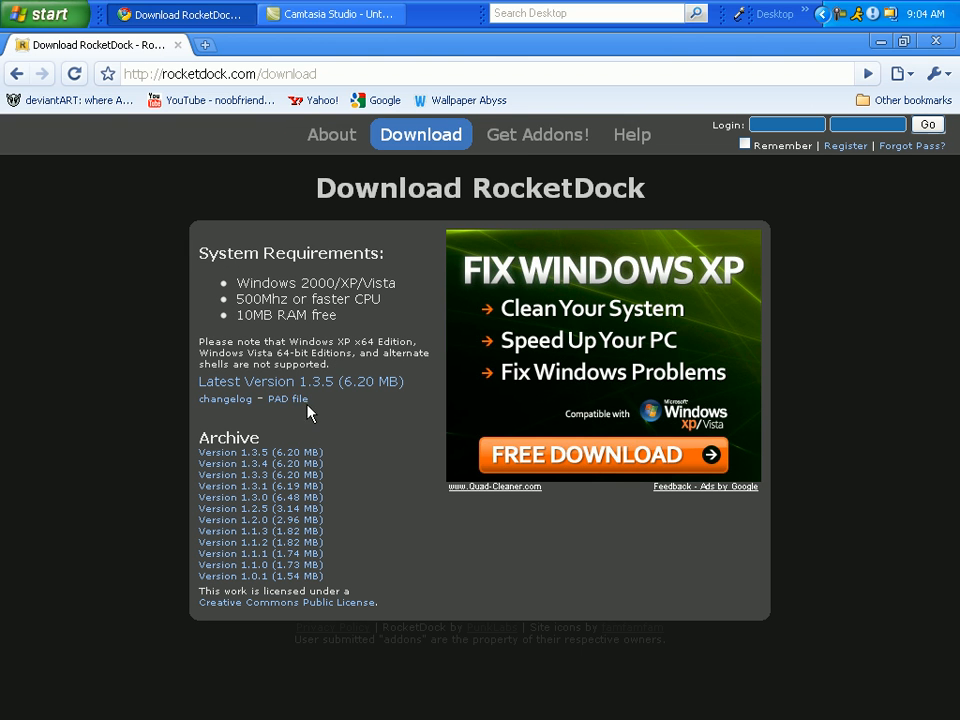
pyautogui.moveTo(270, 380)
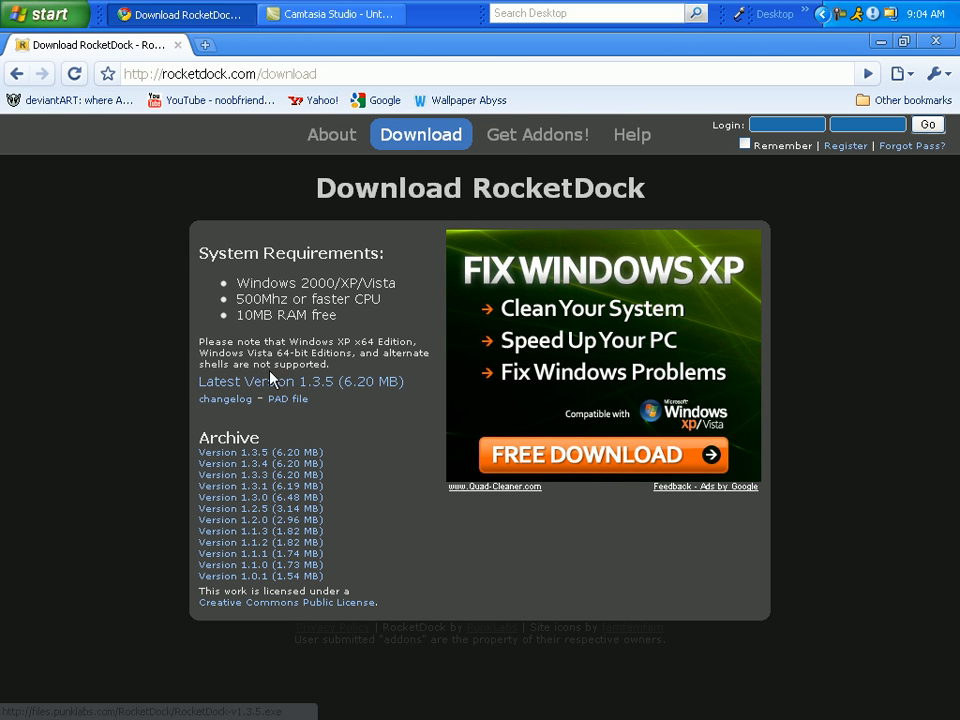
pyautogui.moveTo(40, 364)
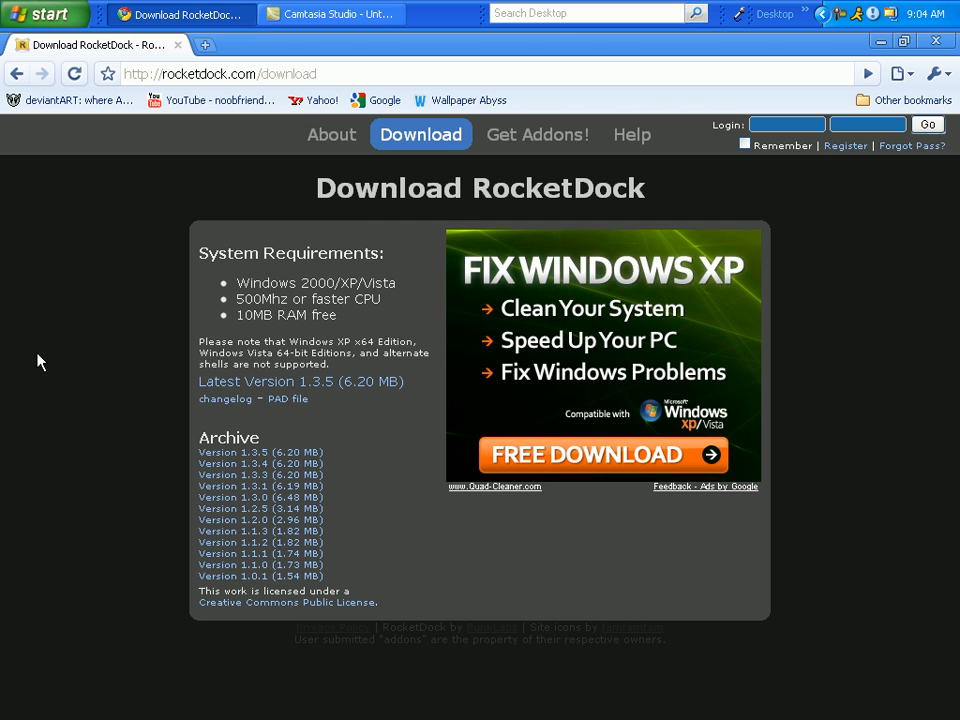
pyautogui.moveTo(538, 134)
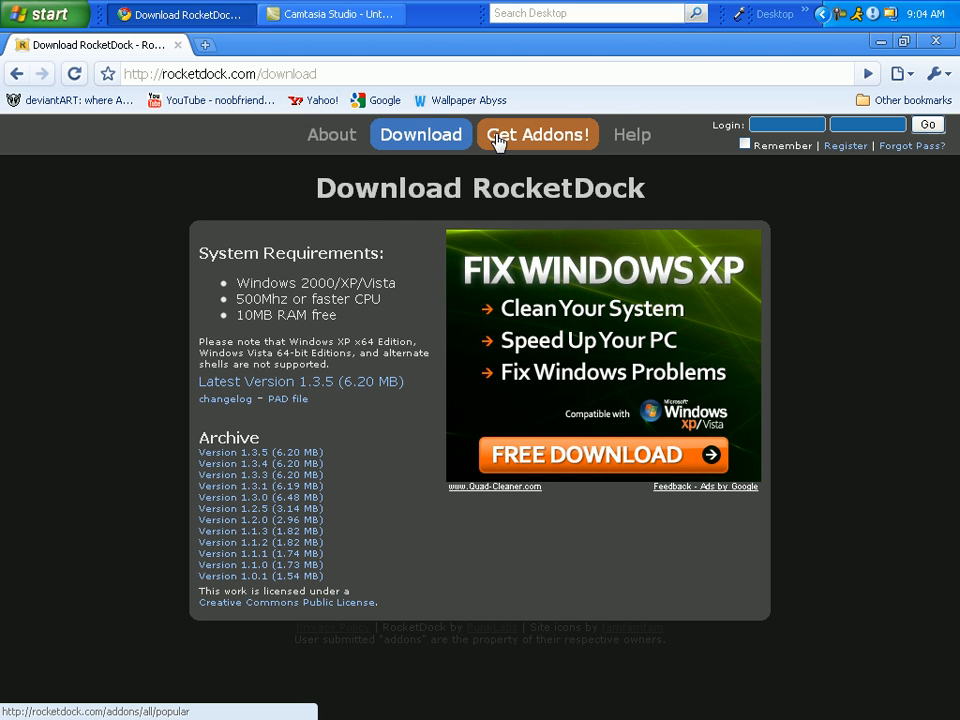
# Search RocketDock's Get Addons gallery for 'happymacosx', getting no results.
pyautogui.click(536, 134)
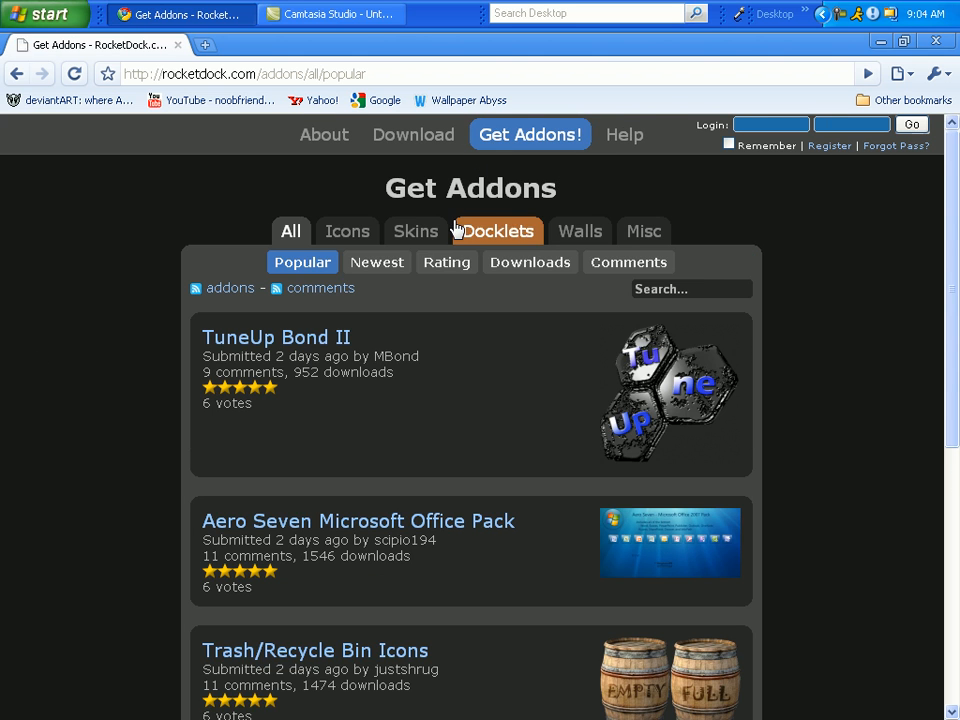
pyautogui.moveTo(688, 288)
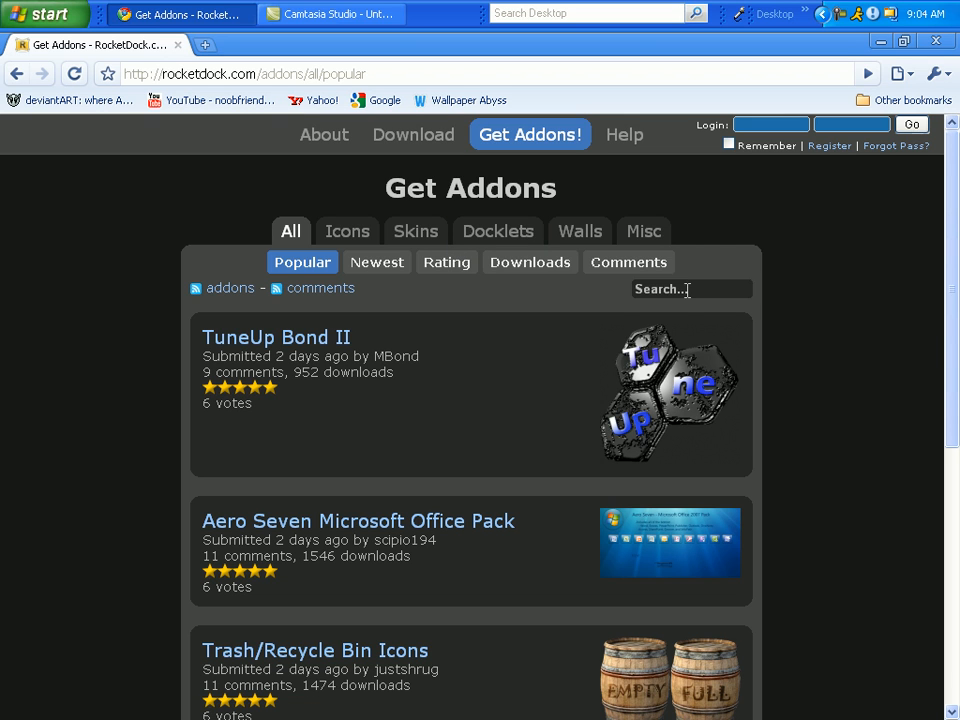
pyautogui.write('happymac')
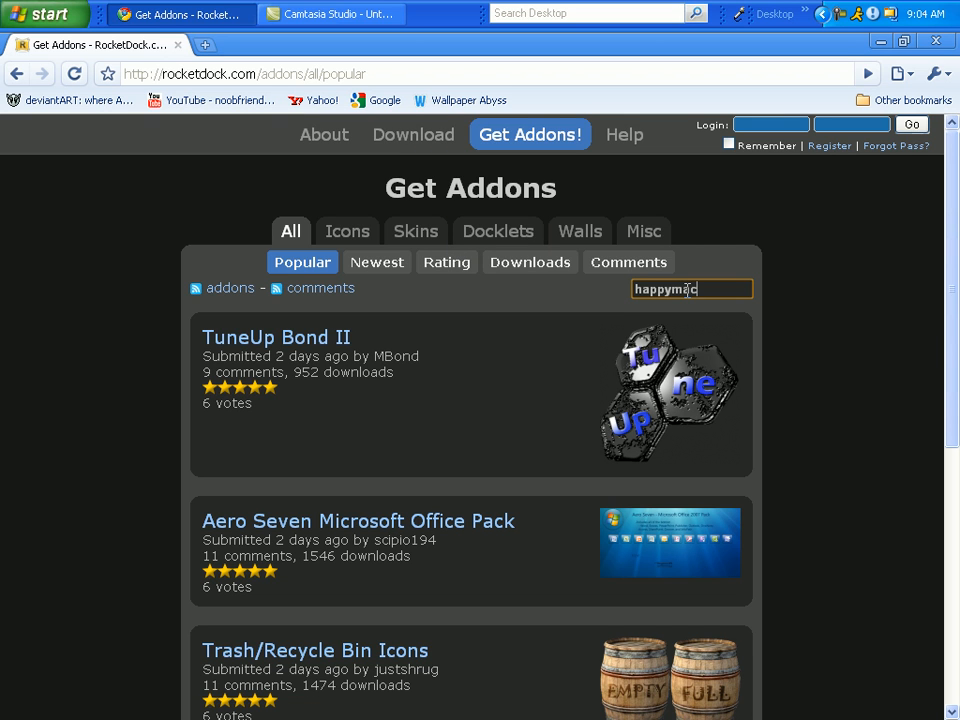
pyautogui.write('os')
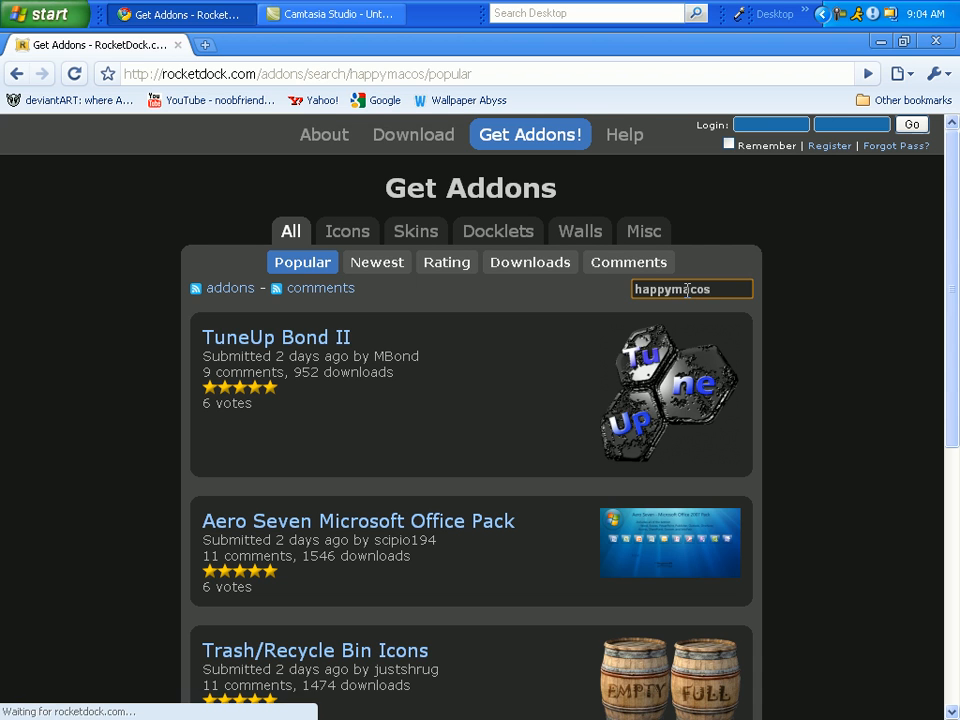
pyautogui.press('Return')
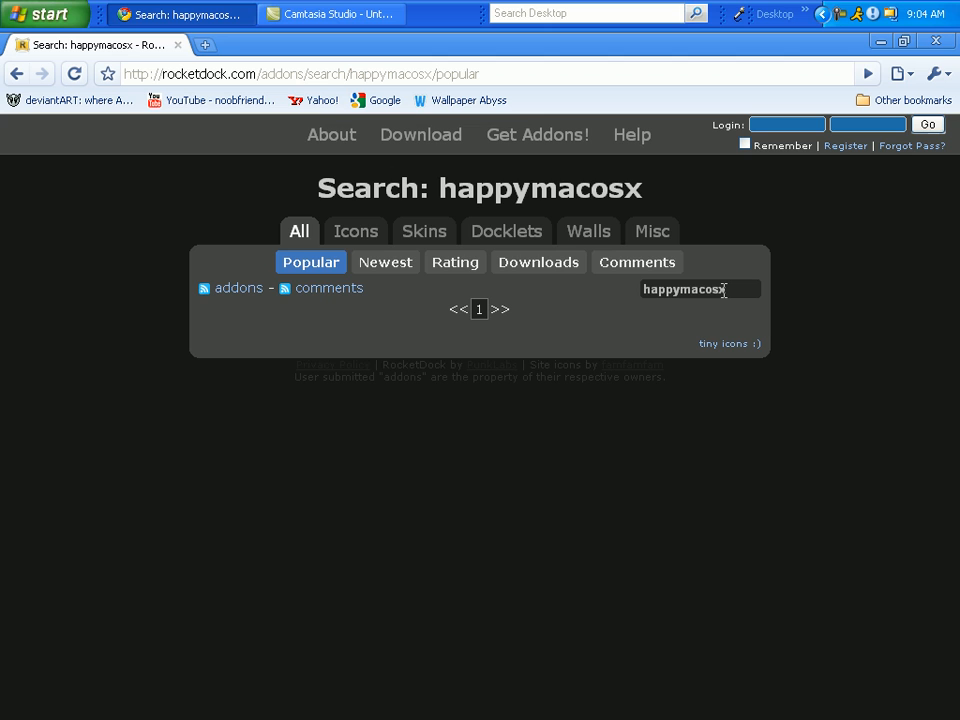
# Replace the search text with 'lepored' and run it, again getting no addons.
pyautogui.click(700, 288)
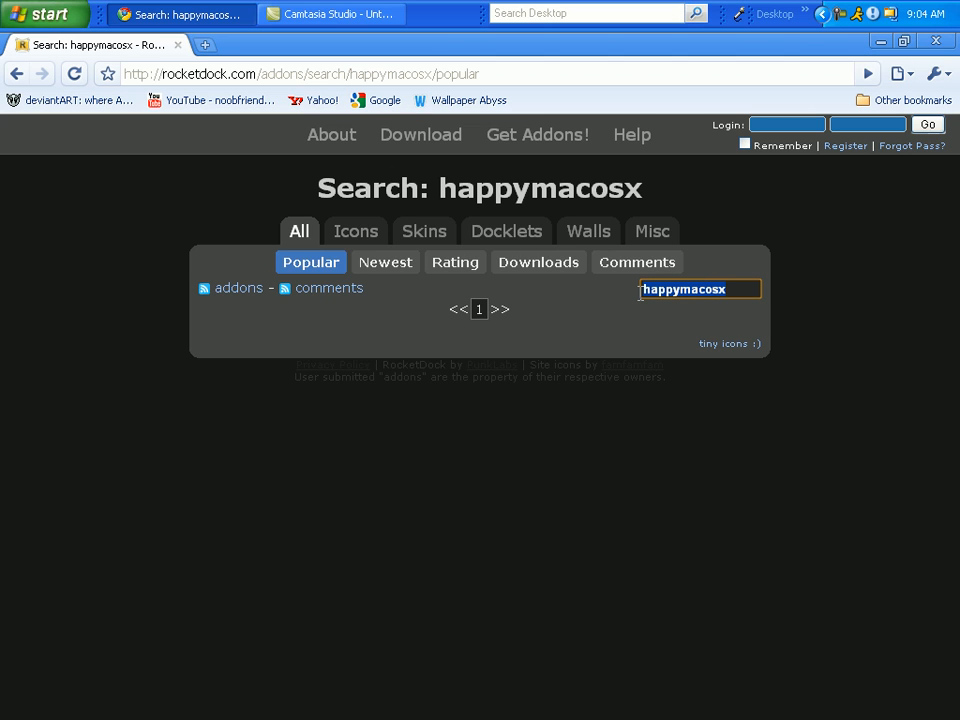
pyautogui.write('mac os')
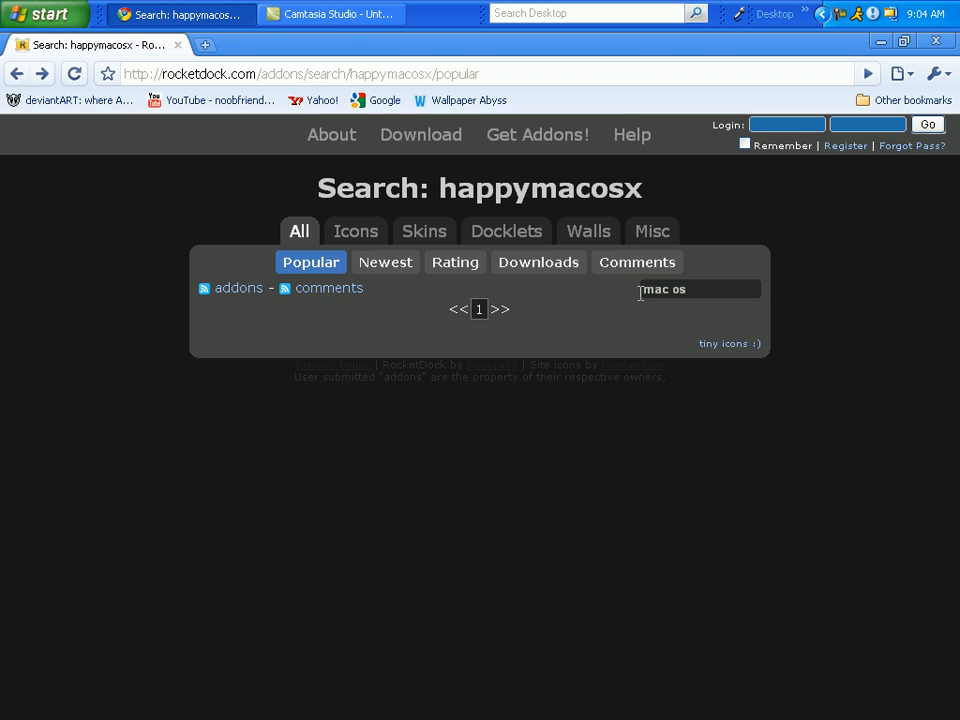
pyautogui.click(700, 288)
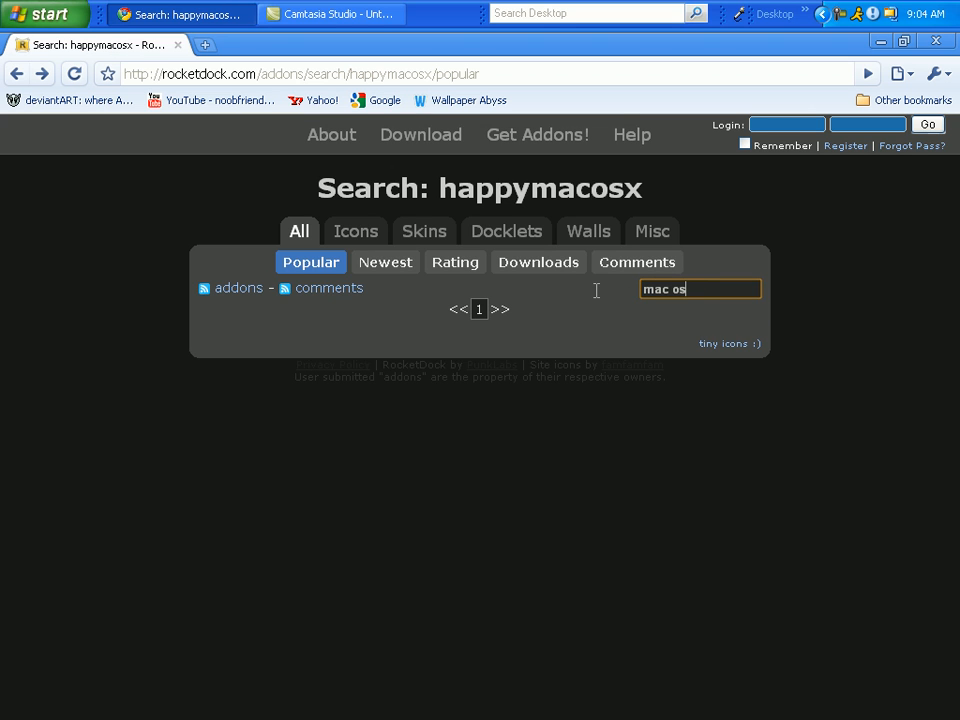
pyautogui.tripleClick(700, 288)
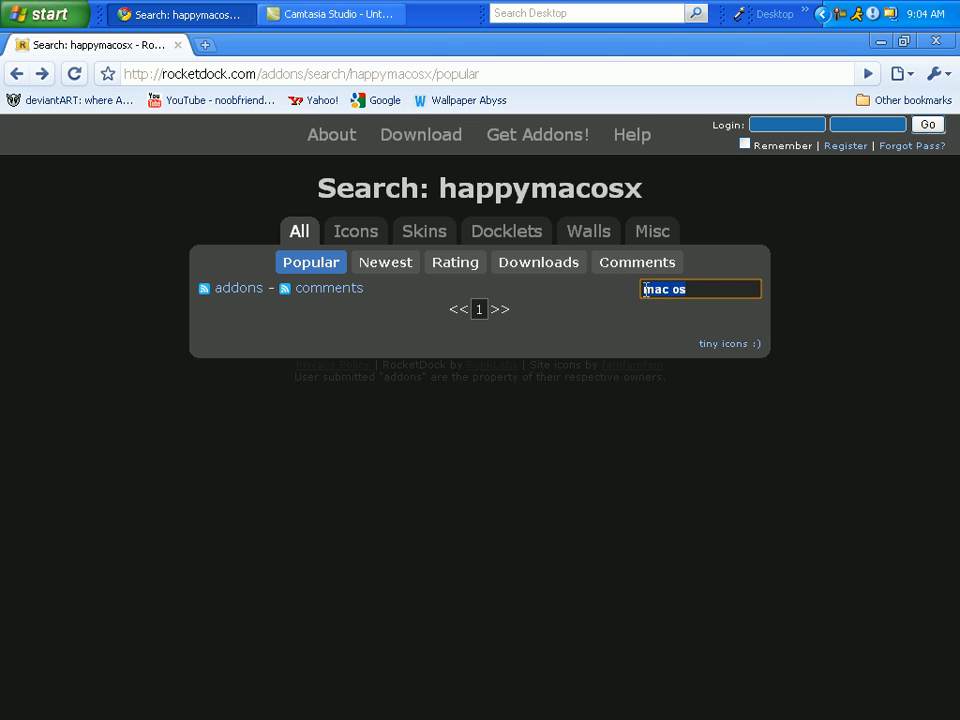
pyautogui.write('lepor')
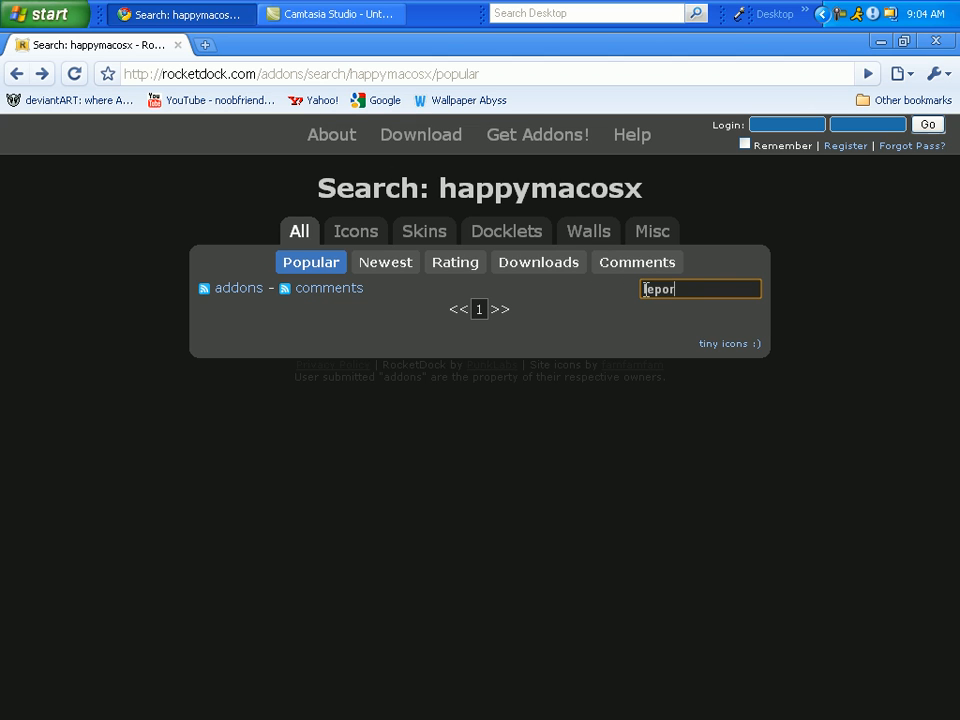
pyautogui.press('Return')
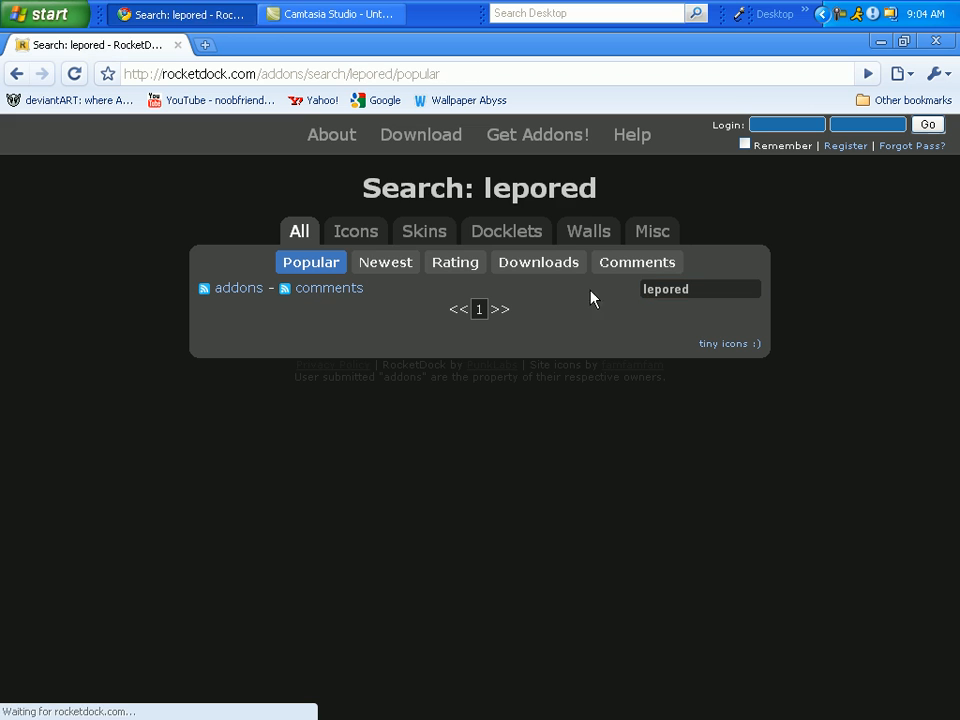
# Browse the popular skins listings through to the second page and find the MacOSX Leopard Skin!!!
pyautogui.click(424, 232)
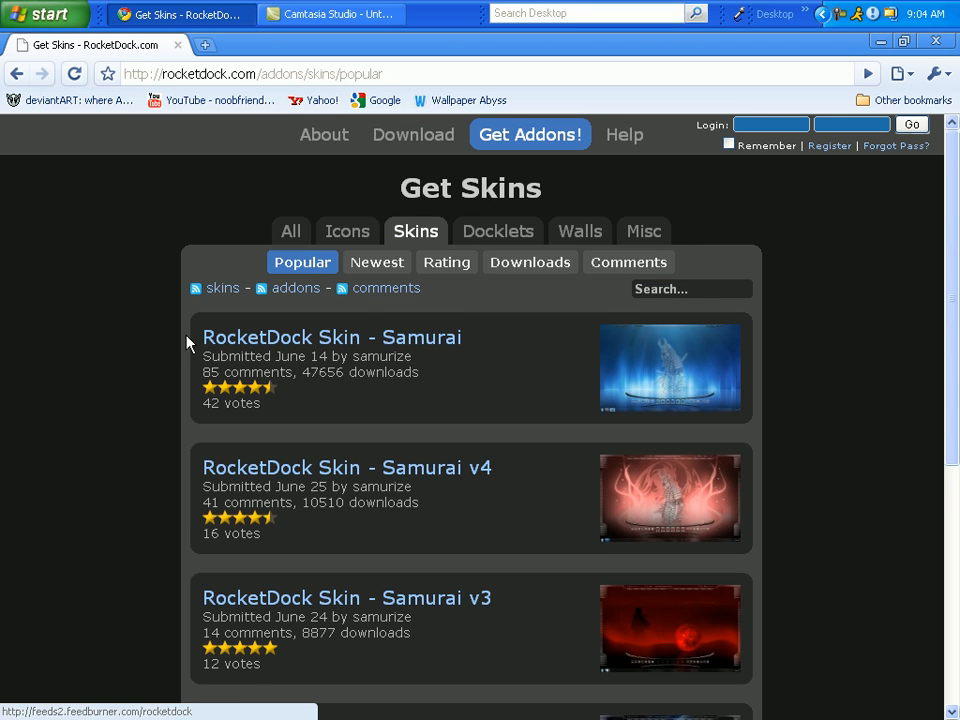
pyautogui.moveTo(376, 262)
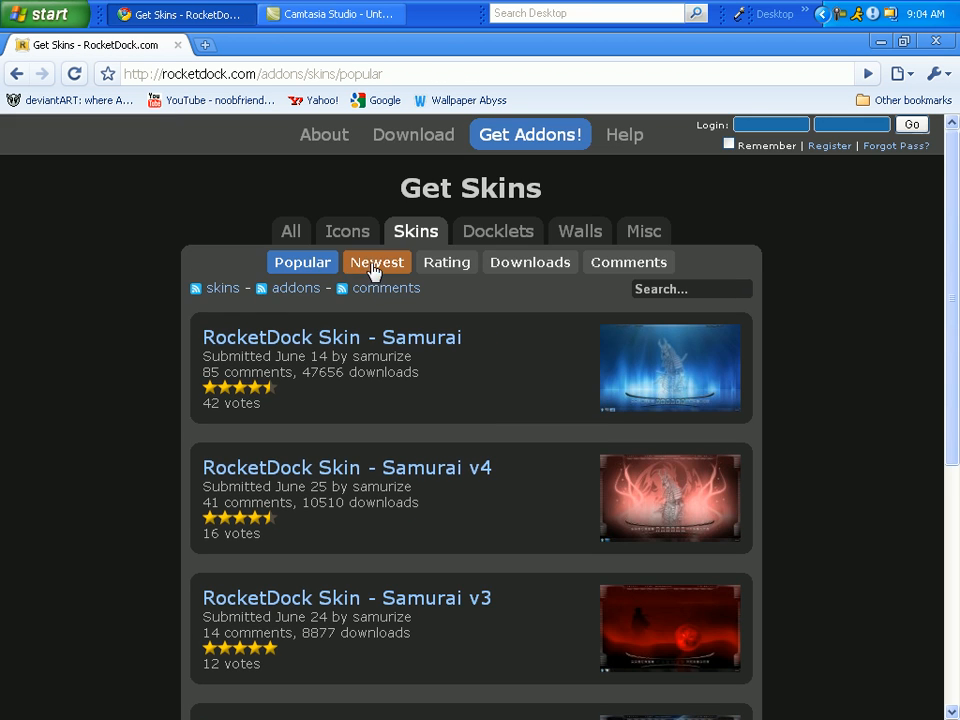
pyautogui.scroll(-3)
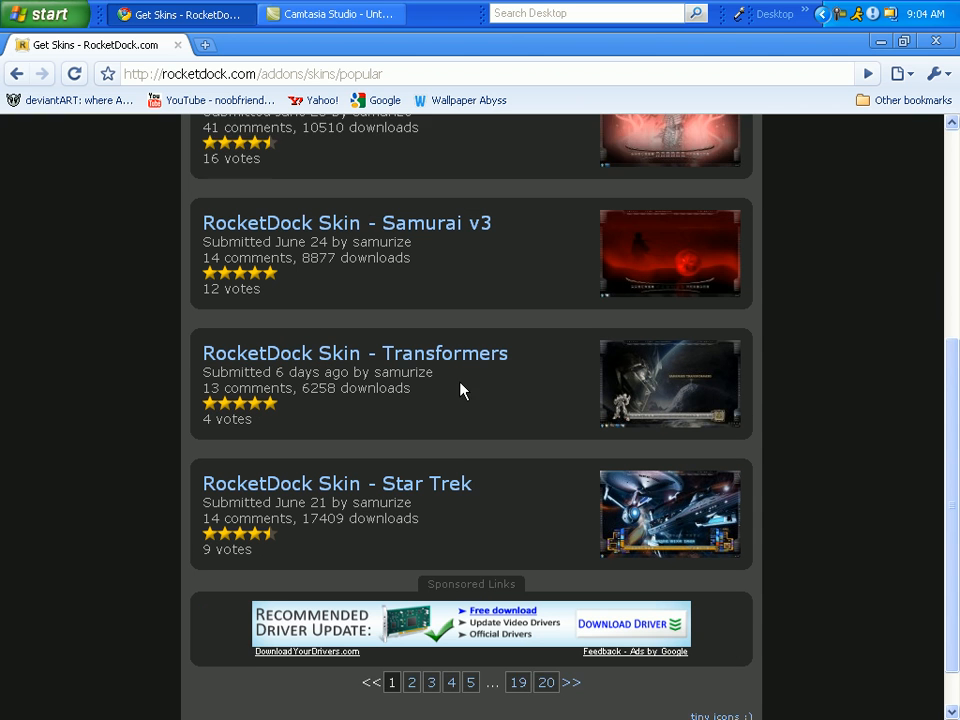
pyautogui.scroll(-3)
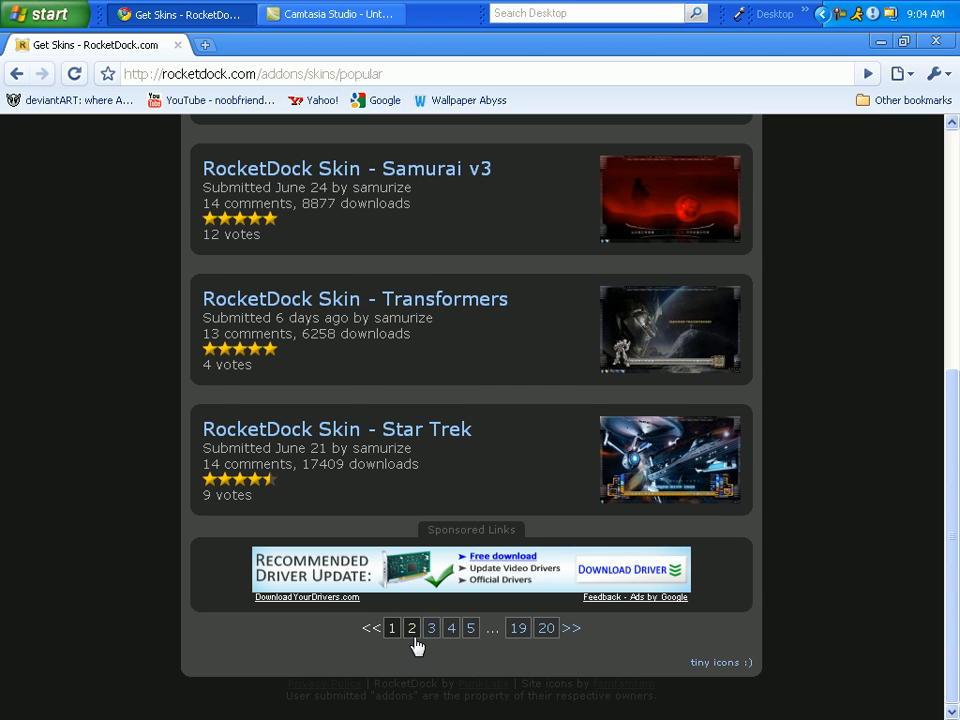
pyautogui.click(412, 628)
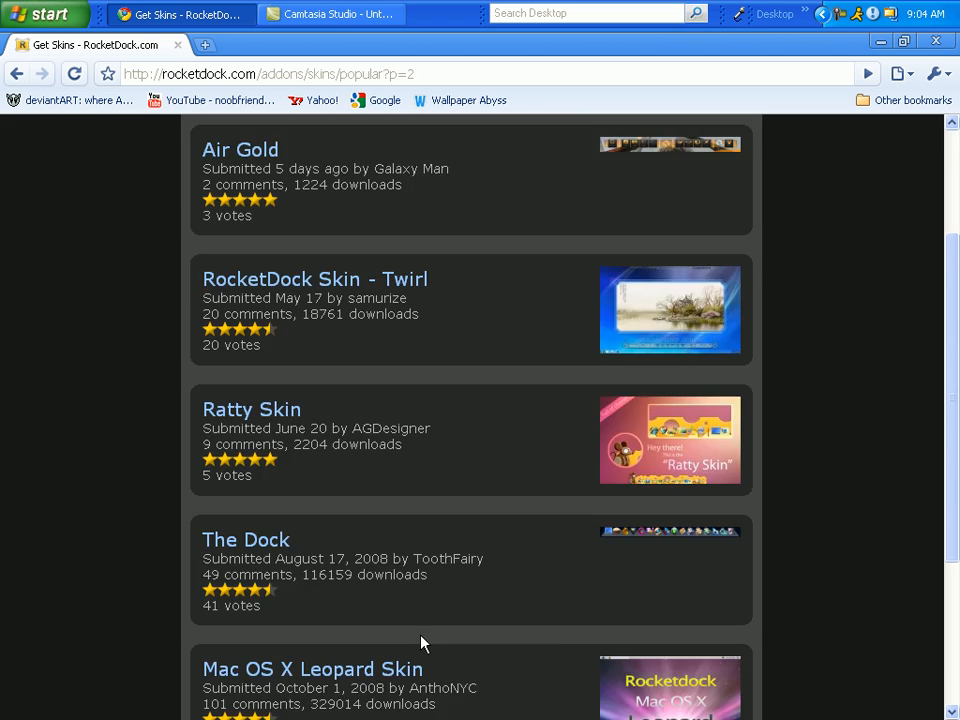
pyautogui.scroll(-3)
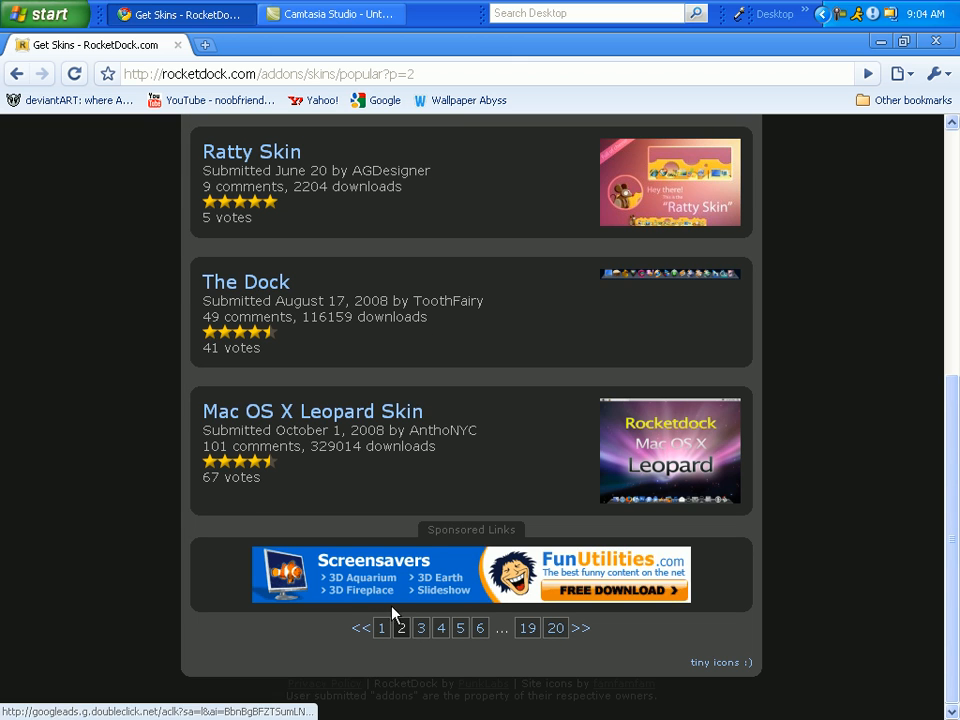
pyautogui.moveTo(470, 664)
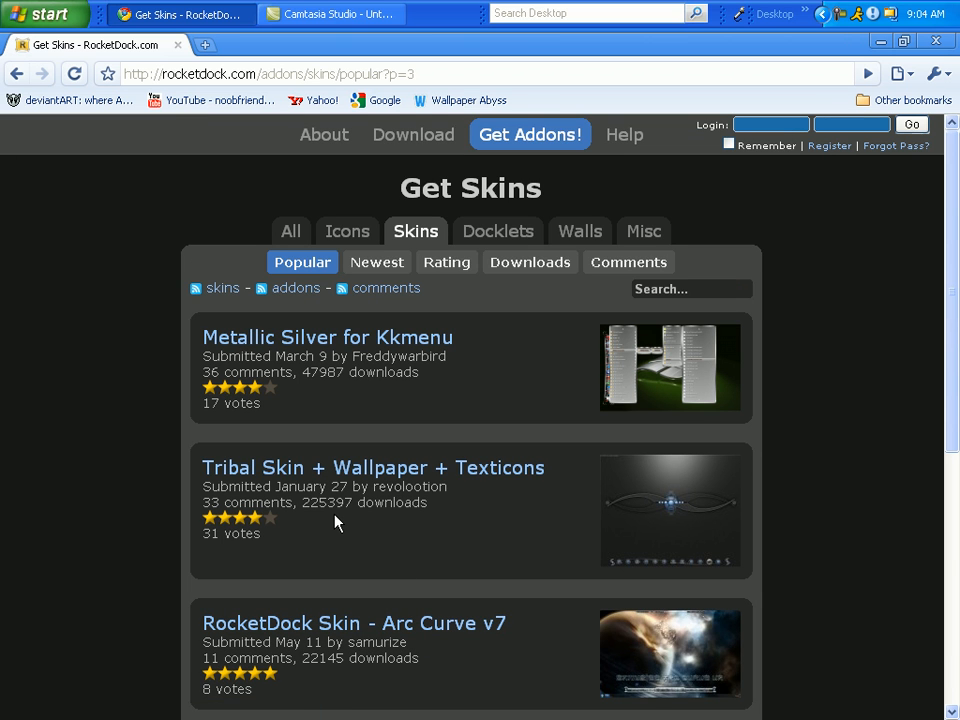
pyautogui.scroll(-3)
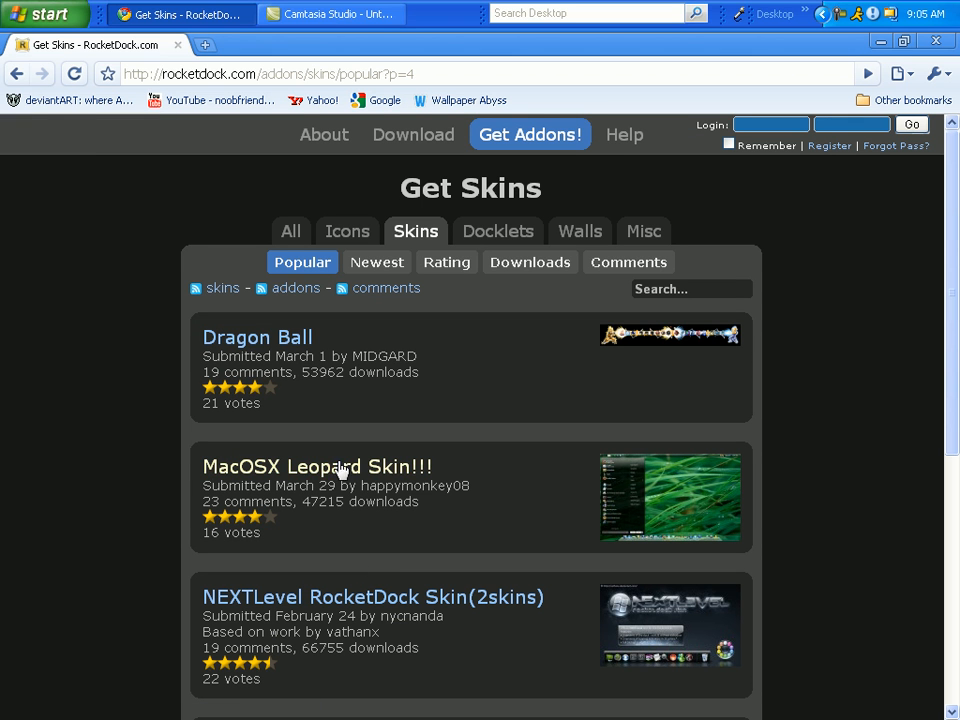
pyautogui.moveTo(318, 480)
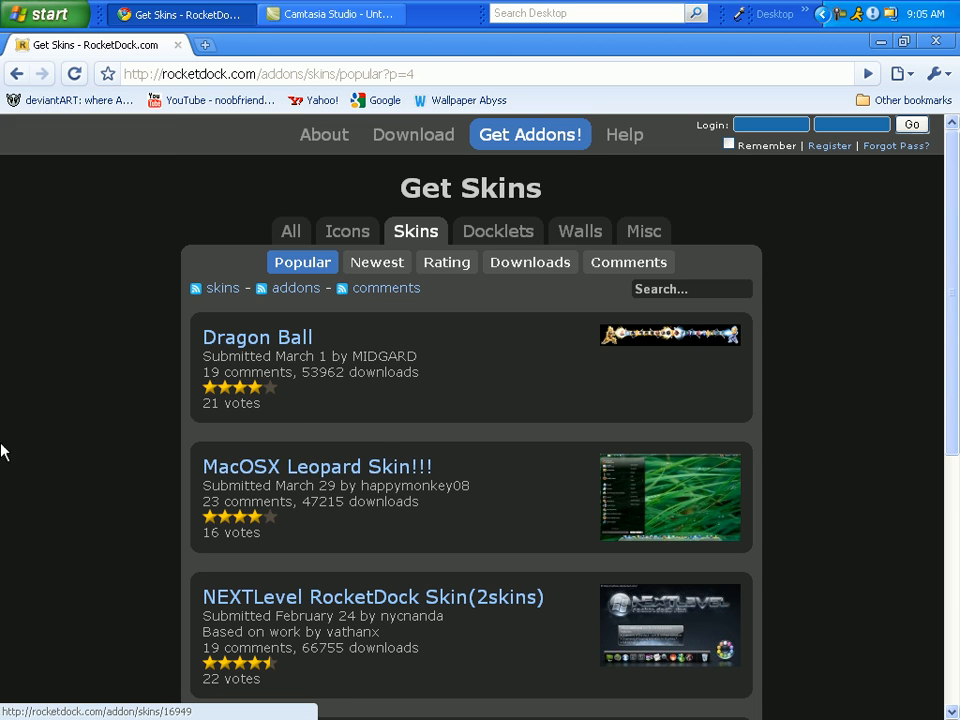
pyautogui.moveTo(316, 490)
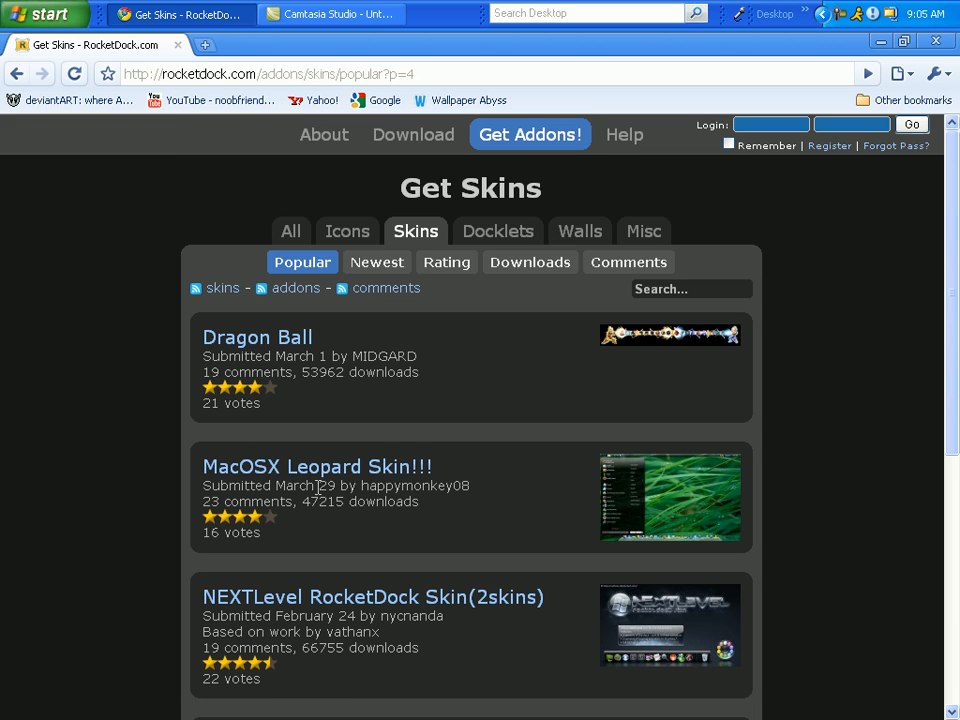
pyautogui.scroll(-3)
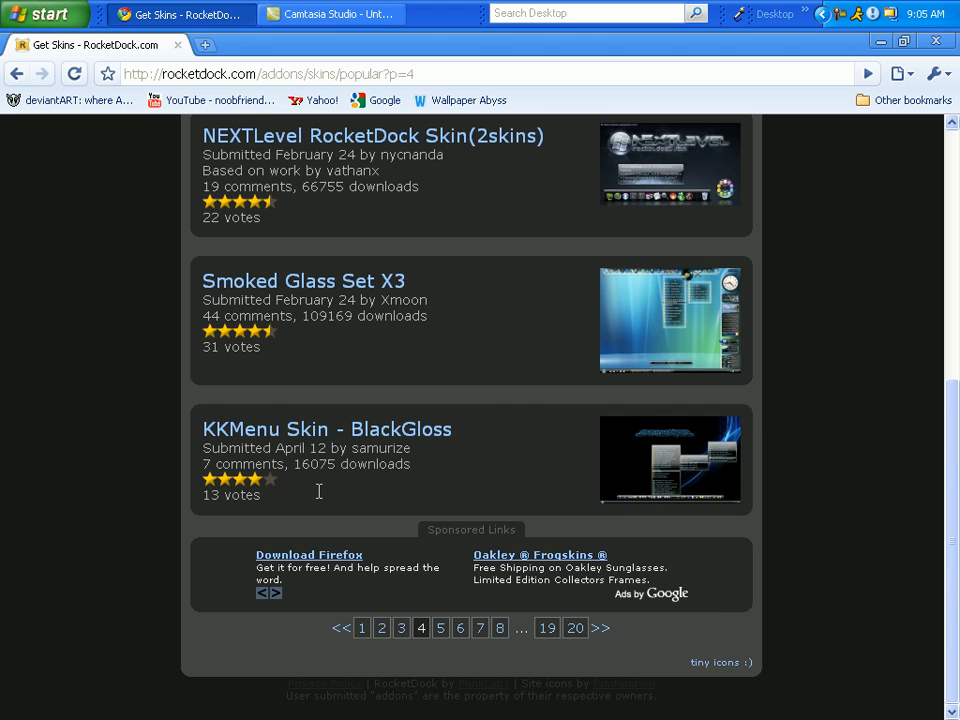
pyautogui.scroll(3)
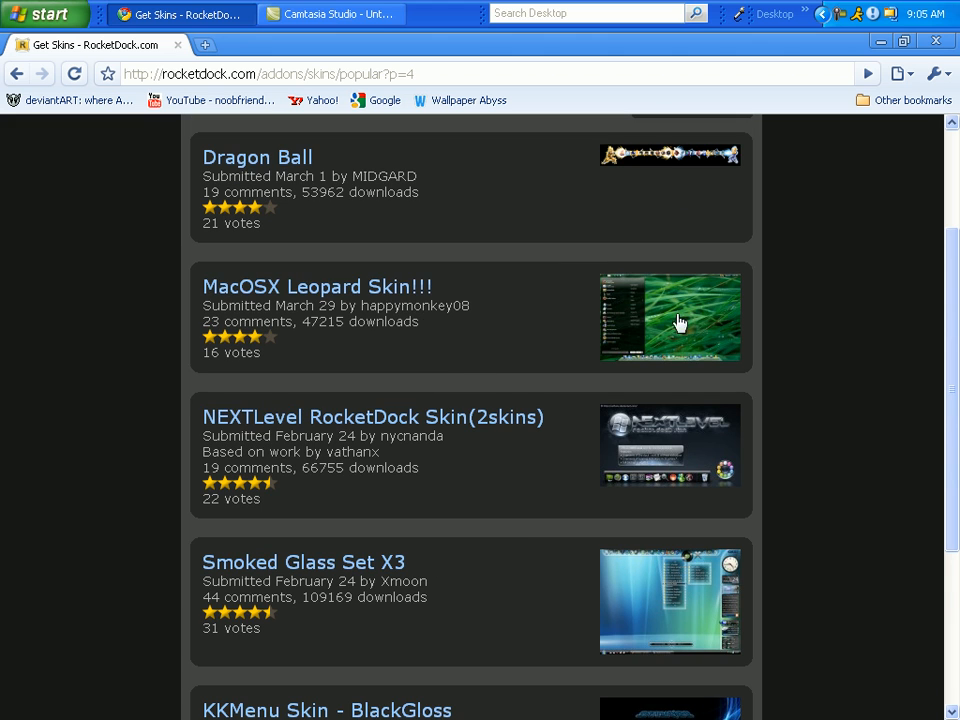
pyautogui.moveTo(658, 328)
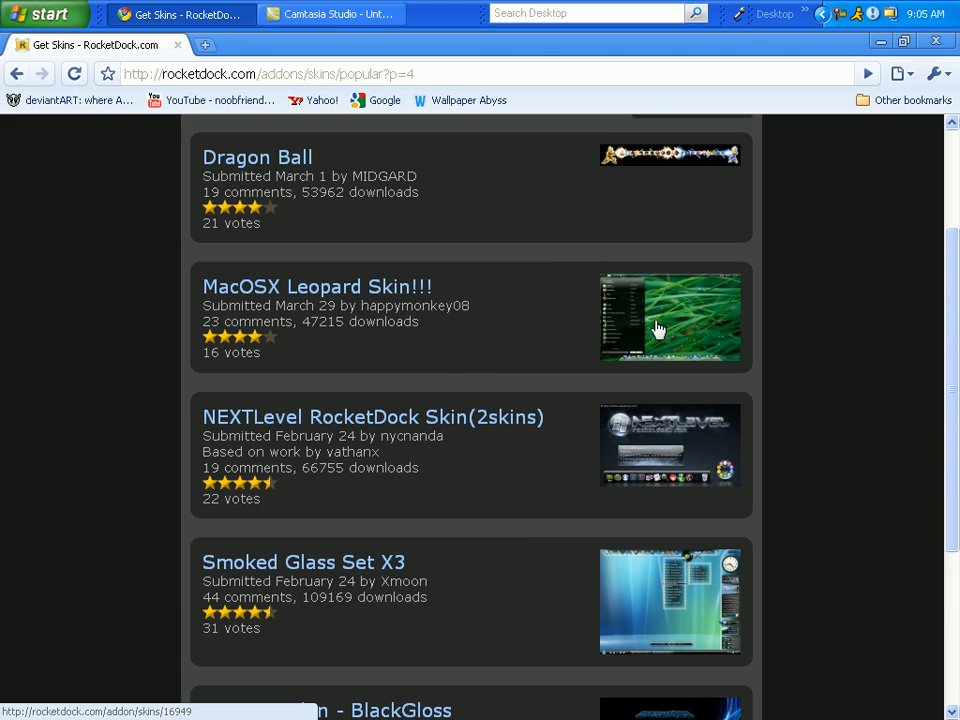
pyautogui.moveTo(672, 390)
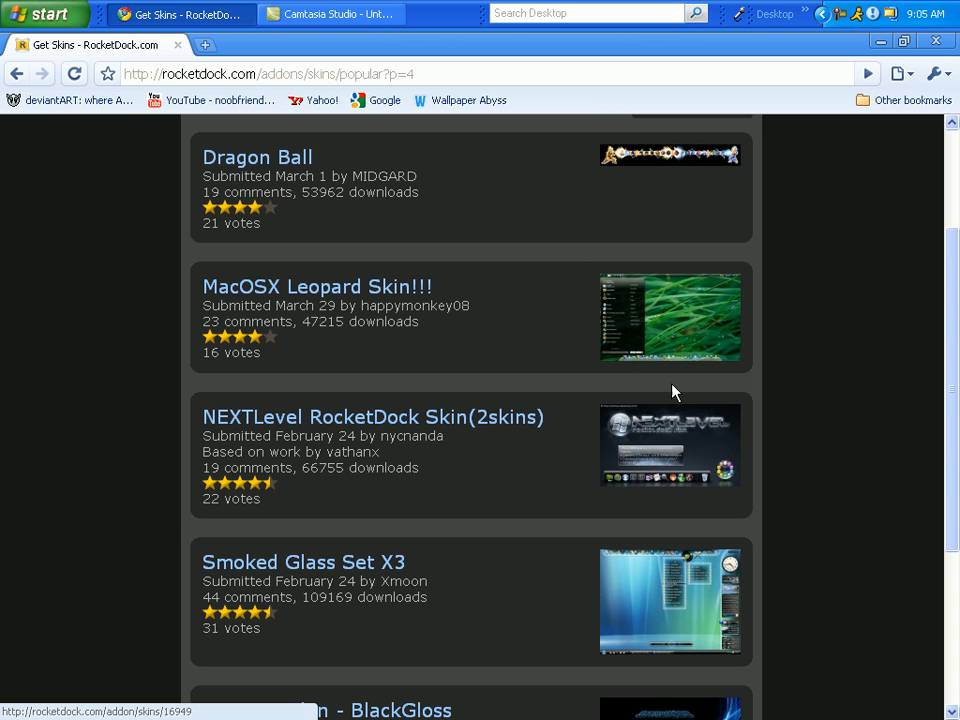
pyautogui.moveTo(656, 340)
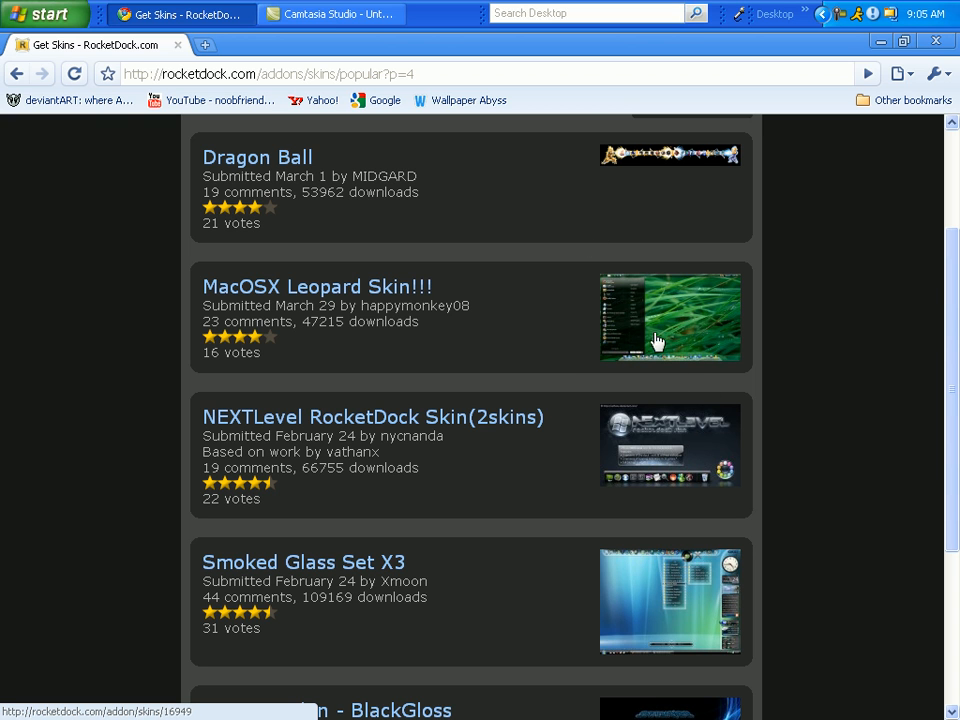
pyautogui.moveTo(650, 332)
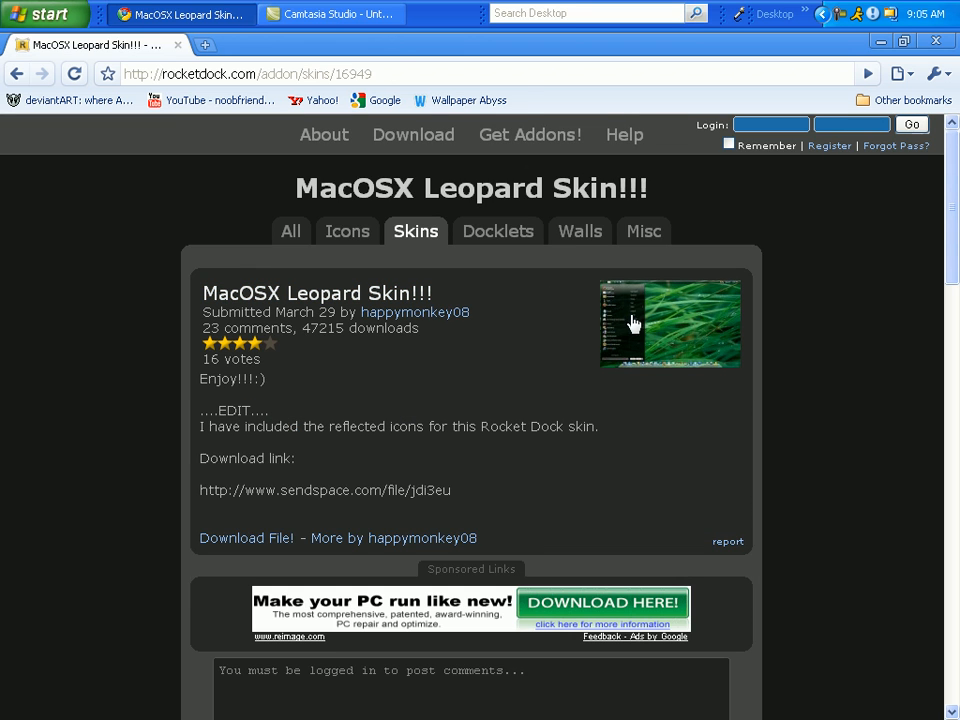
# View the Leopard skin's full-size screenshot and scroll to its Download File link.
pyautogui.click(670, 324)
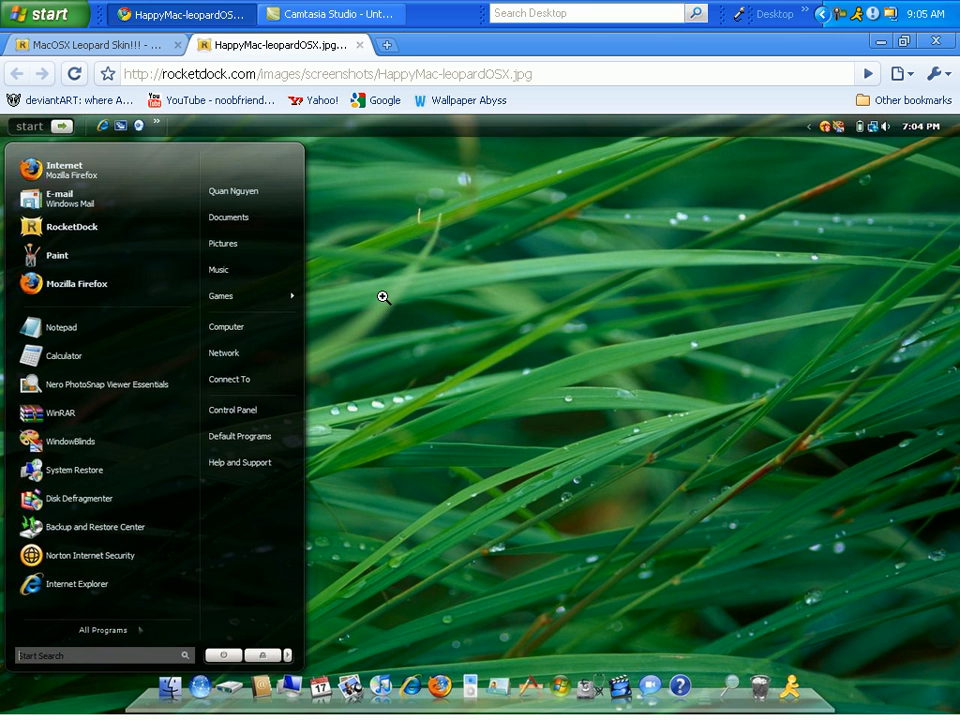
pyautogui.moveTo(240, 280)
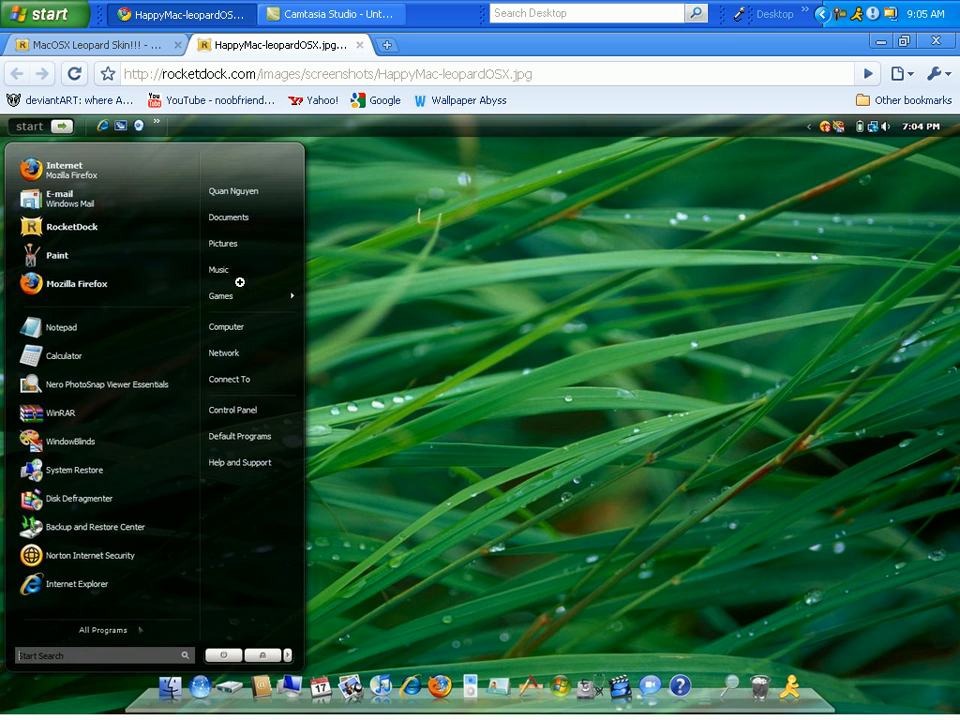
pyautogui.moveTo(224, 684)
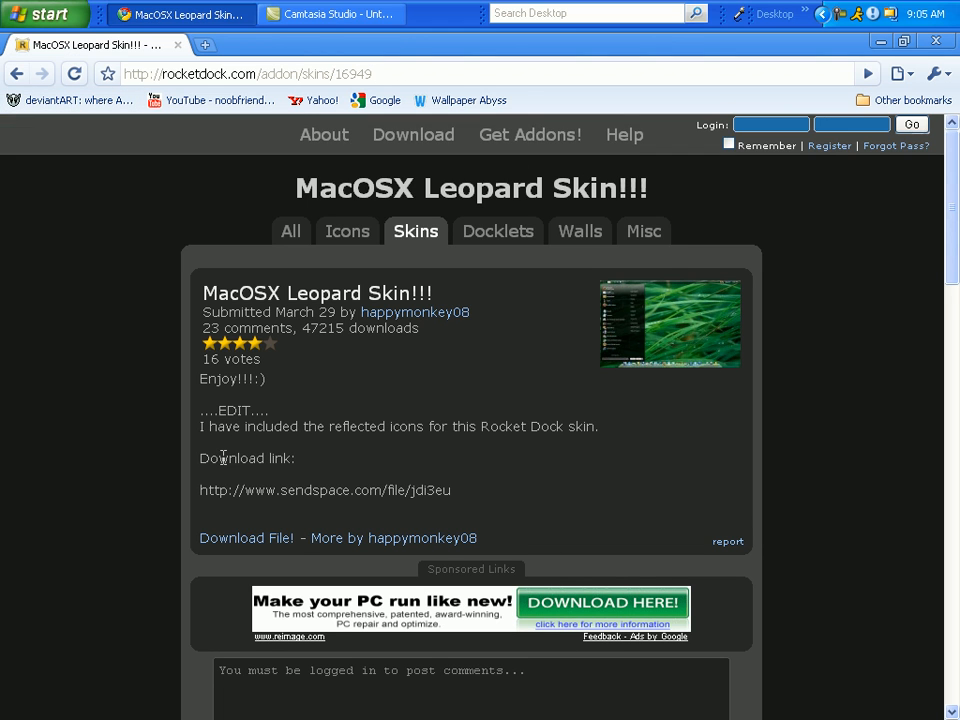
pyautogui.scroll(-3)
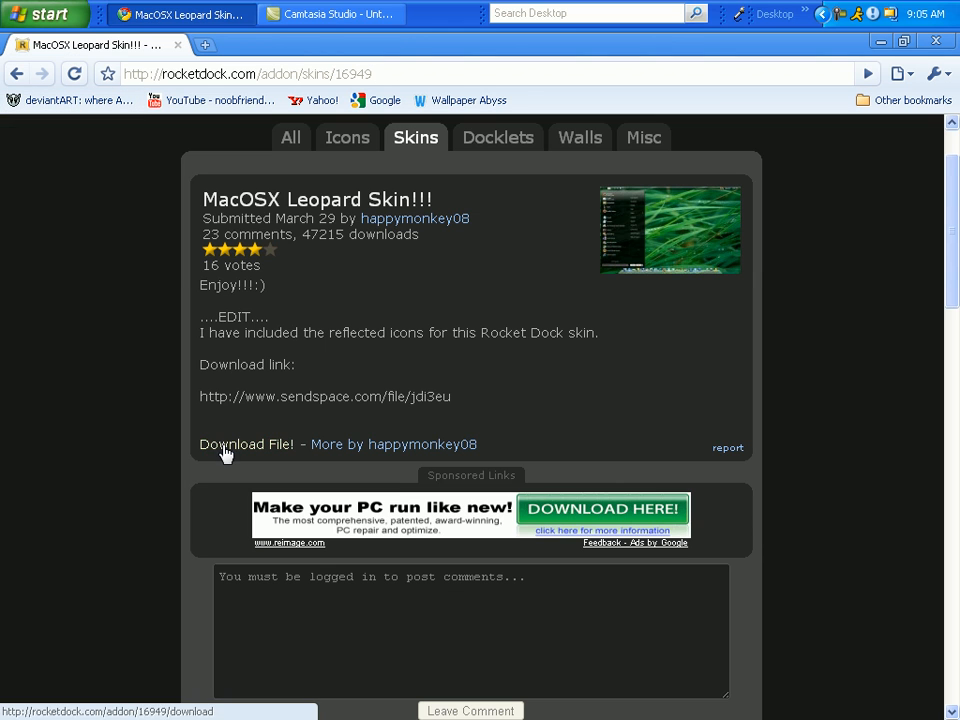
# Download the Leopard skin archive and extract its HappyMacLeopardOSX folder to the Desktop with WinZip's evaluation version.
pyautogui.click(246, 444)
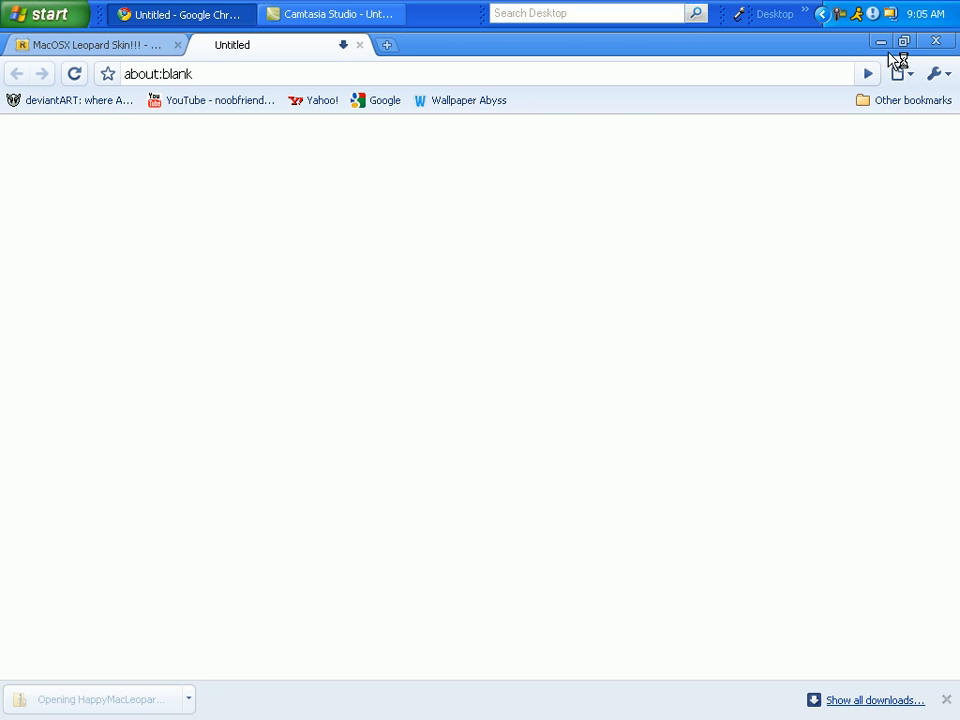
pyautogui.click(936, 40)
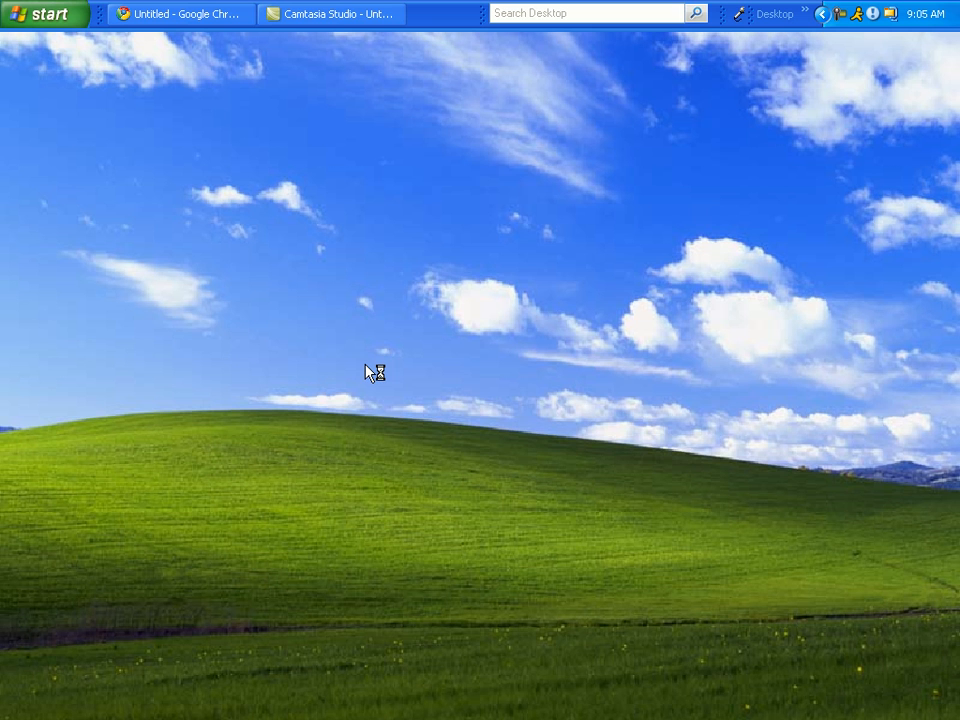
pyautogui.moveTo(432, 502)
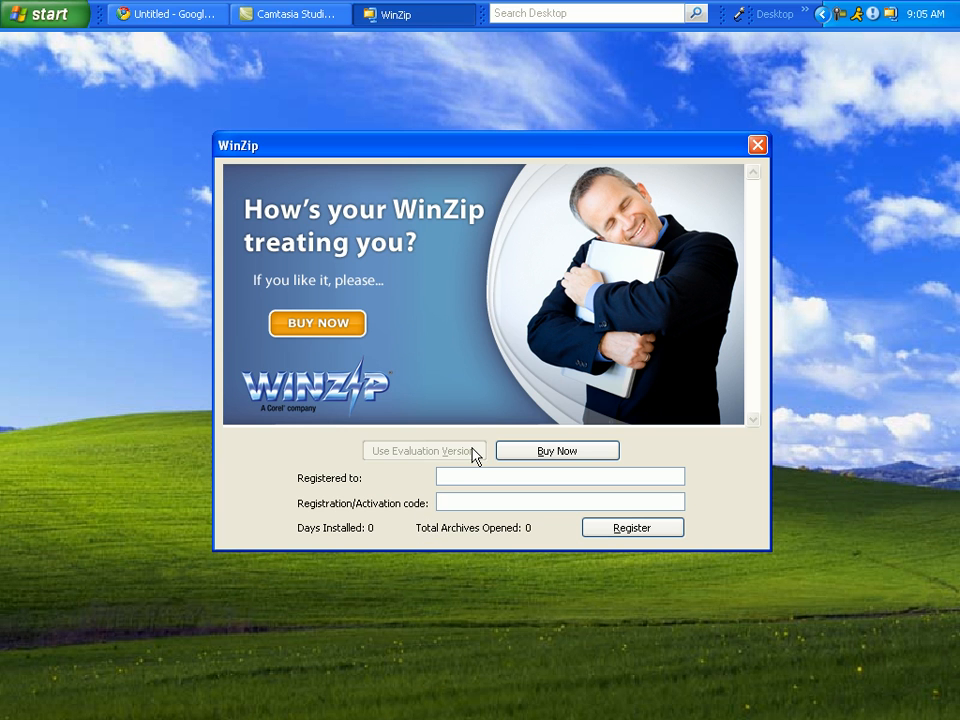
pyautogui.click(422, 450)
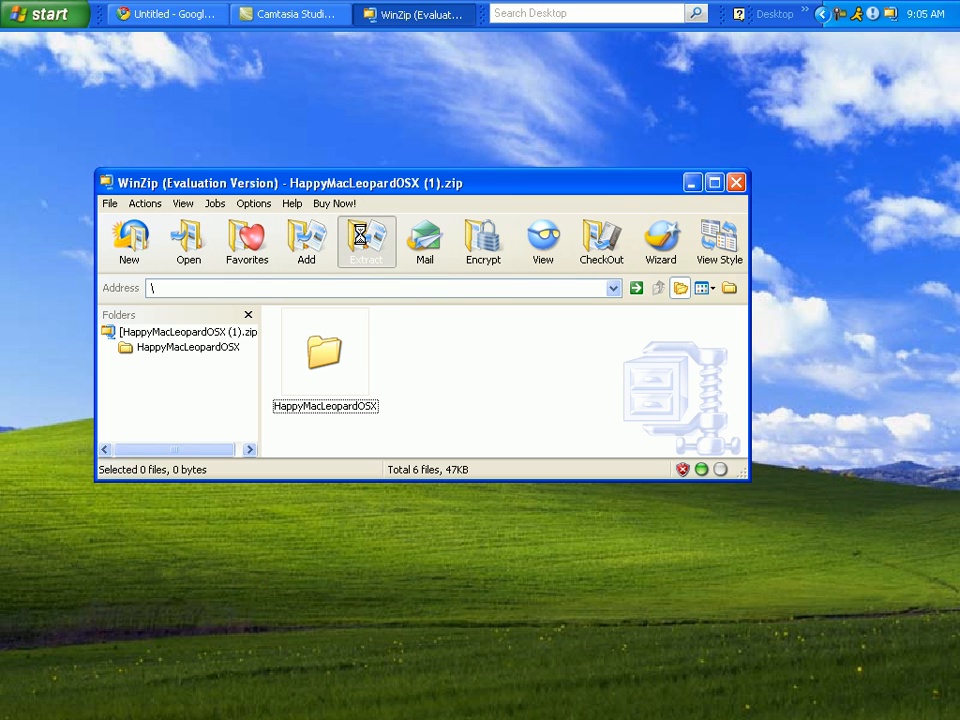
pyautogui.click(366, 242)
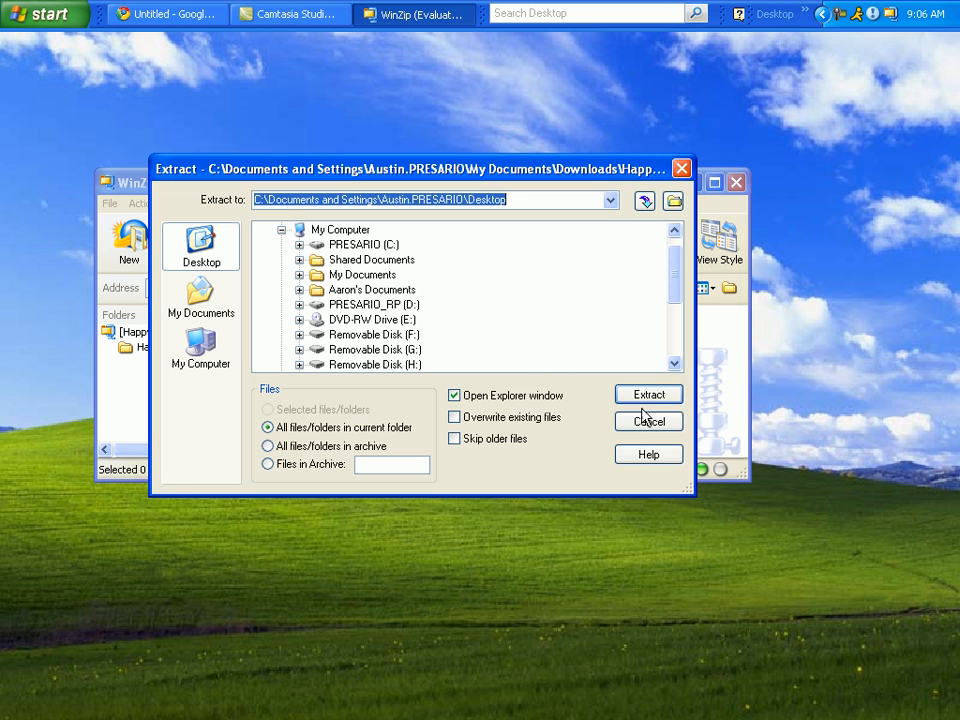
pyautogui.click(648, 394)
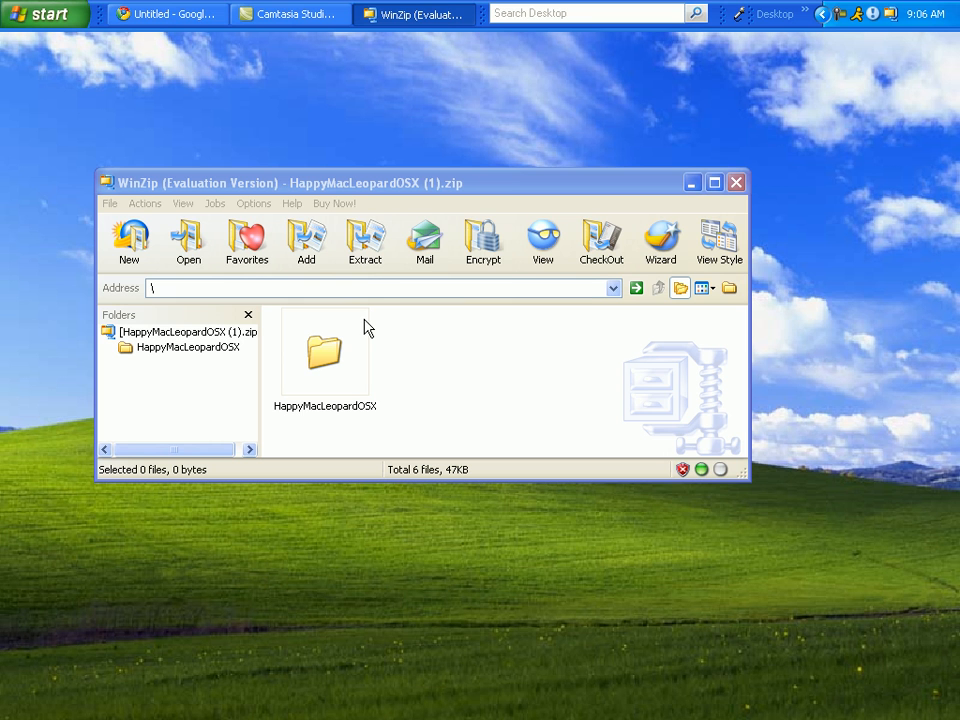
pyautogui.moveTo(368, 376)
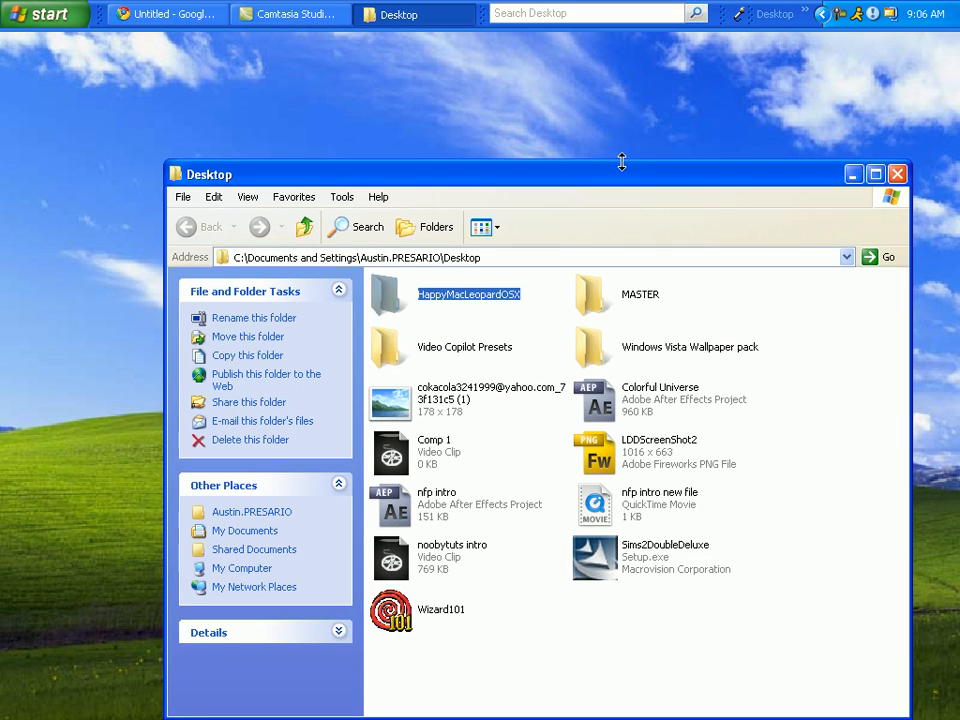
# Show the Desktop window with the extracted HappyMacLeopardOSX folder while RocketDock runs.
pyautogui.click(40, 12)
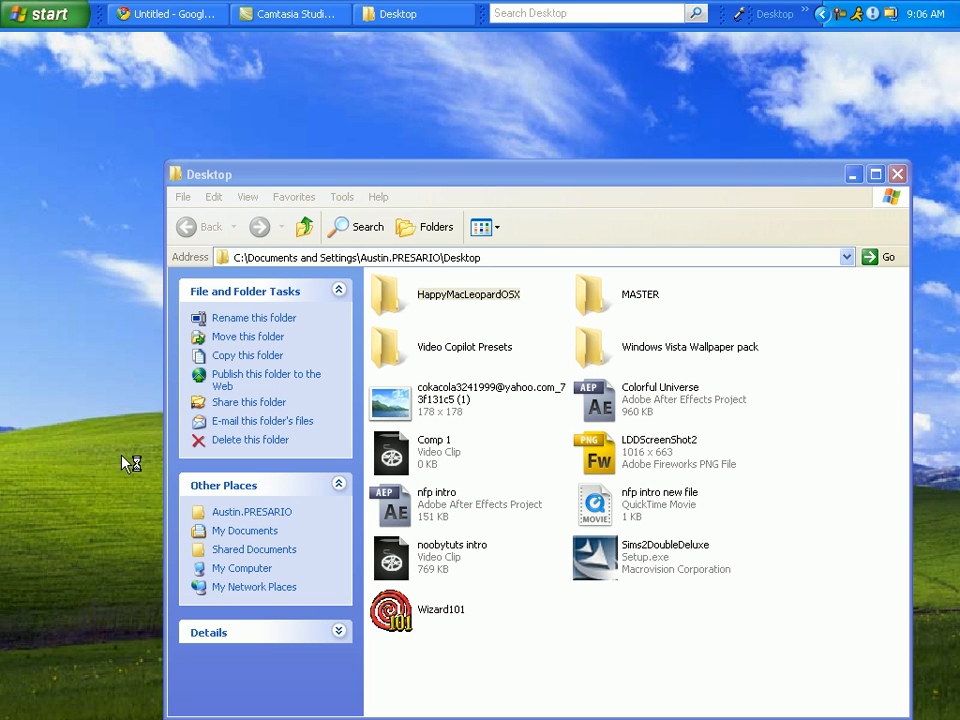
pyautogui.moveTo(148, 442)
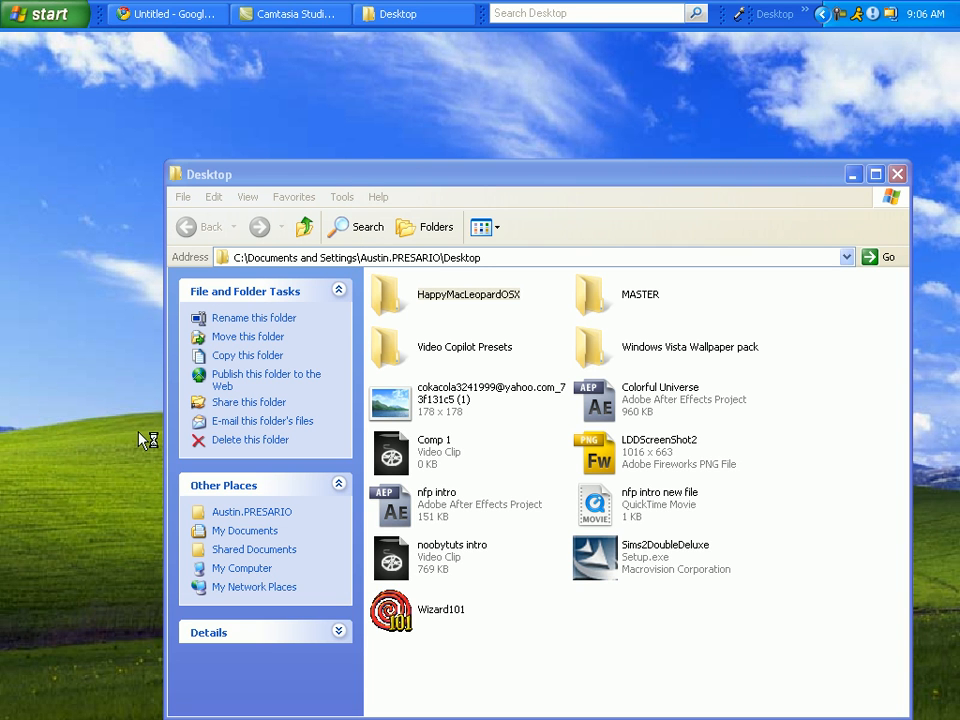
pyautogui.moveTo(314, 160)
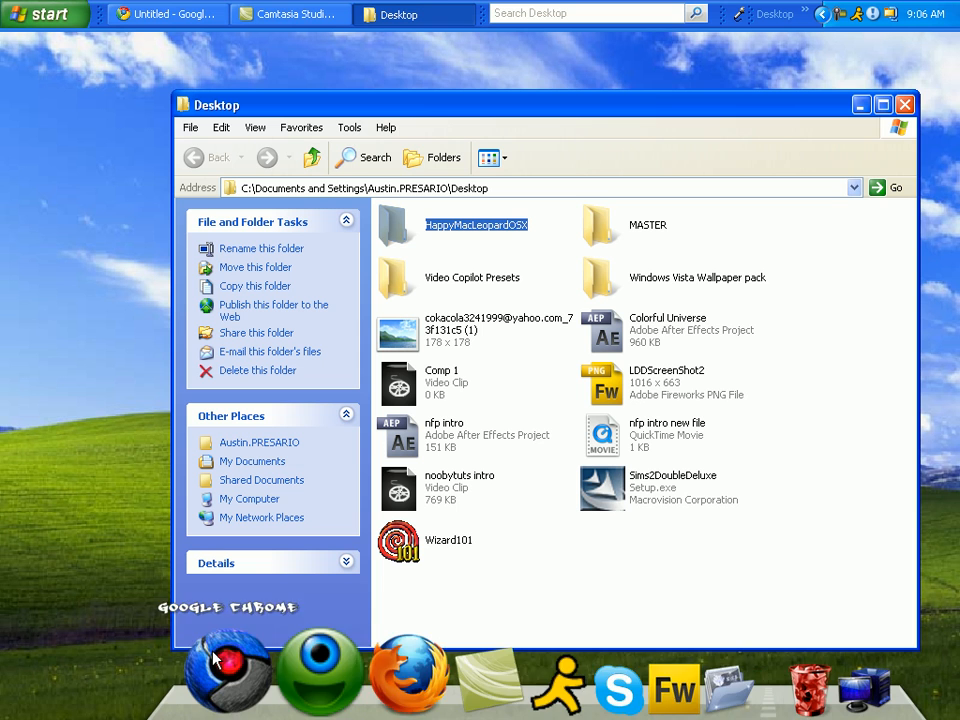
pyautogui.moveTo(436, 252)
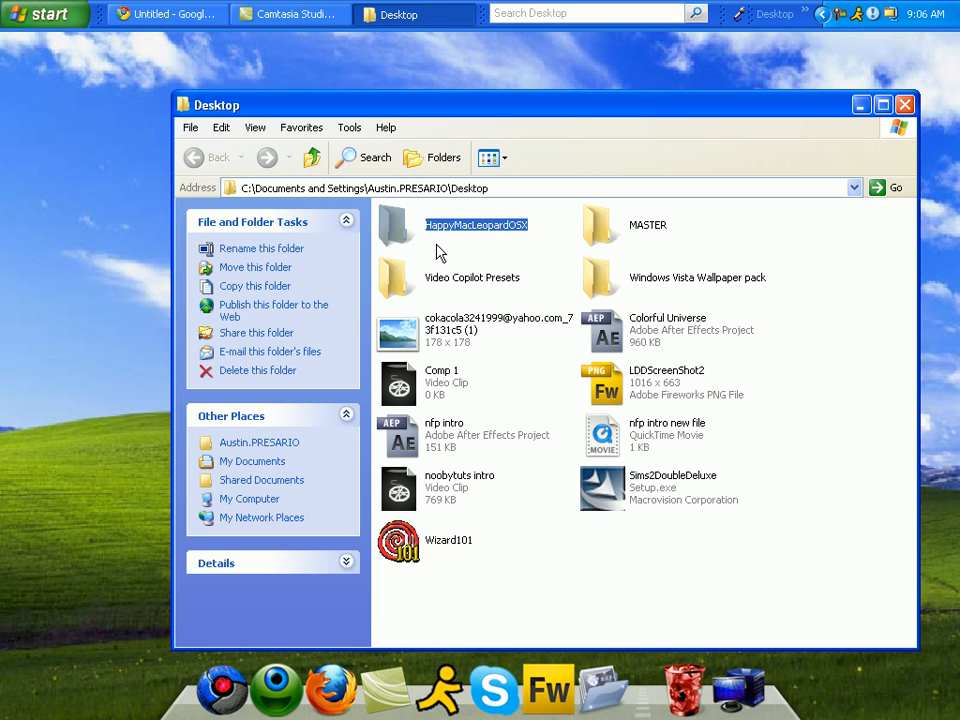
pyautogui.moveTo(420, 228)
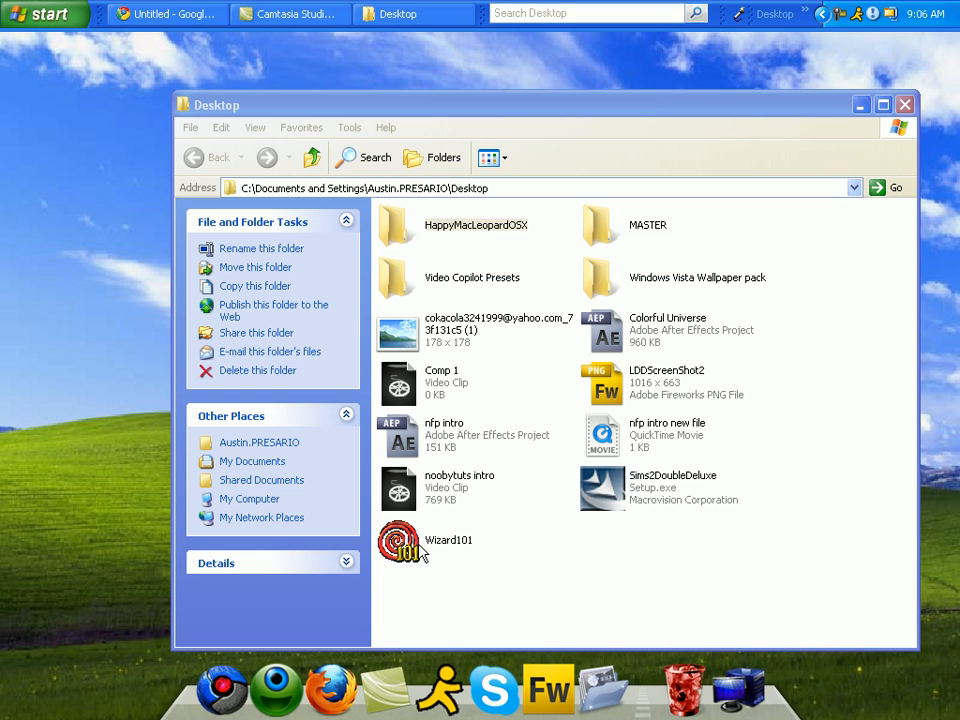
# Browse My Computer into drive C:'s Program Files and scroll down to the RocketDock folder.
pyautogui.click(250, 498)
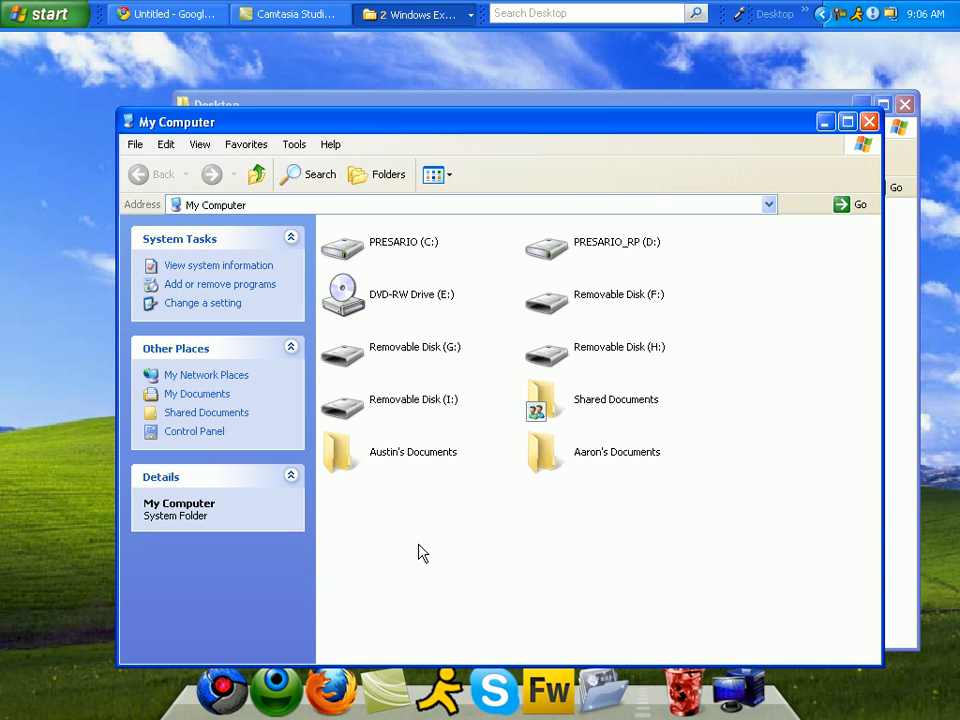
pyautogui.moveTo(488, 496)
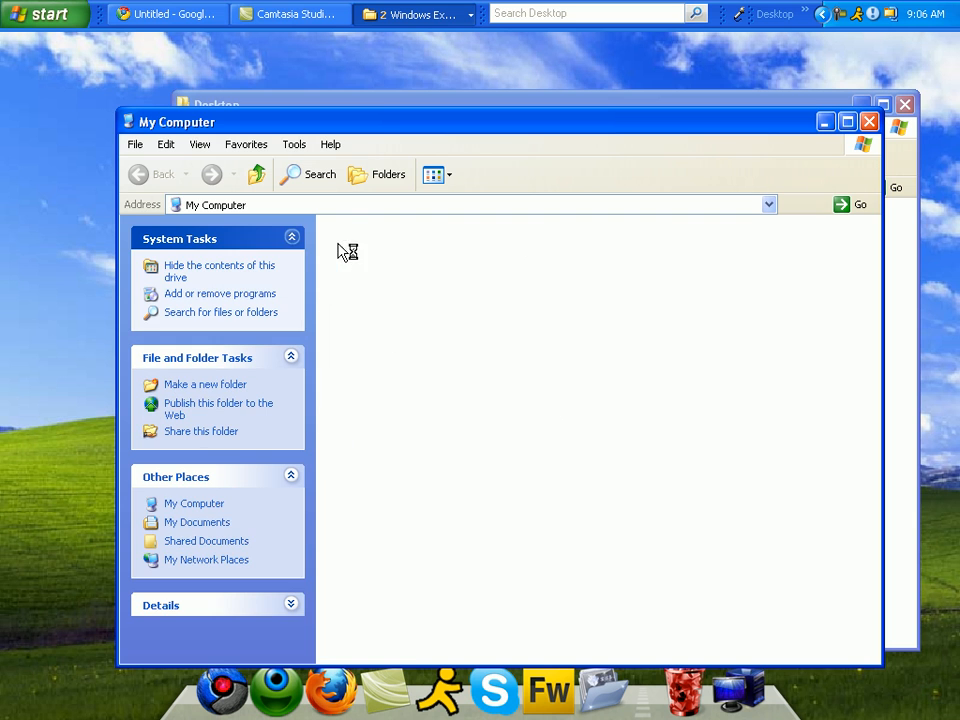
pyautogui.doubleClick(346, 250)
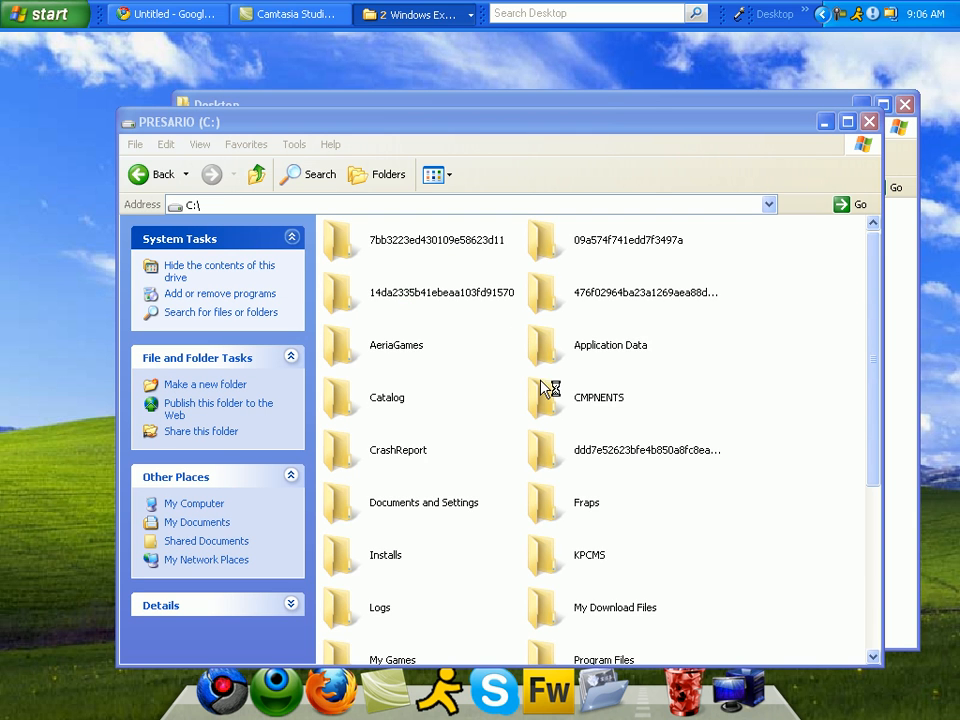
pyautogui.moveTo(204, 520)
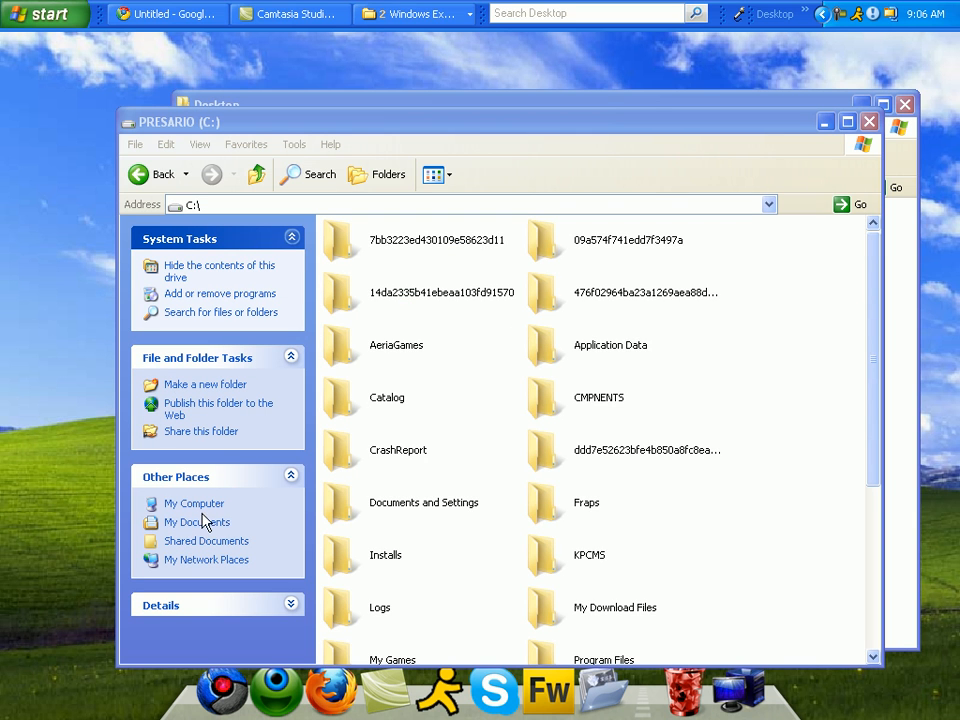
pyautogui.moveTo(428, 578)
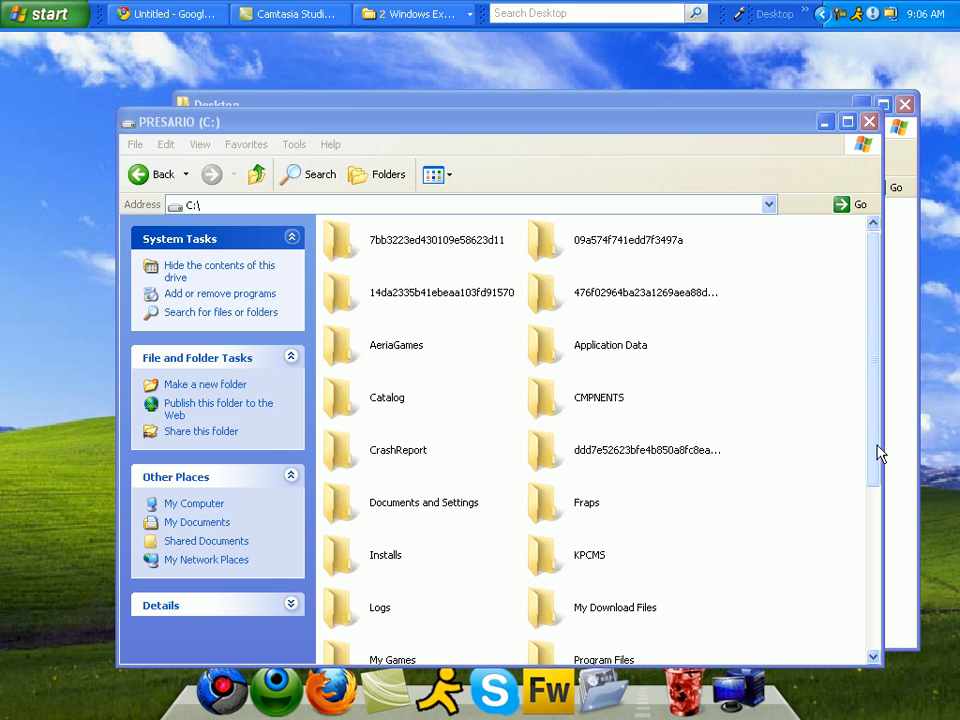
pyautogui.scroll(-3)
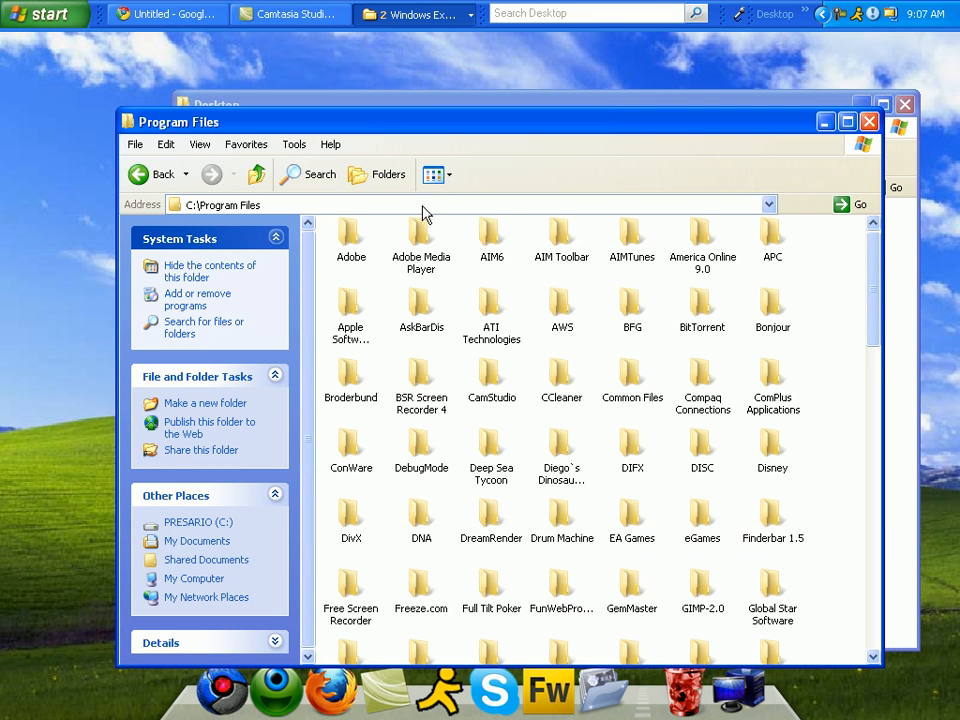
pyautogui.scroll(-3)
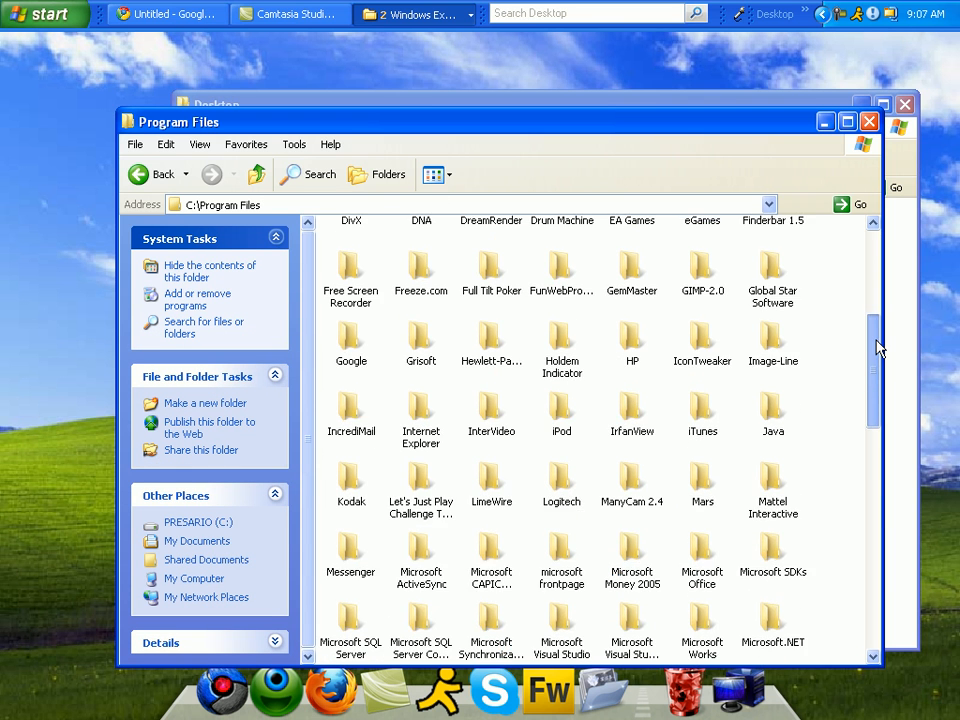
pyautogui.scroll(-3)
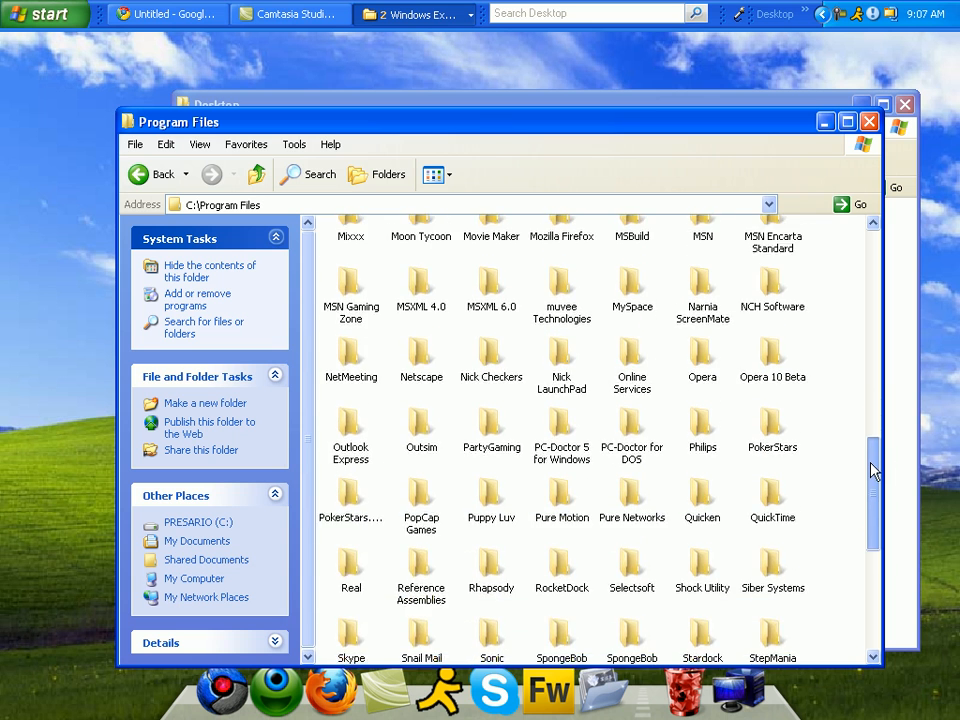
pyautogui.scroll(-3)
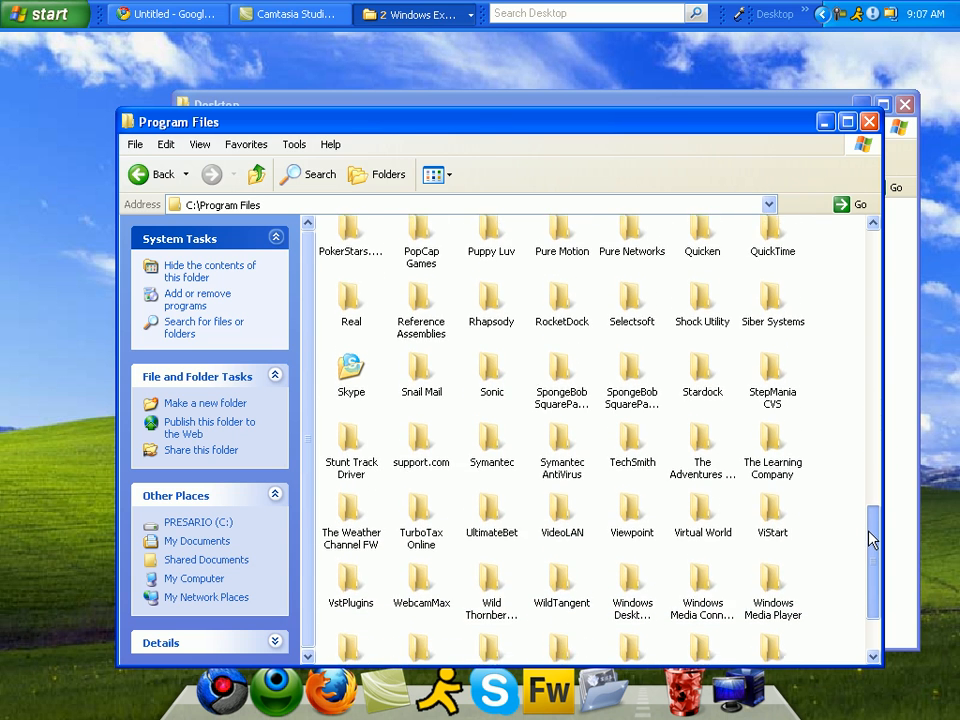
pyautogui.scroll(-3)
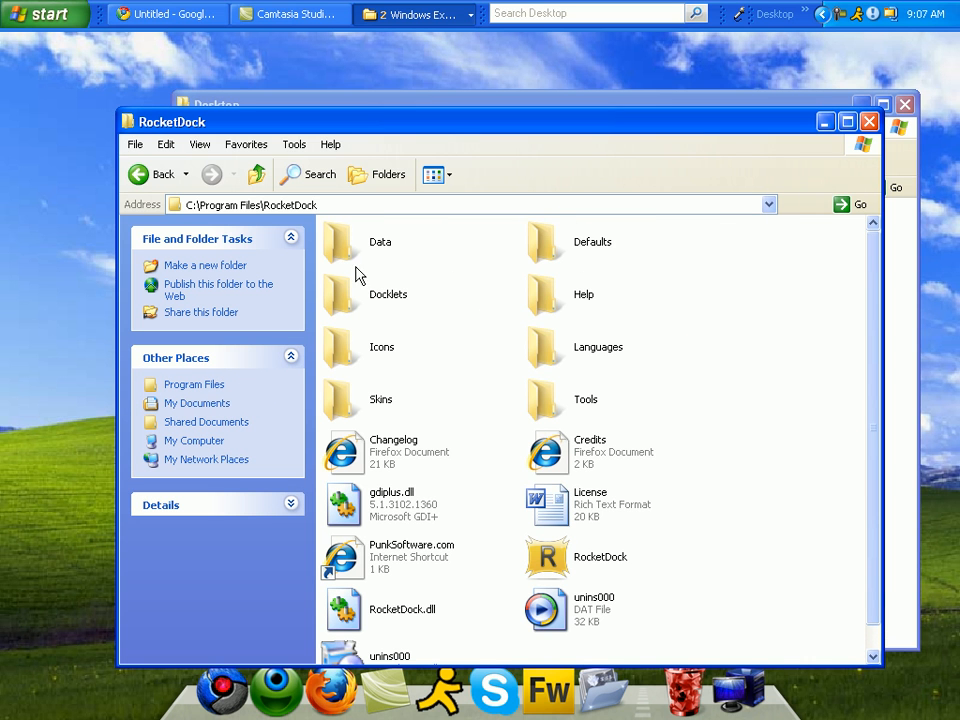
# Move the HappyMacLeopardOSX folder from the Desktop into RocketDock's Skins folder.
pyautogui.doubleClick(380, 400)
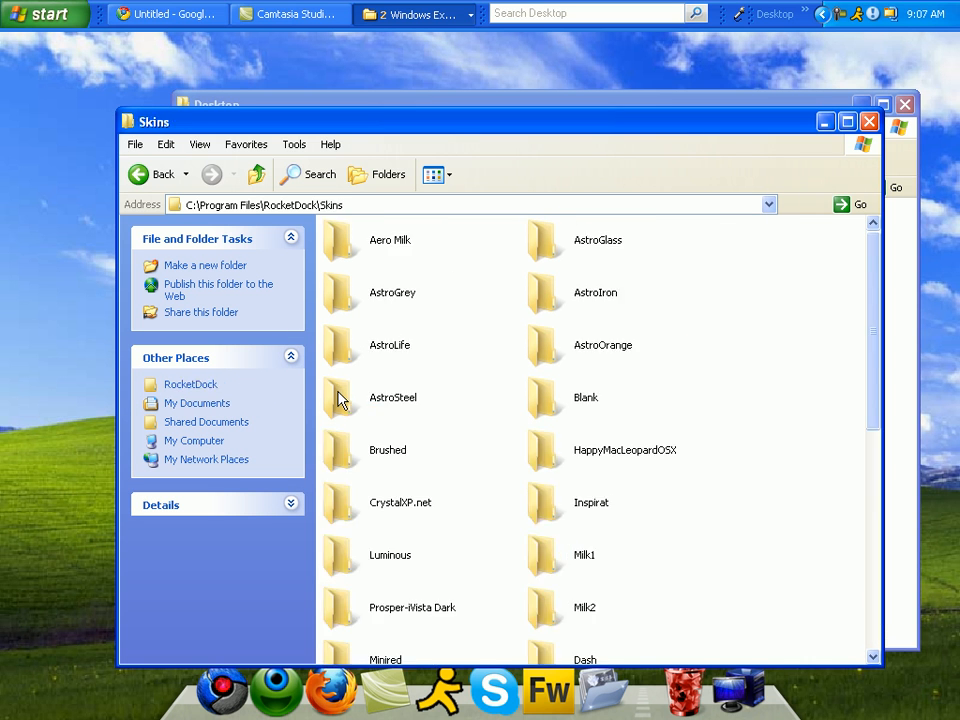
pyautogui.moveTo(600, 100)
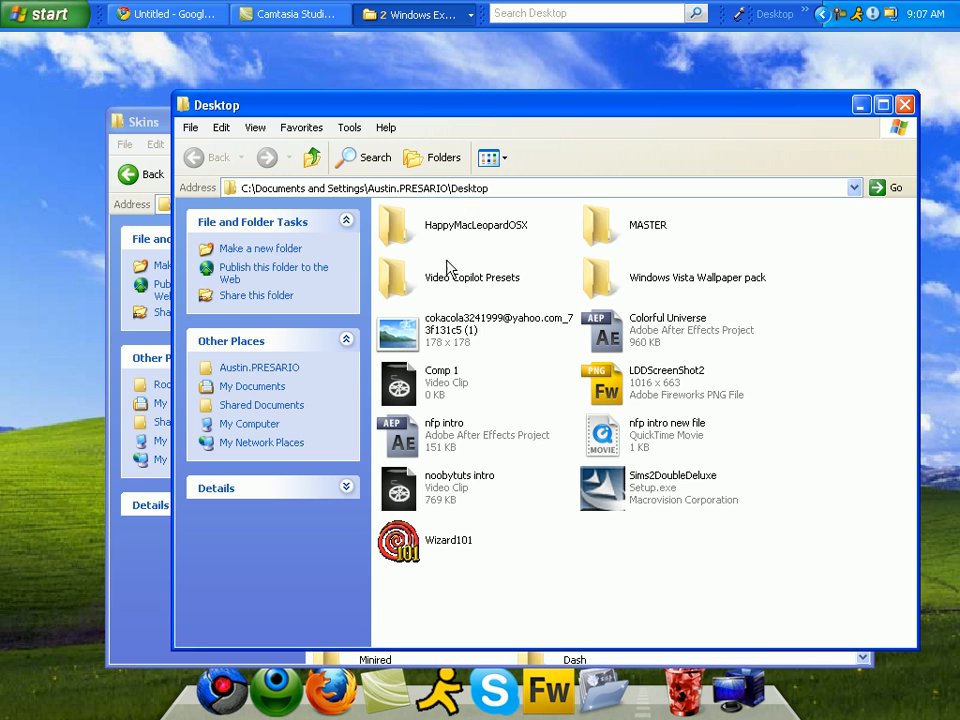
pyautogui.click(476, 224)
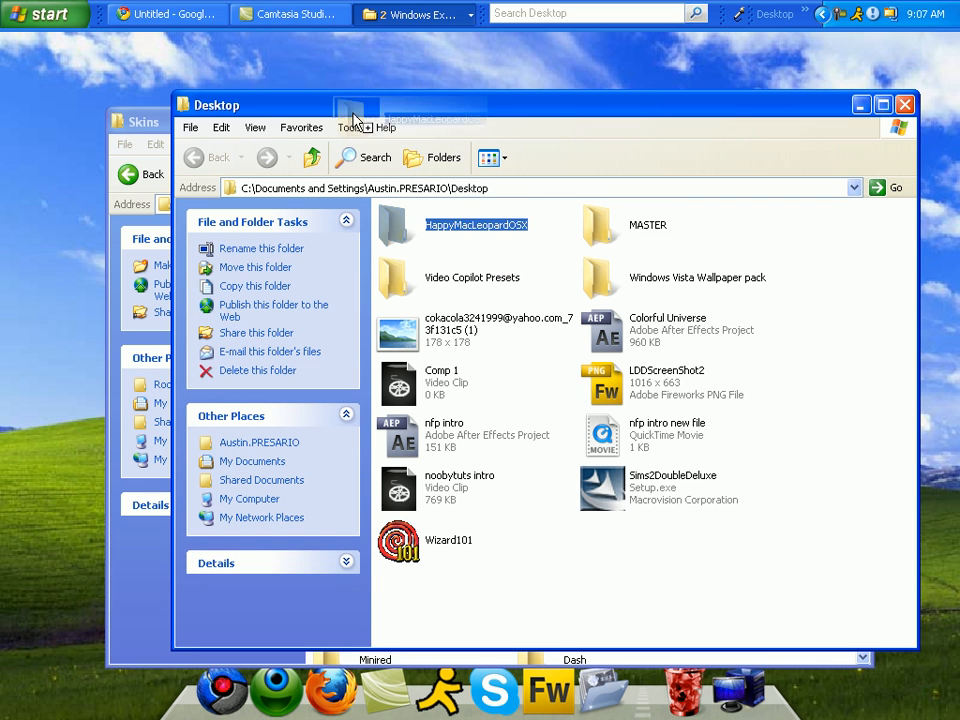
pyautogui.click(414, 12)
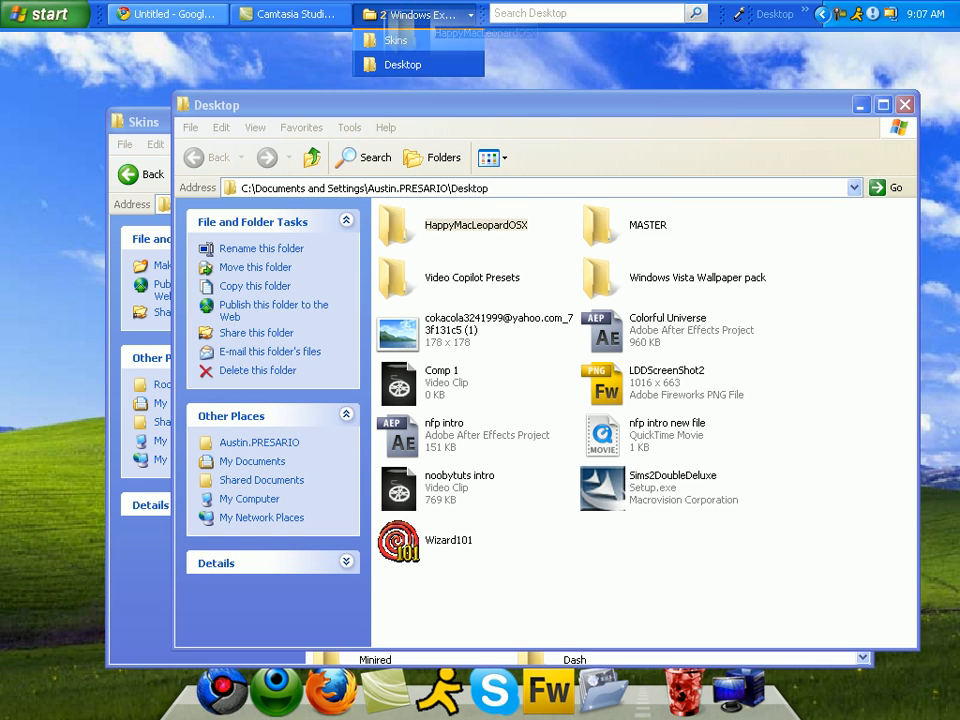
pyautogui.click(396, 40)
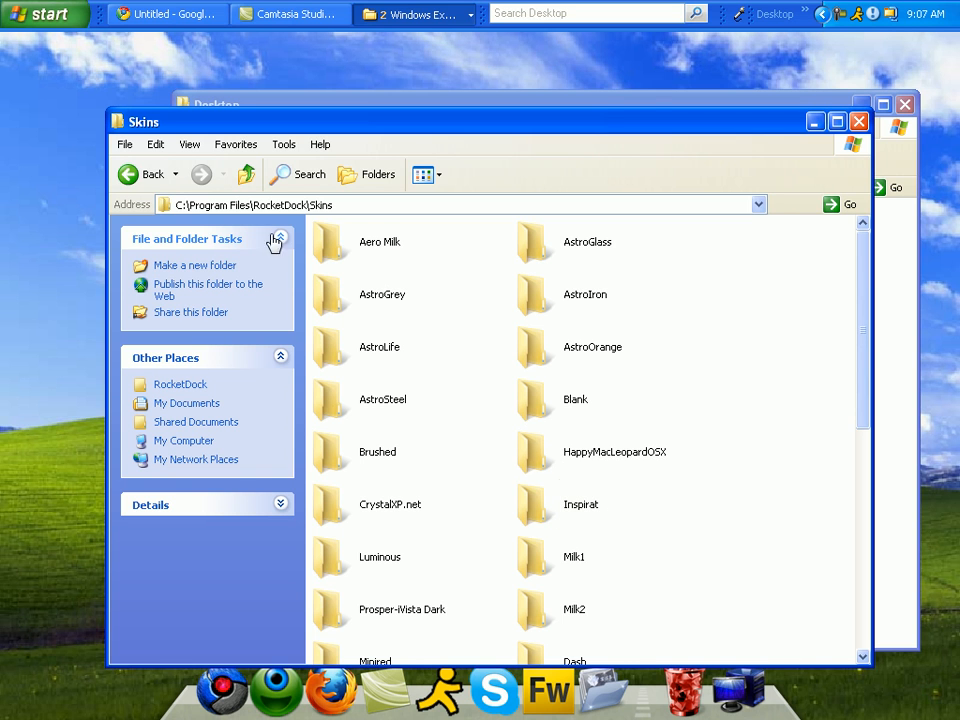
pyautogui.moveTo(628, 464)
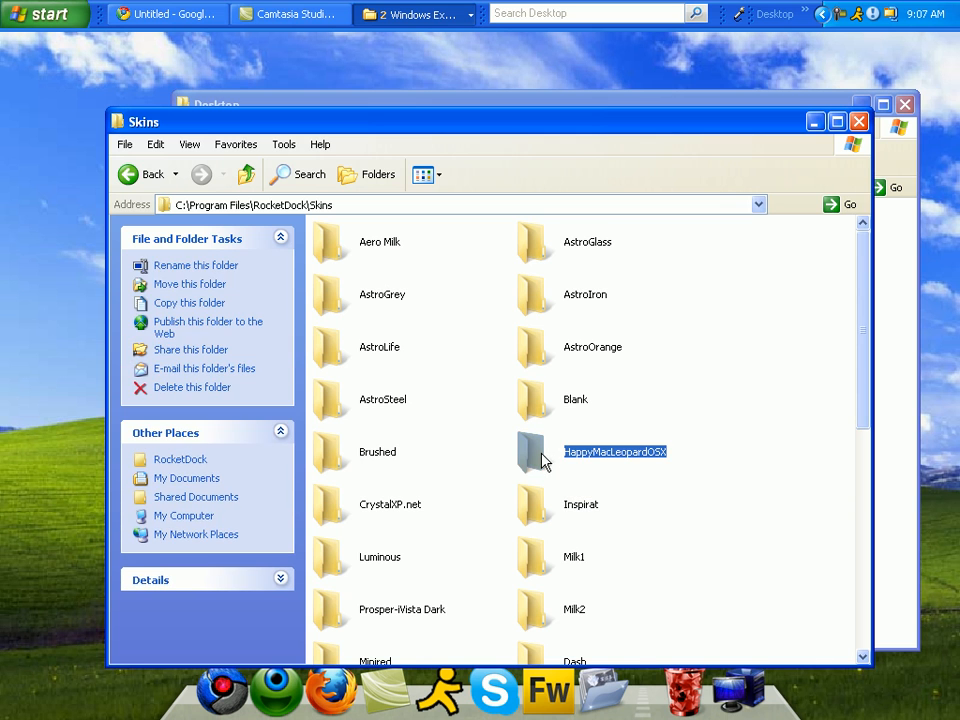
# Check the moved skin folder's contents and close the Desktop window.
pyautogui.doubleClick(536, 452)
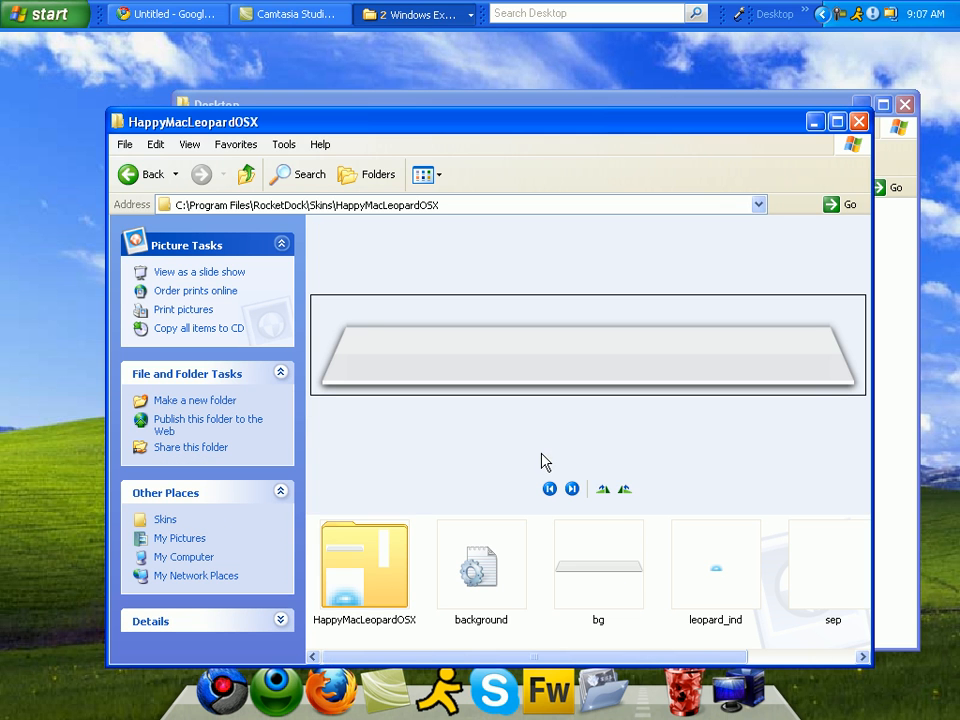
pyautogui.hscroll(3)
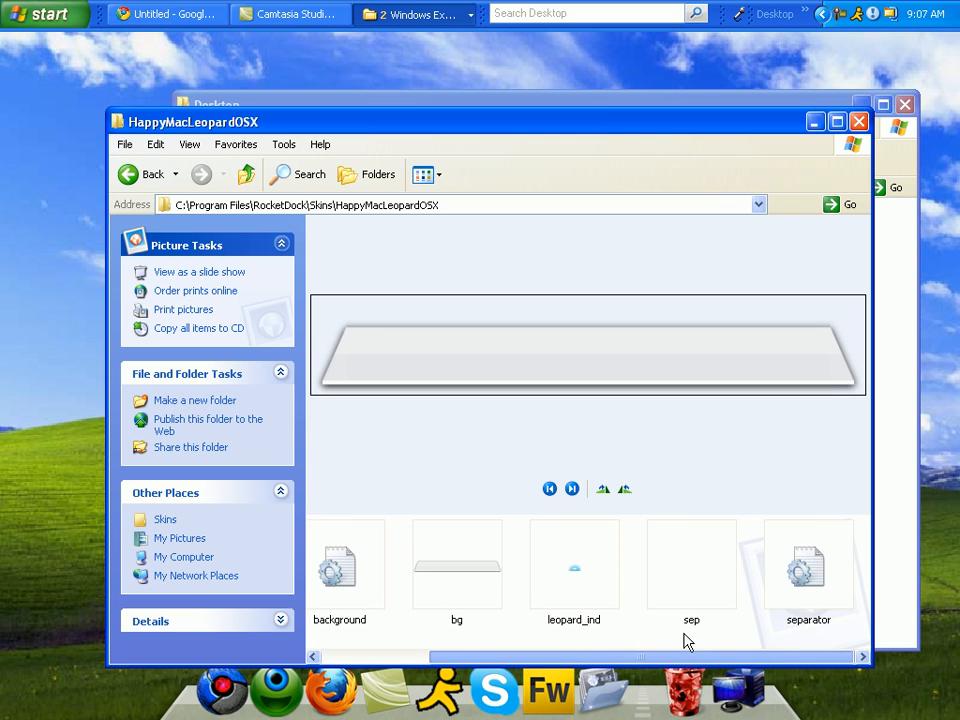
pyautogui.hscroll(-3)
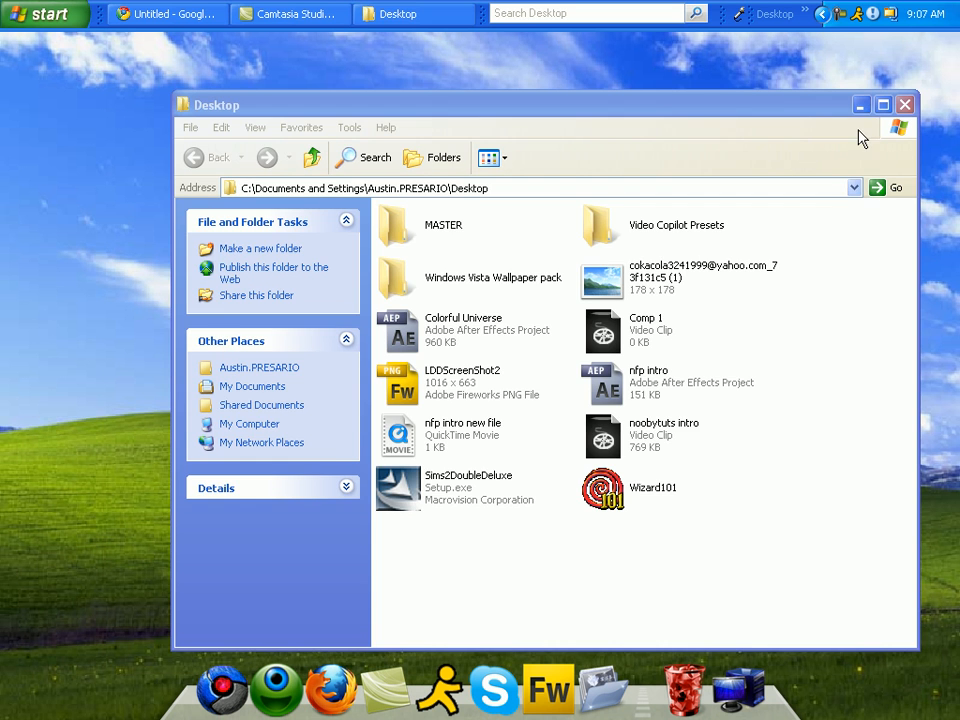
pyautogui.click(904, 104)
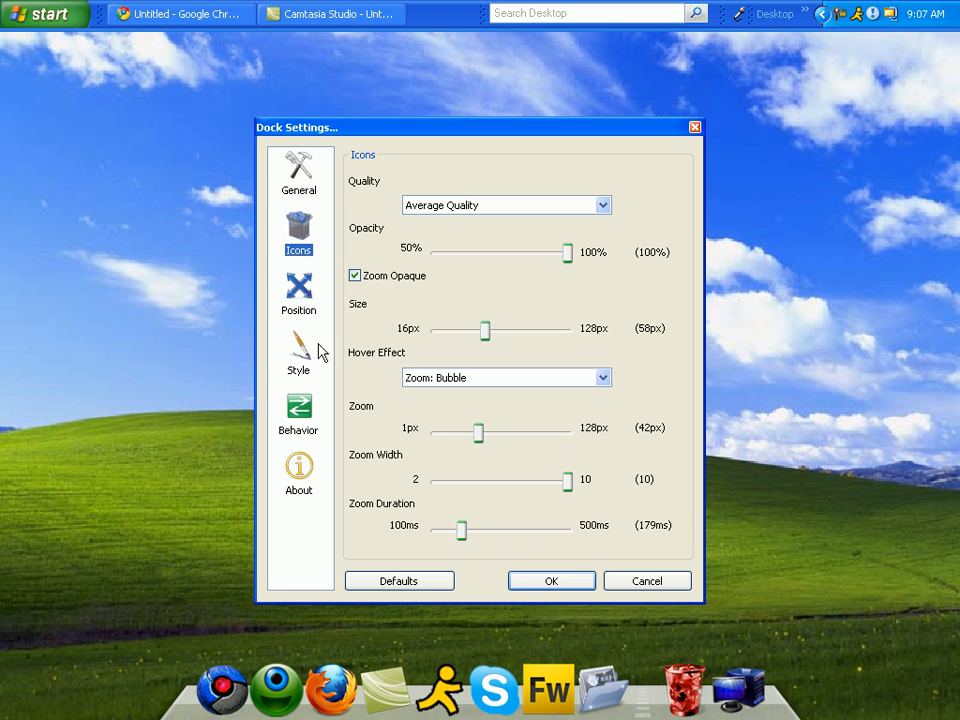
pyautogui.moveTo(310, 206)
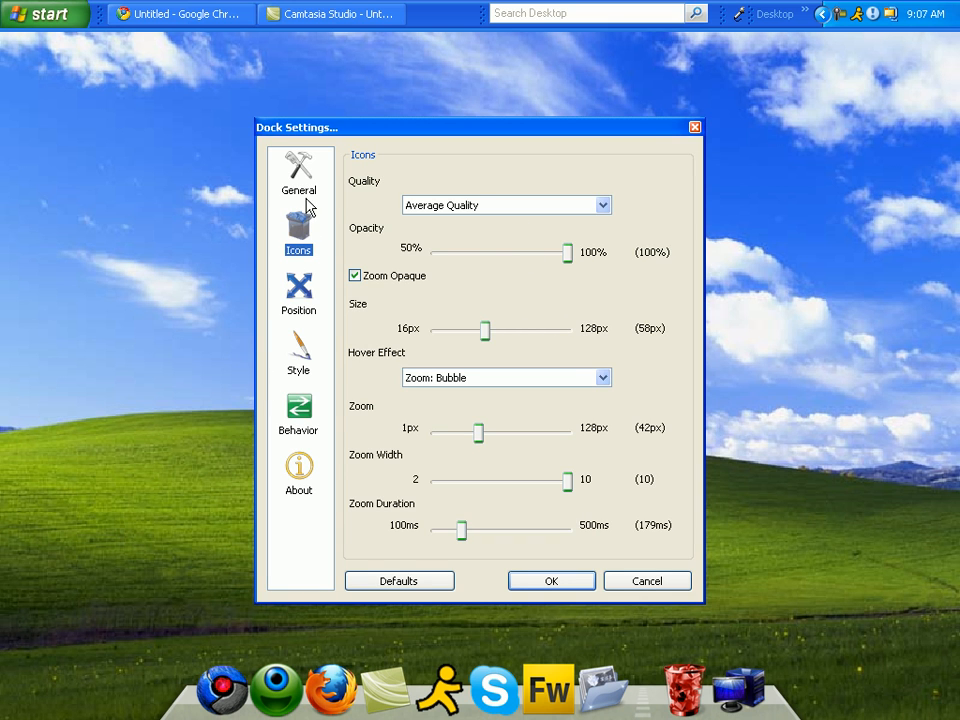
# Choose HappyMacLeopardOSX as the theme in Dock Settings' Style section.
pyautogui.click(298, 356)
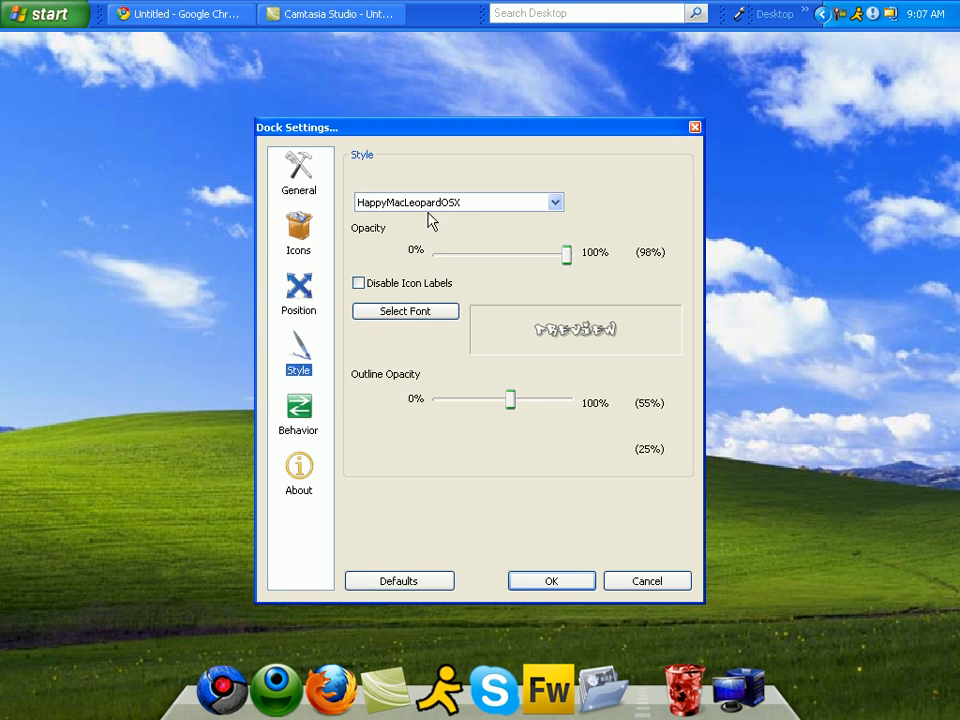
pyautogui.click(556, 202)
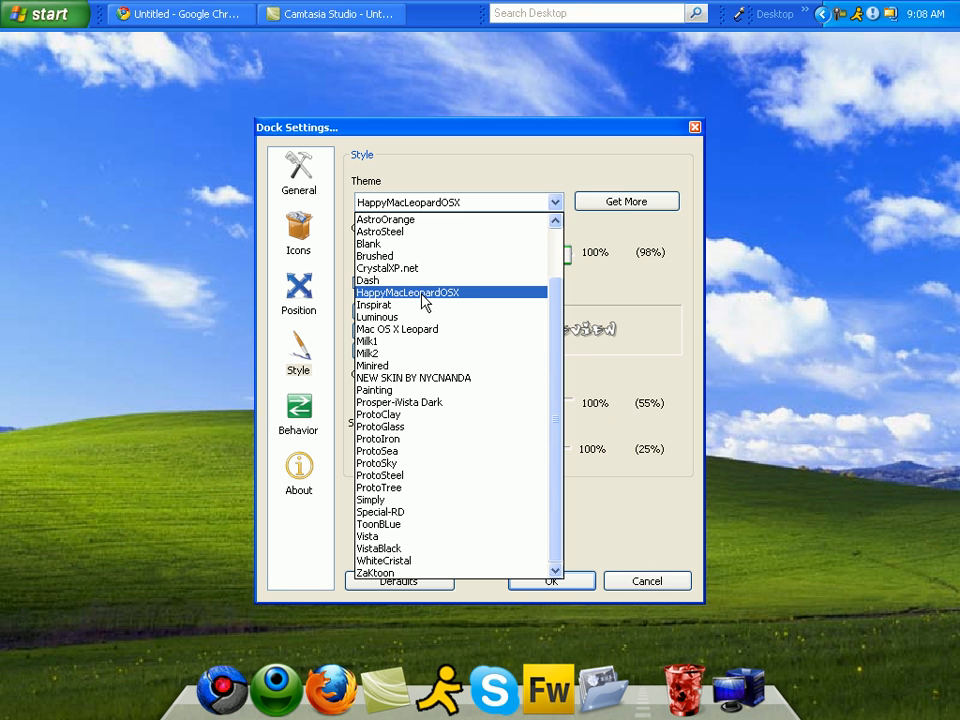
pyautogui.click(408, 292)
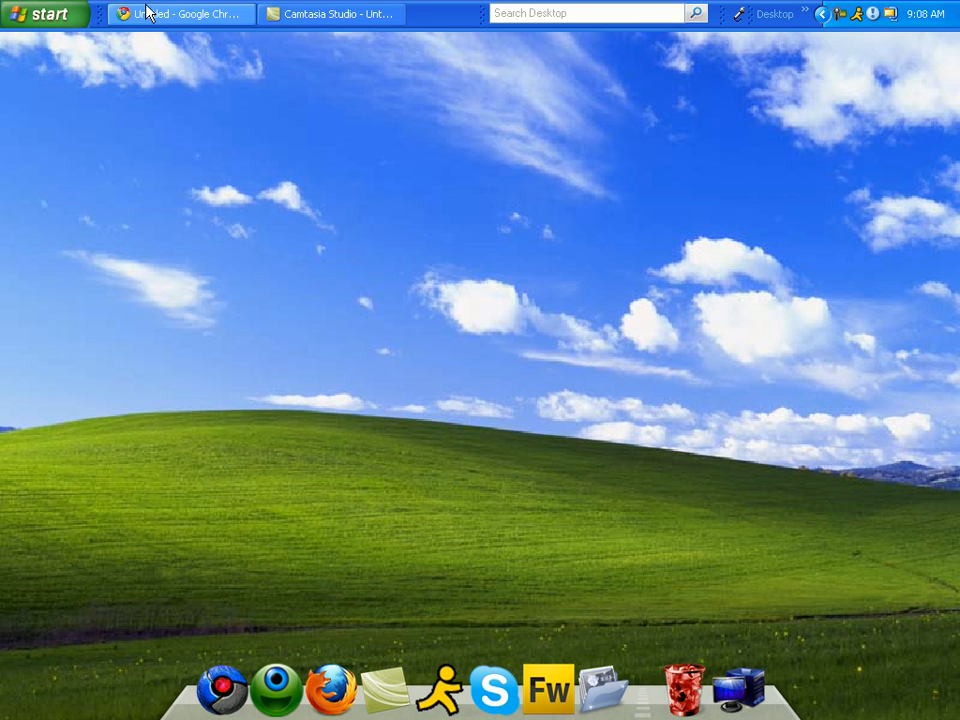
# Return to the browser, go to deviantART and search for 'smooth stripes'.
pyautogui.click(180, 12)
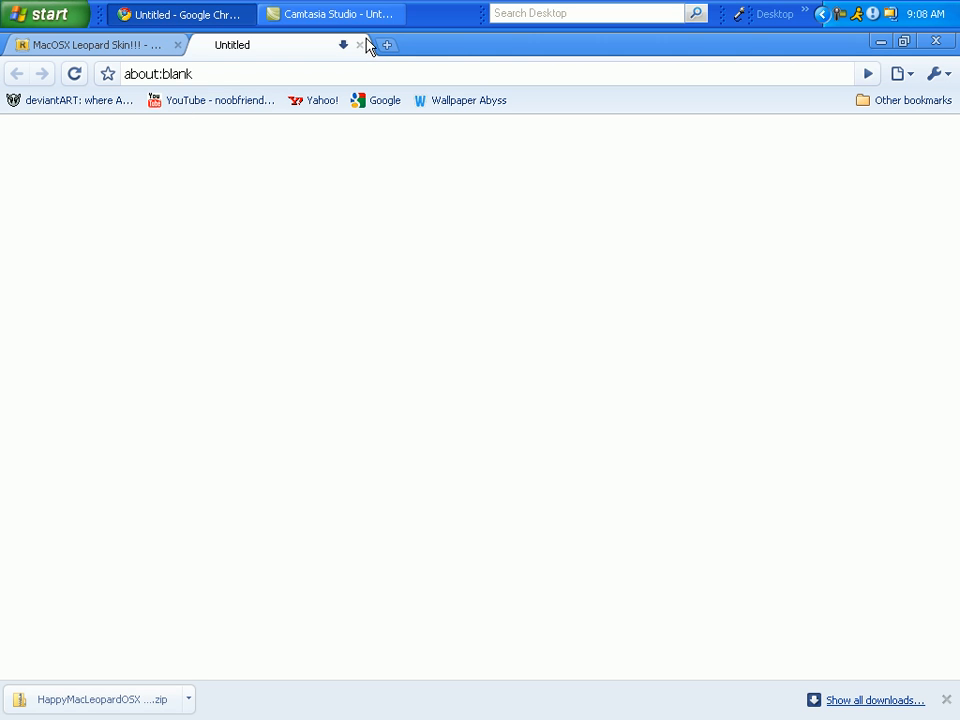
pyautogui.click(90, 44)
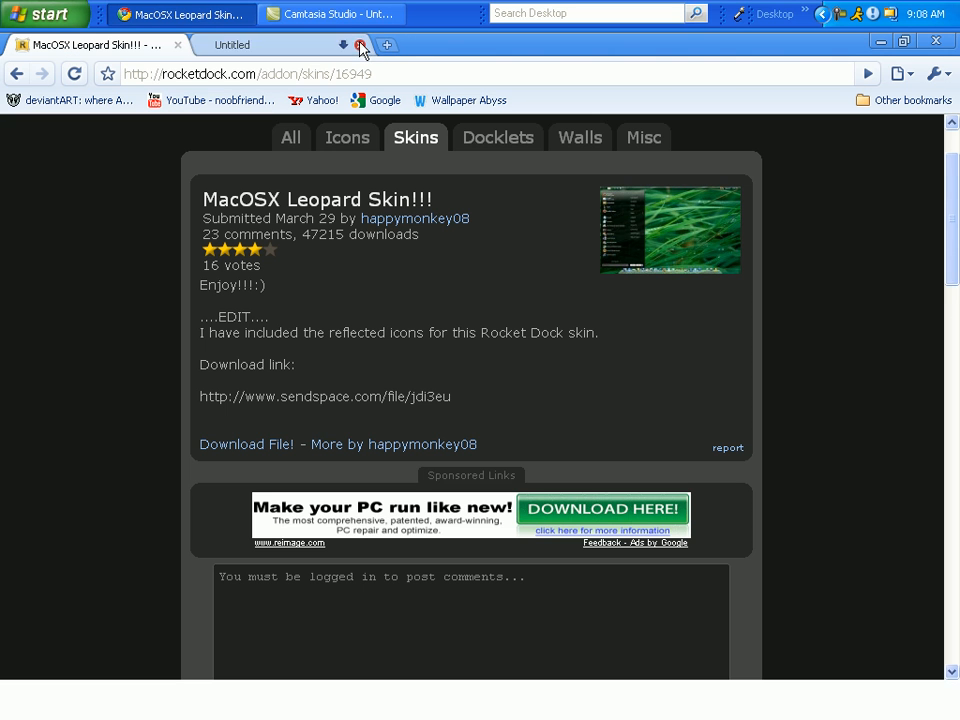
pyautogui.click(360, 44)
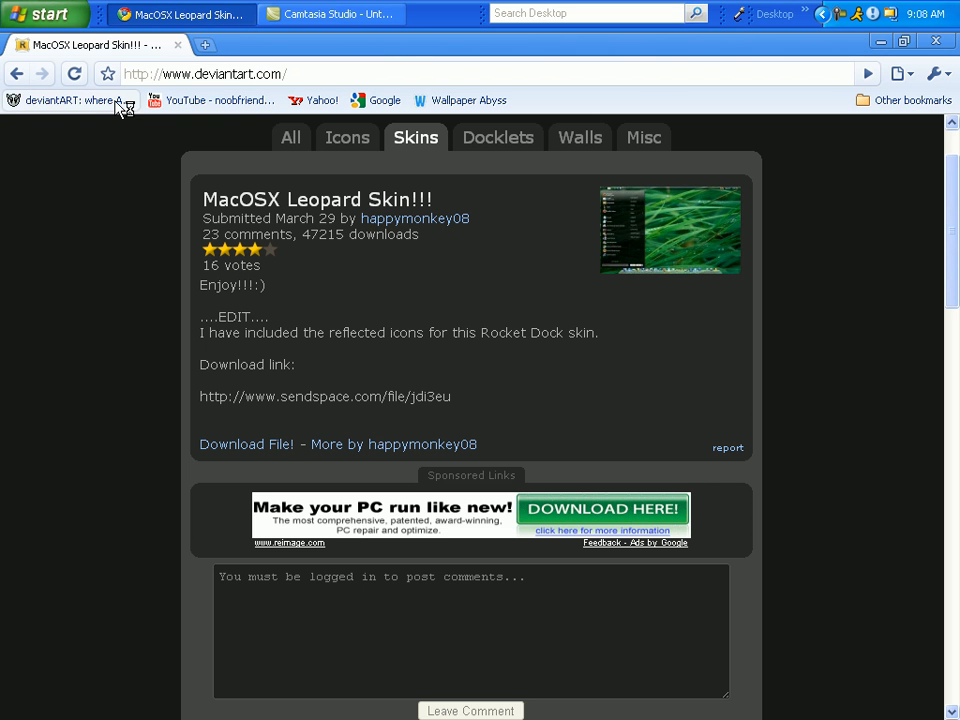
pyautogui.click(70, 100)
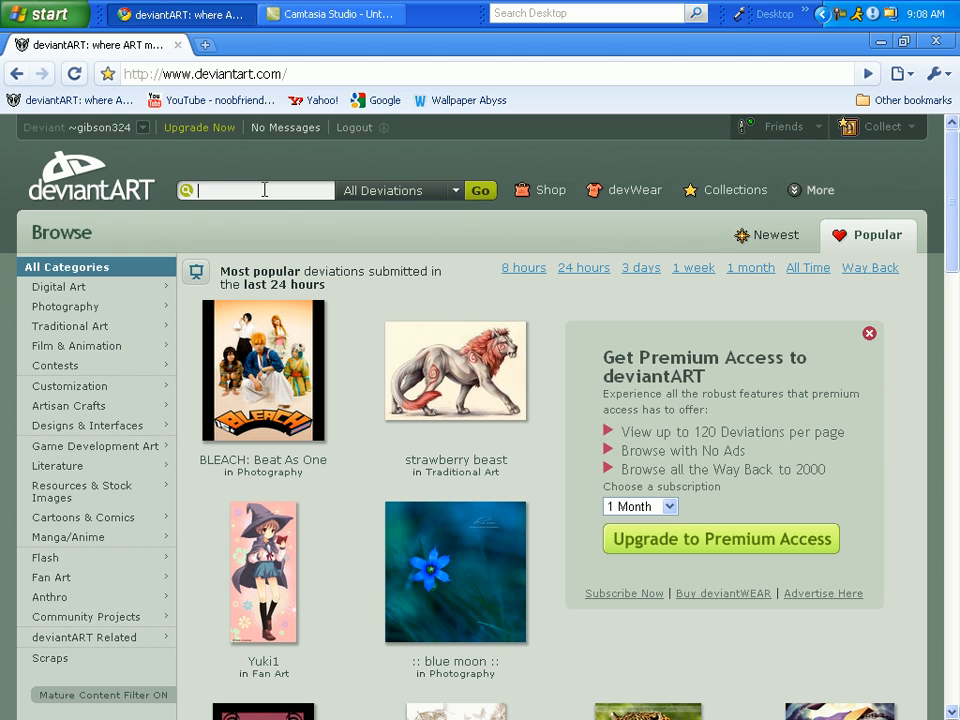
pyautogui.write('smooth')
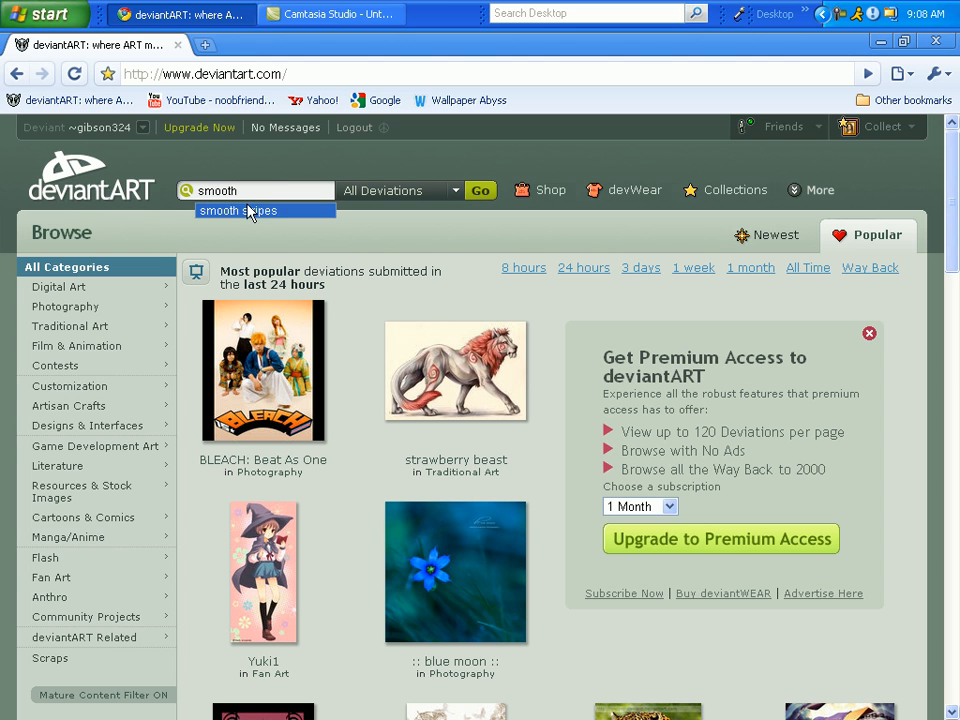
pyautogui.click(236, 210)
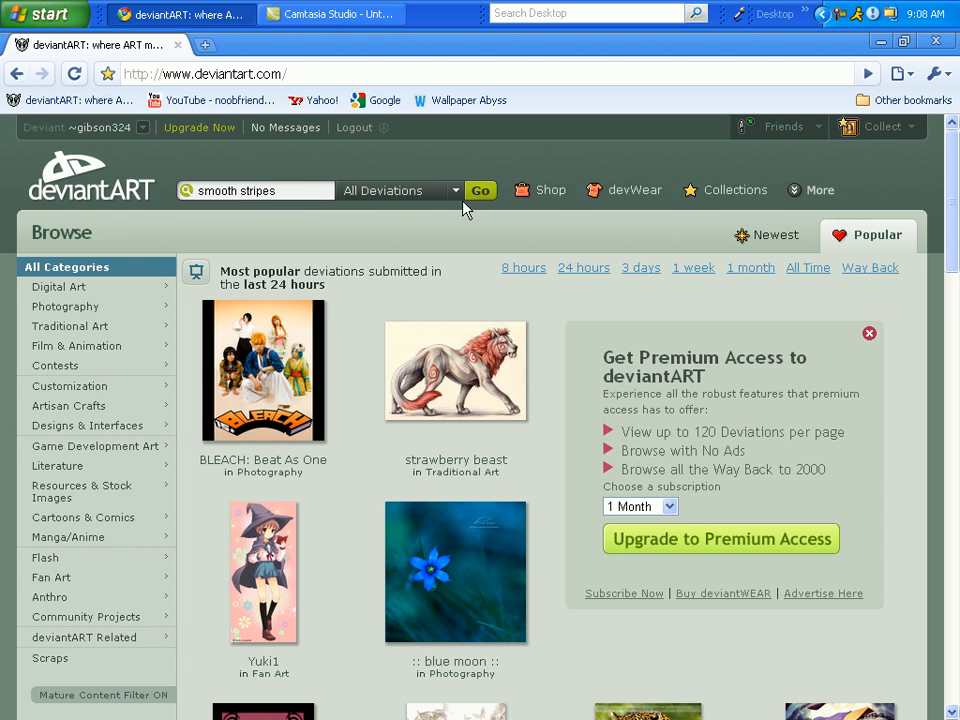
pyautogui.click(480, 190)
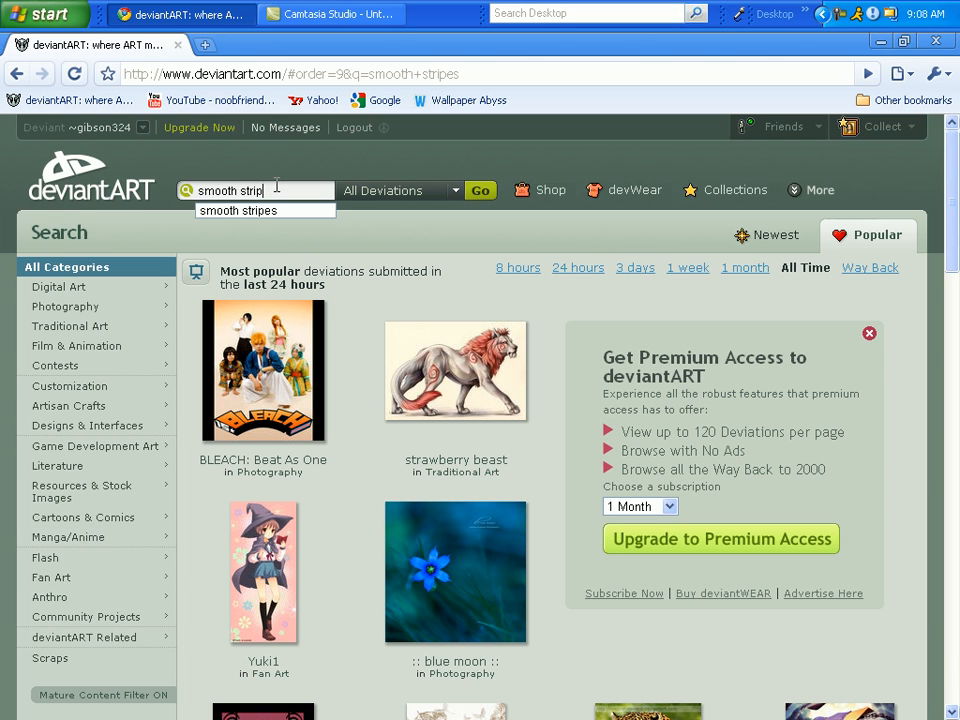
pyautogui.press('Backspace')
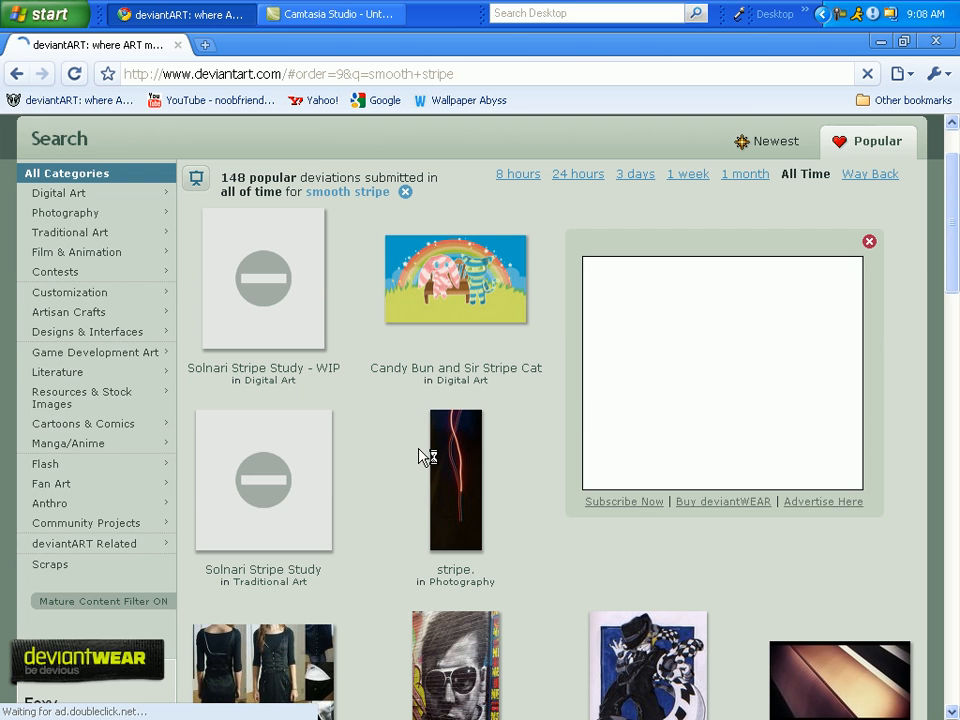
# Refine the search to 'smooth stripes 4' and open the Smooth Stripes 4 deviation by -kol.
pyautogui.scroll(-3)
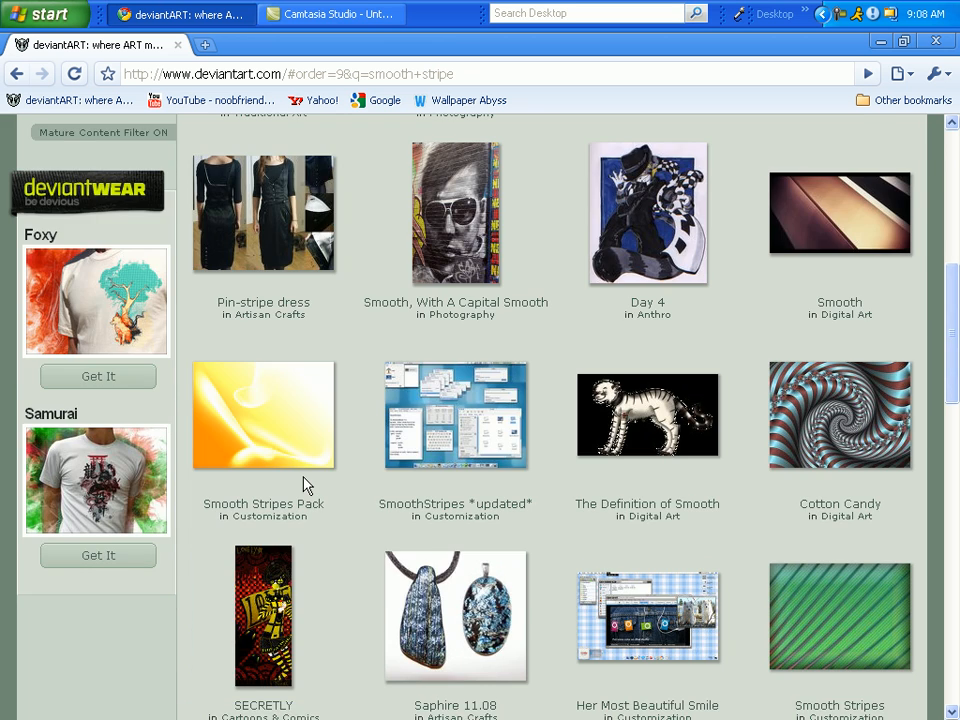
pyautogui.scroll(3)
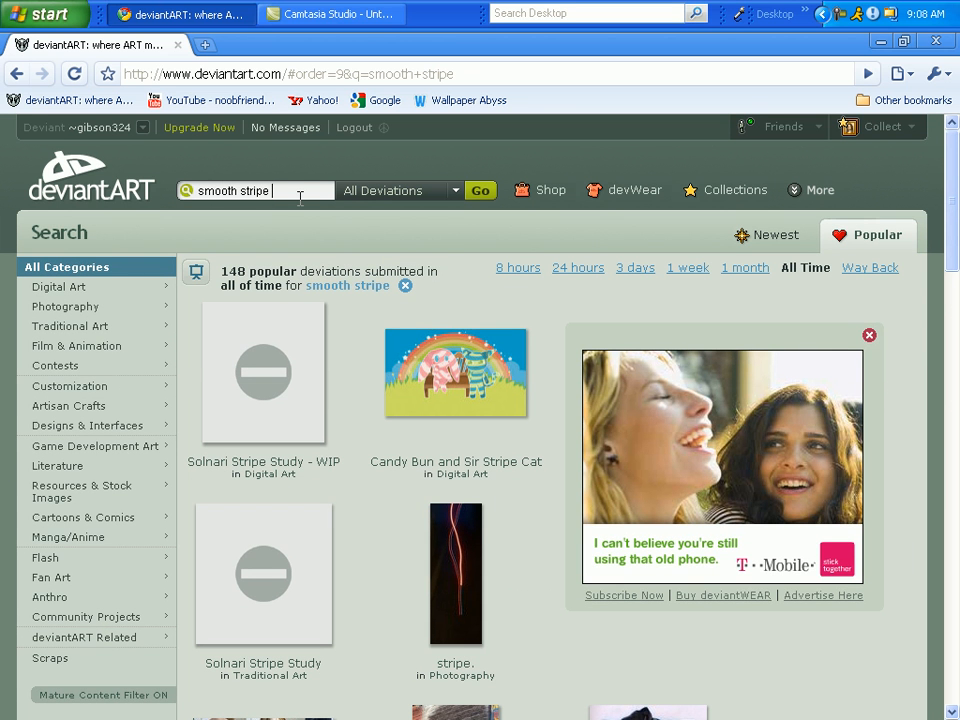
pyautogui.write('4')
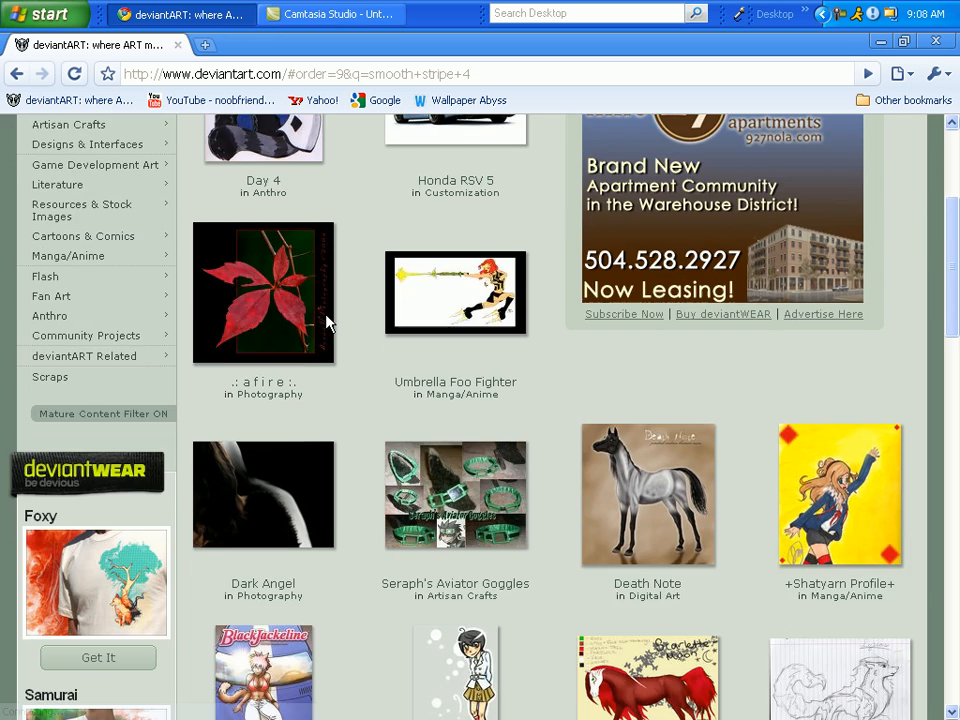
pyautogui.scroll(3)
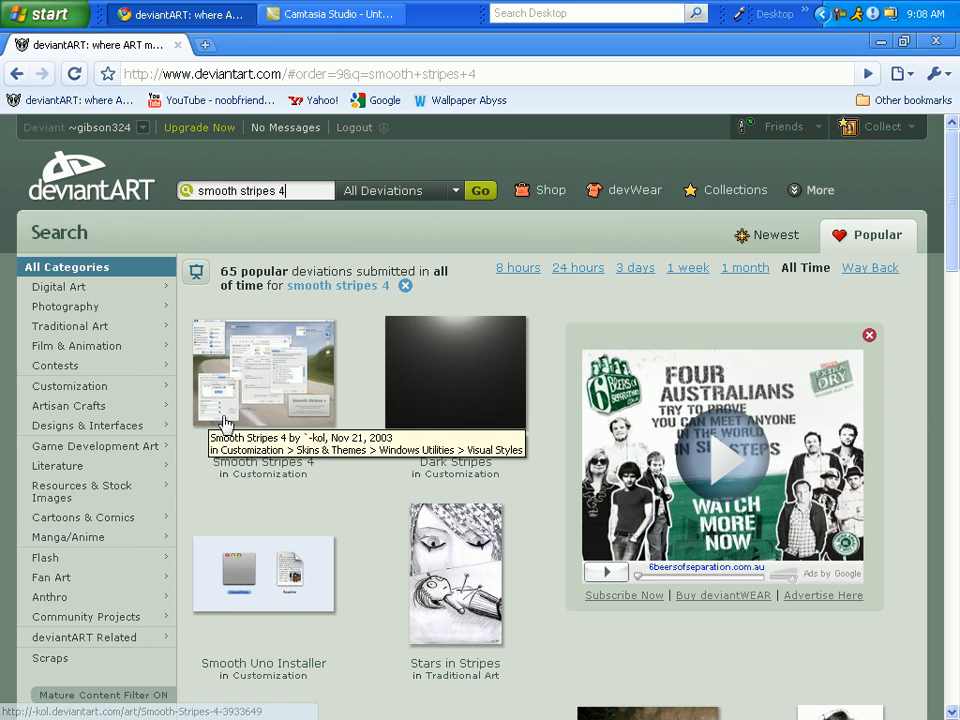
pyautogui.moveTo(366, 646)
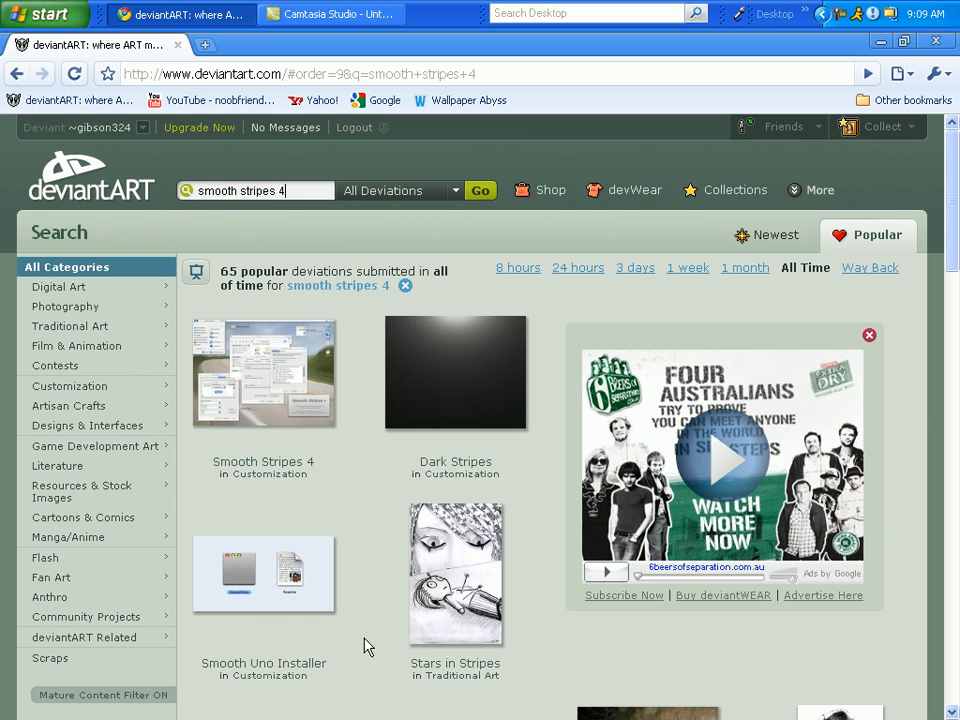
pyautogui.click(264, 374)
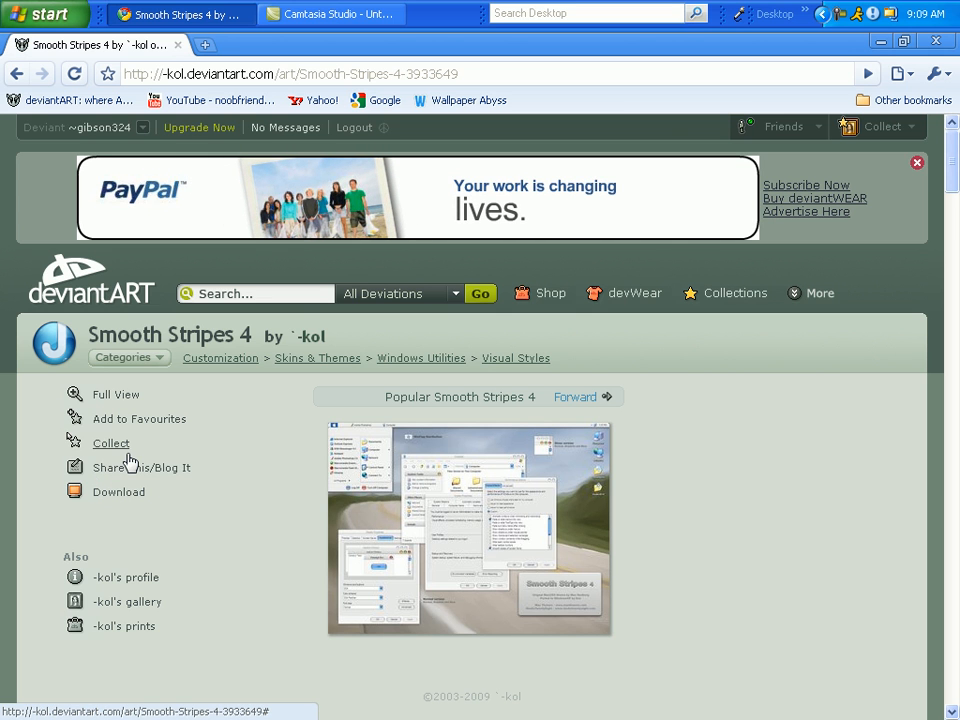
# From the desktop, browse My Documents into the Smooth Stripes 4 folder and select its visual style file.
pyautogui.click(880, 40)
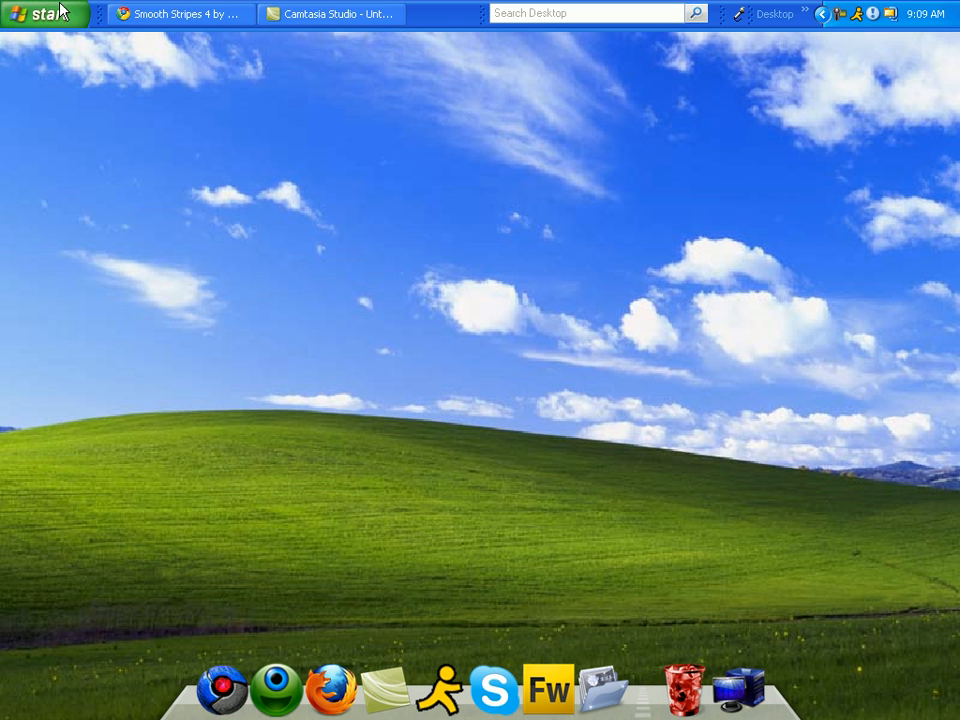
pyautogui.click(40, 12)
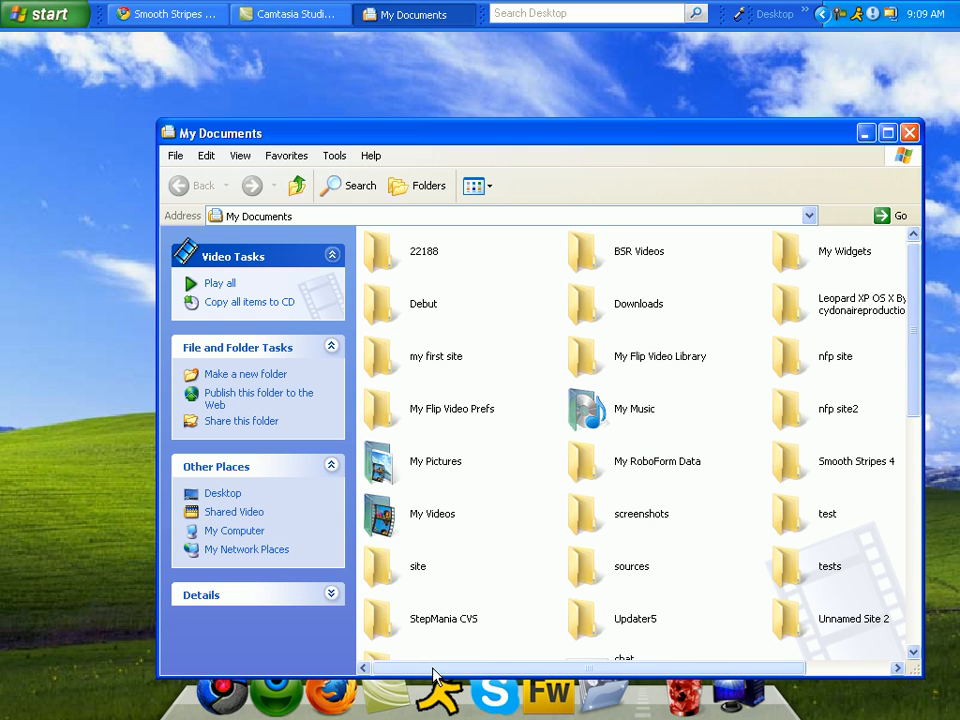
pyautogui.hscroll(3)
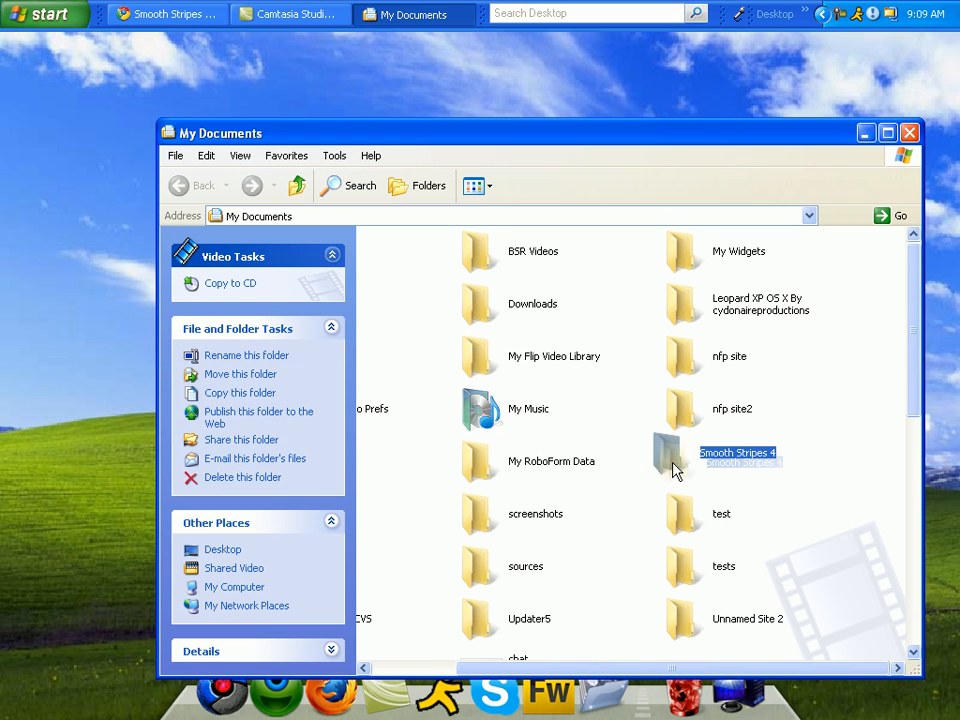
pyautogui.doubleClick(684, 460)
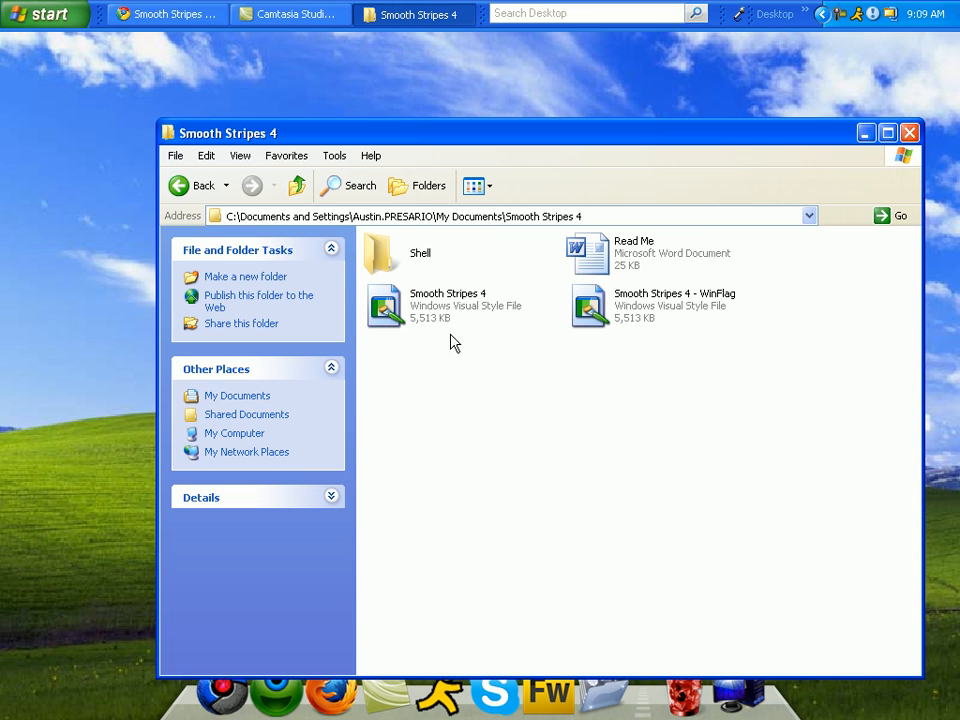
pyautogui.moveTo(384, 310)
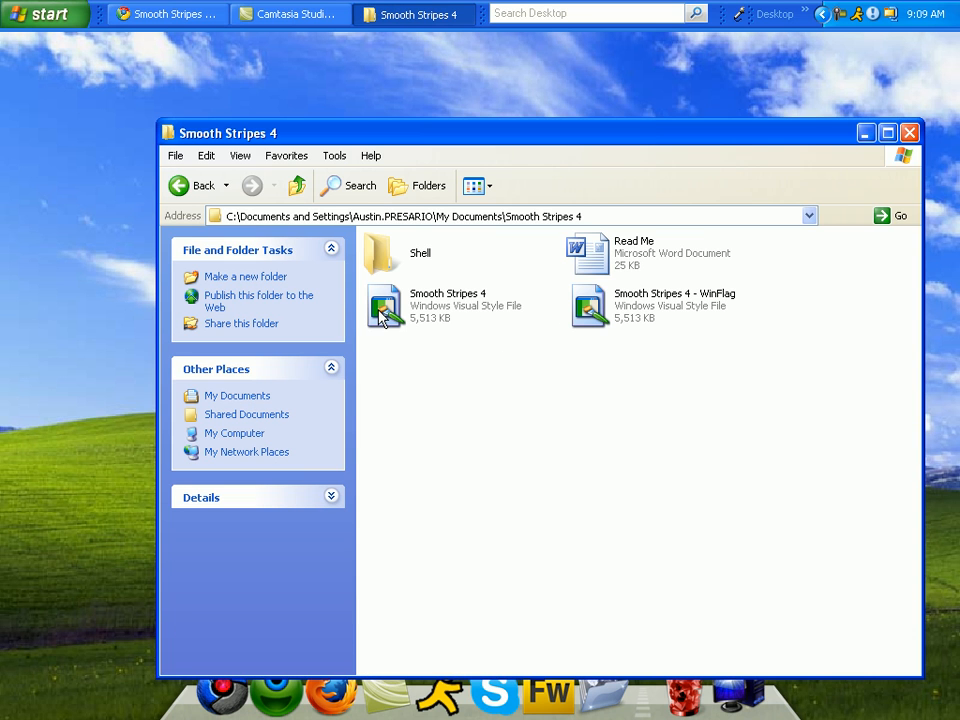
pyautogui.moveTo(770, 322)
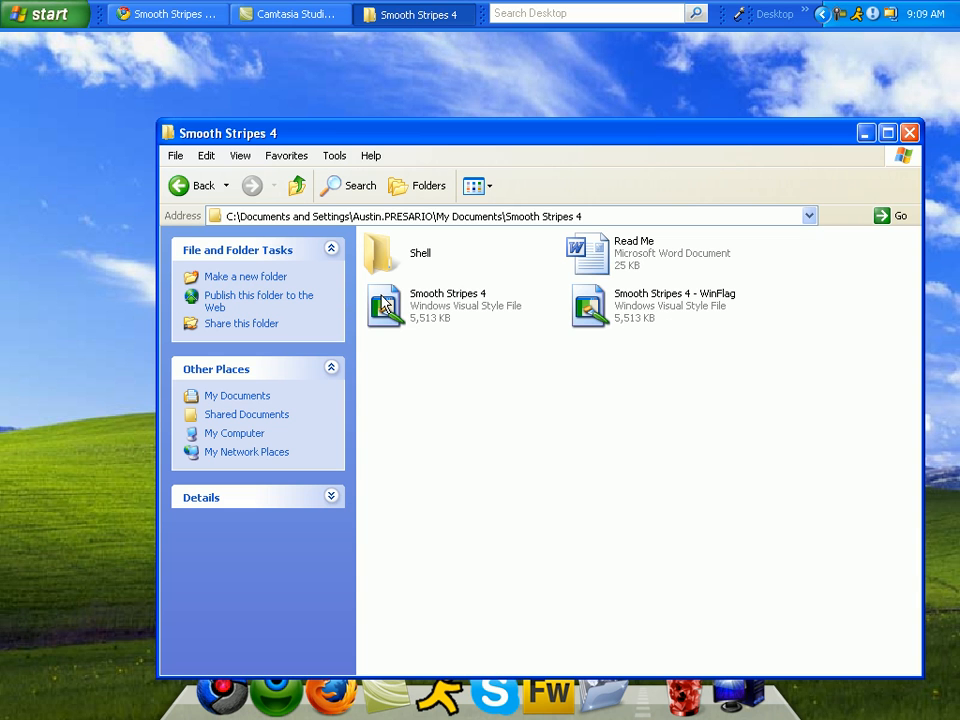
pyautogui.click(448, 304)
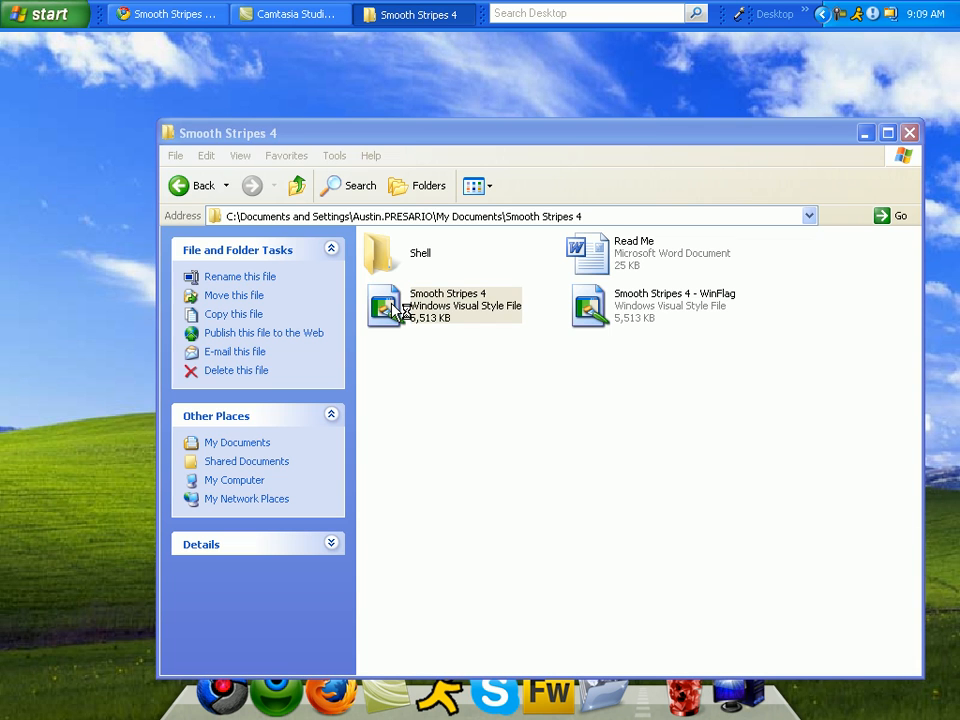
# Load the Smooth Stripes 4 .msstyles into Display Properties and apply it with the SS4 Panther scheme.
pyautogui.doubleClick(384, 304)
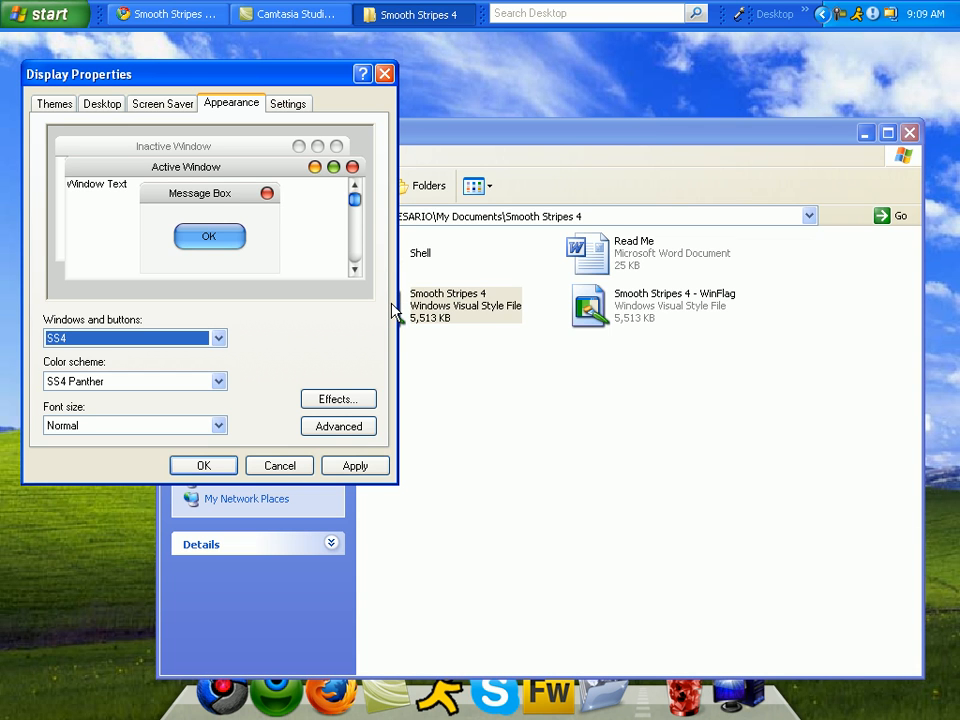
pyautogui.moveTo(330, 222)
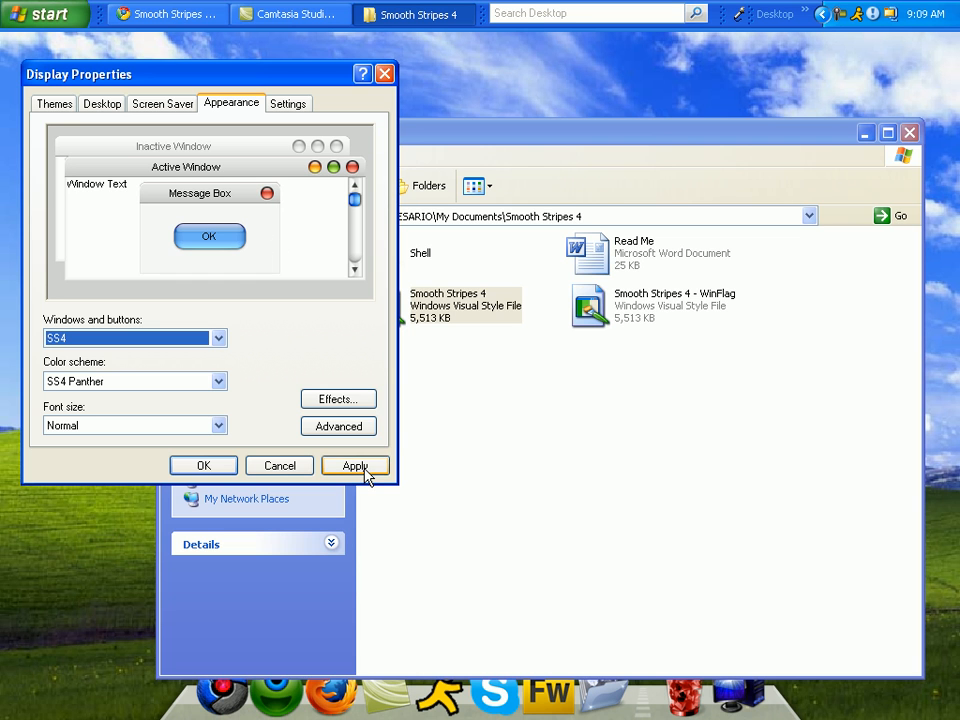
pyautogui.click(356, 464)
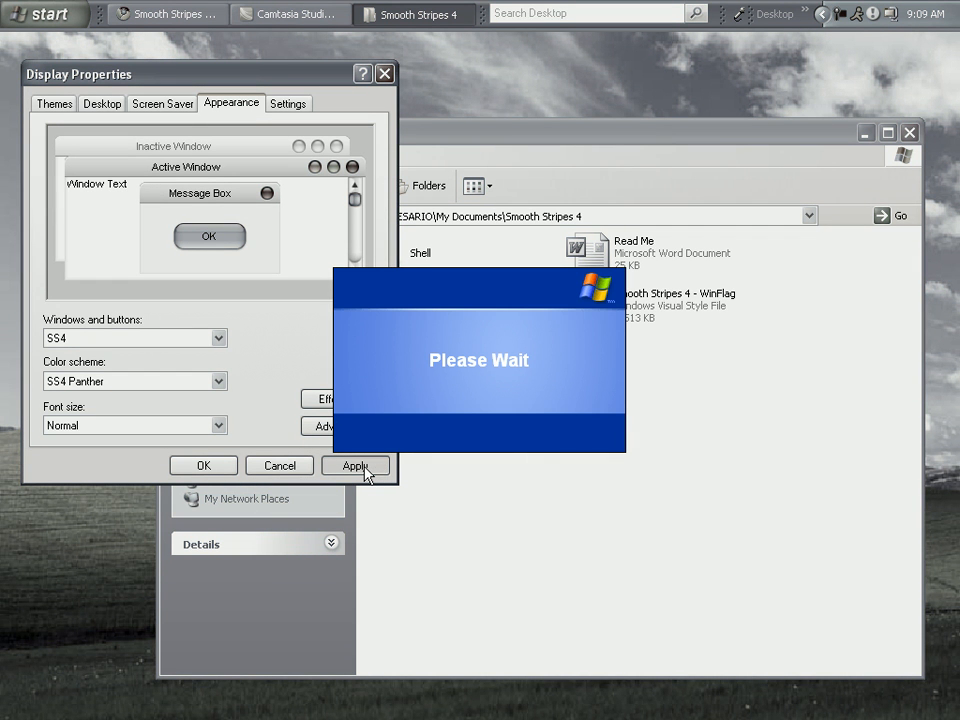
pyautogui.click(356, 464)
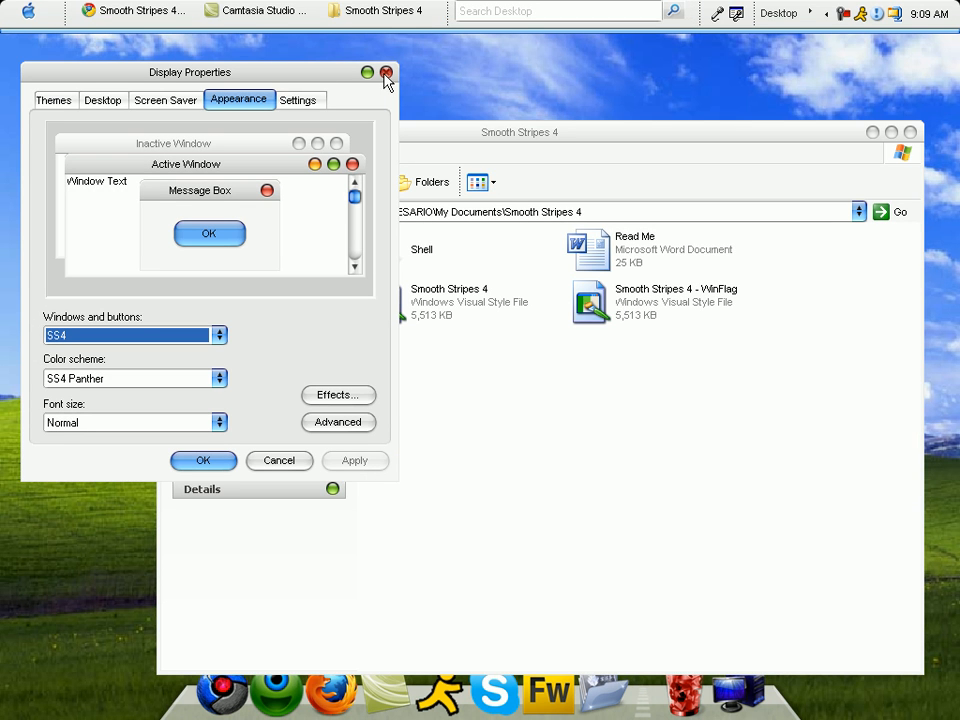
pyautogui.moveTo(30, 16)
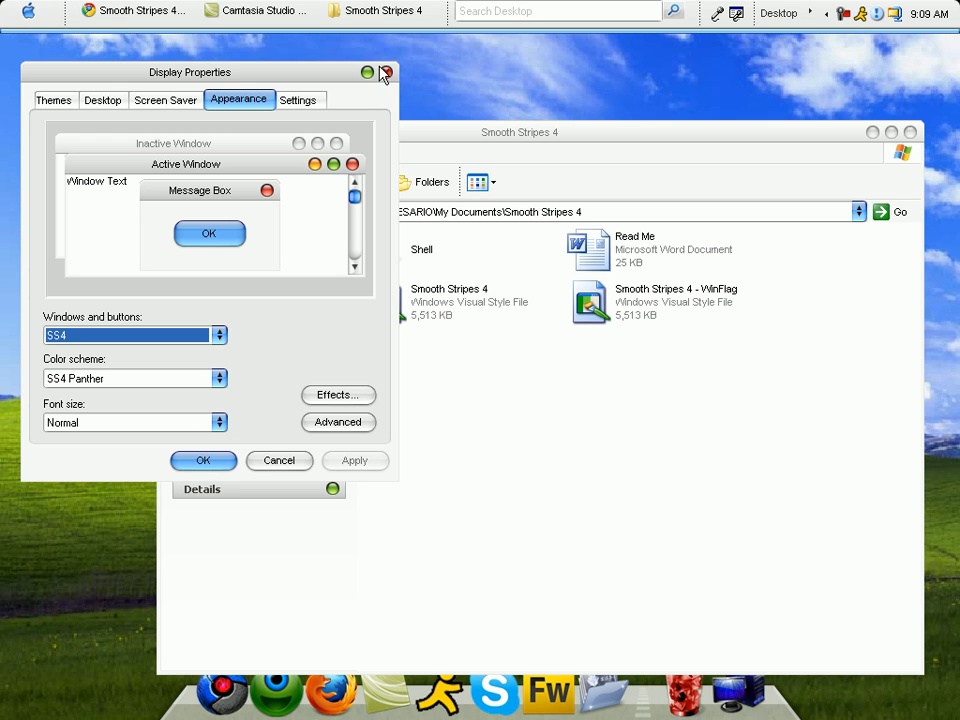
pyautogui.moveTo(386, 72)
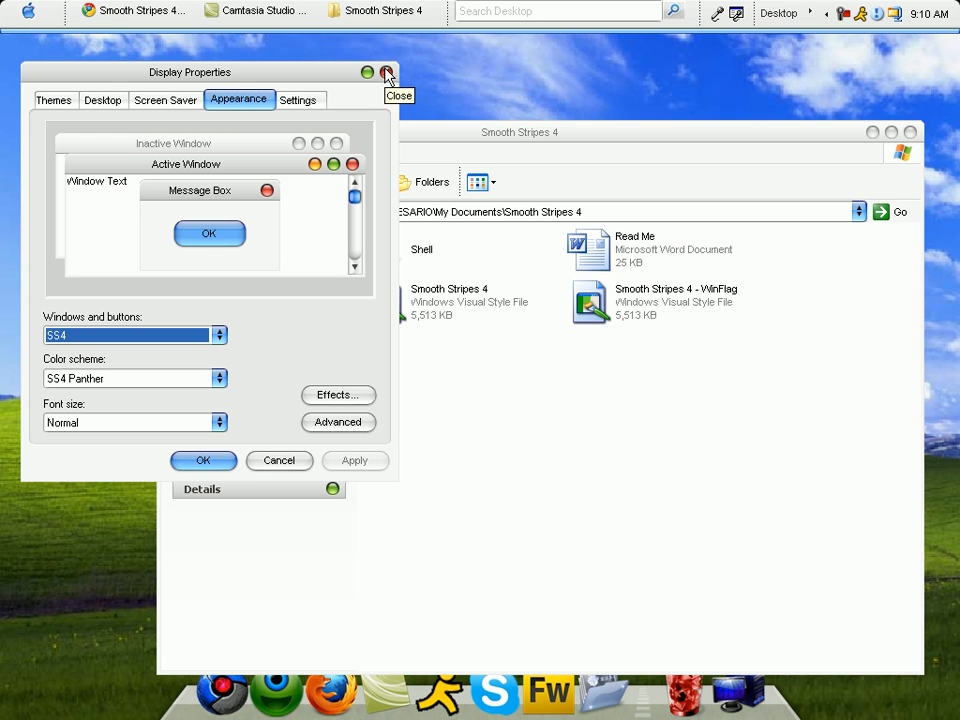
# Try the SS4 Gloss - Blue colour scheme and apply it.
pyautogui.click(220, 378)
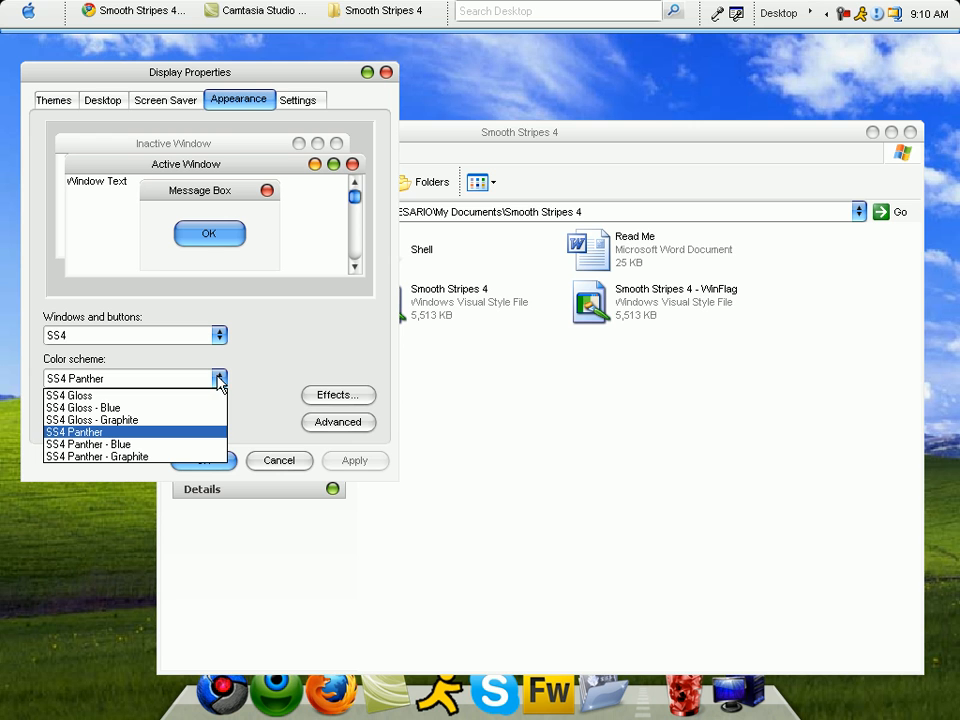
pyautogui.click(84, 408)
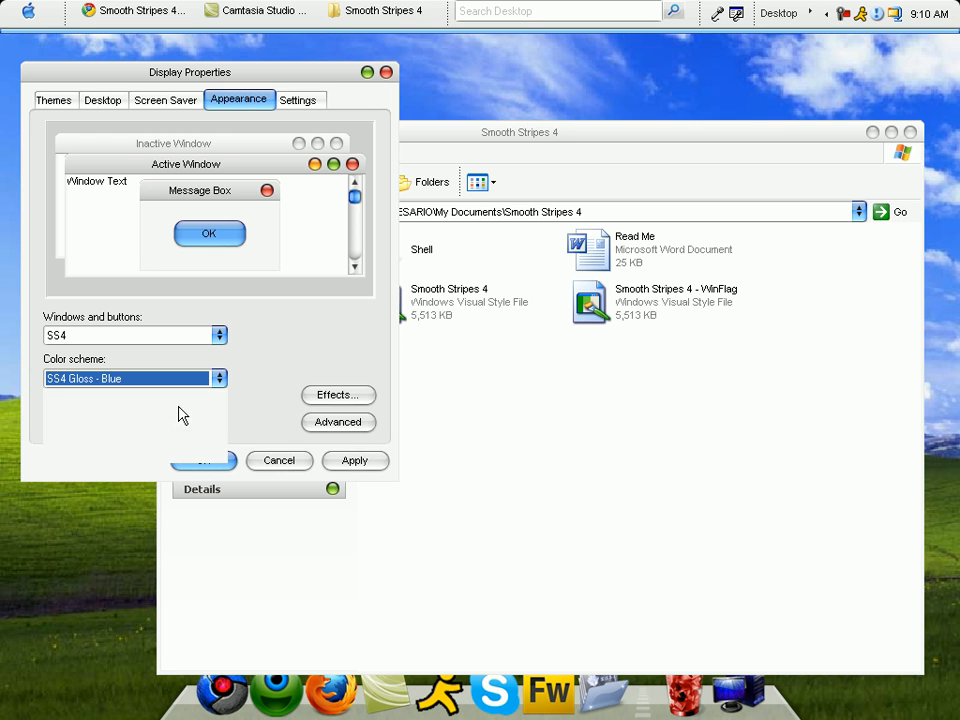
pyautogui.click(356, 460)
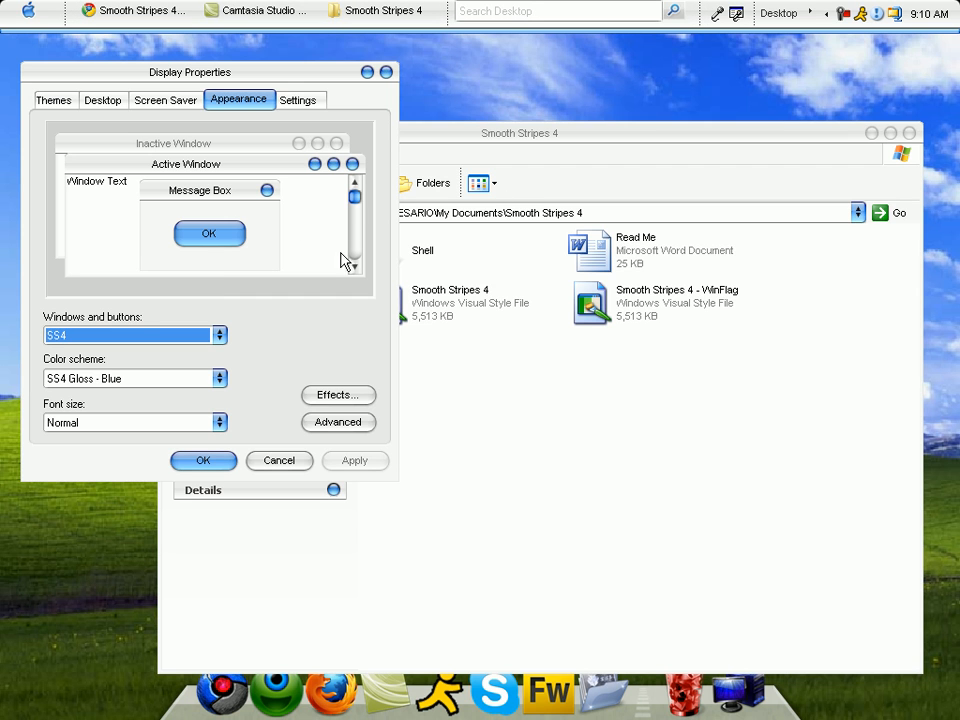
# Try SS4 Panther - Graphite, then settle on the SS4 Panther - Blue colour scheme.
pyautogui.click(218, 378)
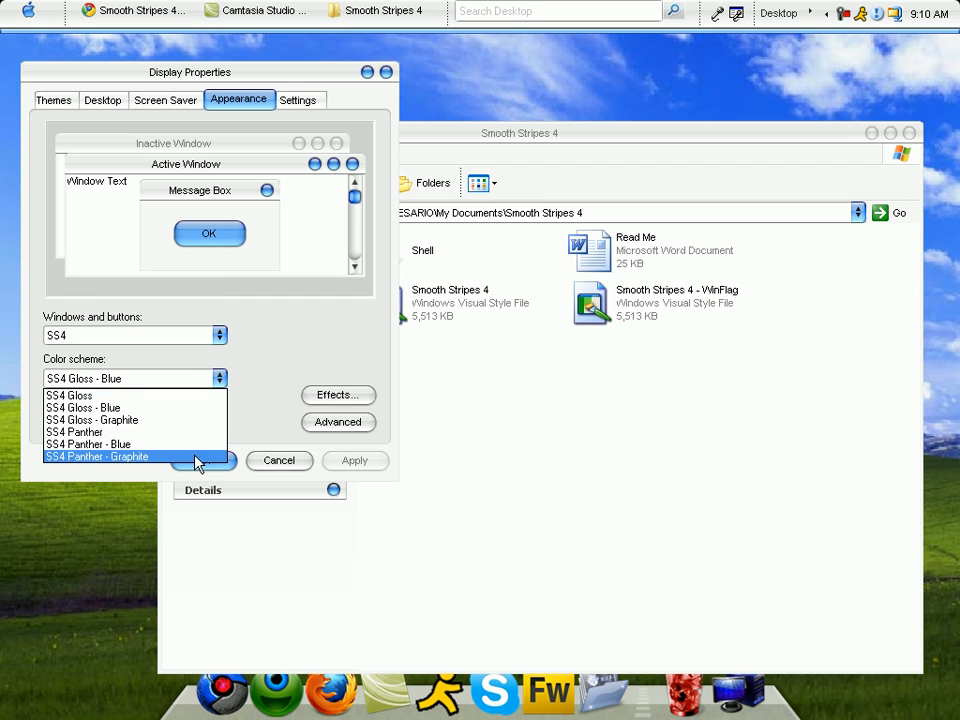
pyautogui.click(96, 456)
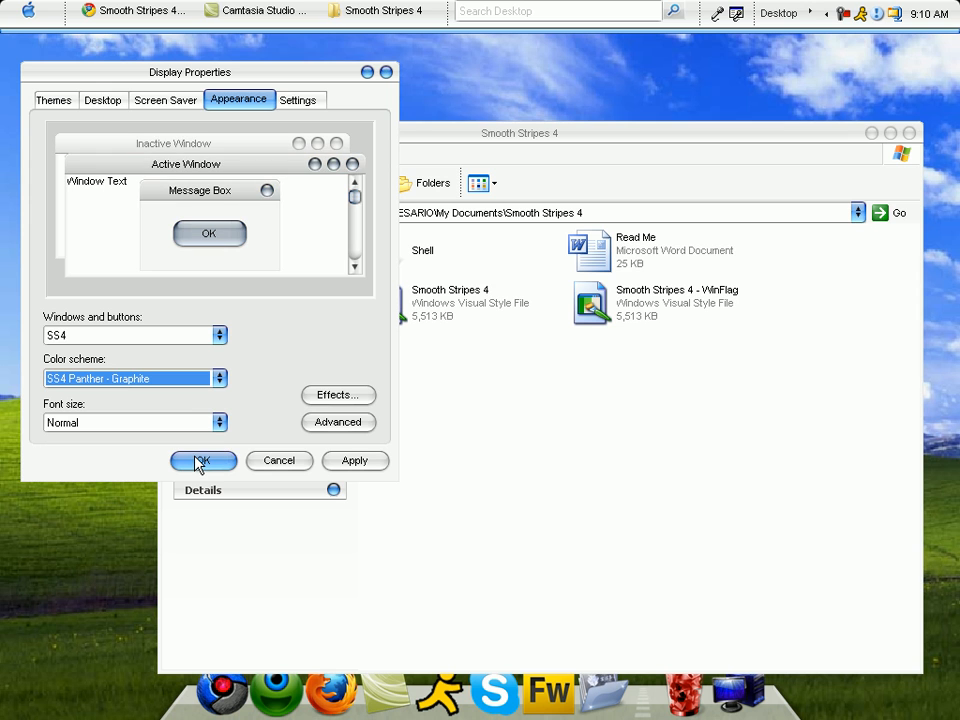
pyautogui.click(218, 378)
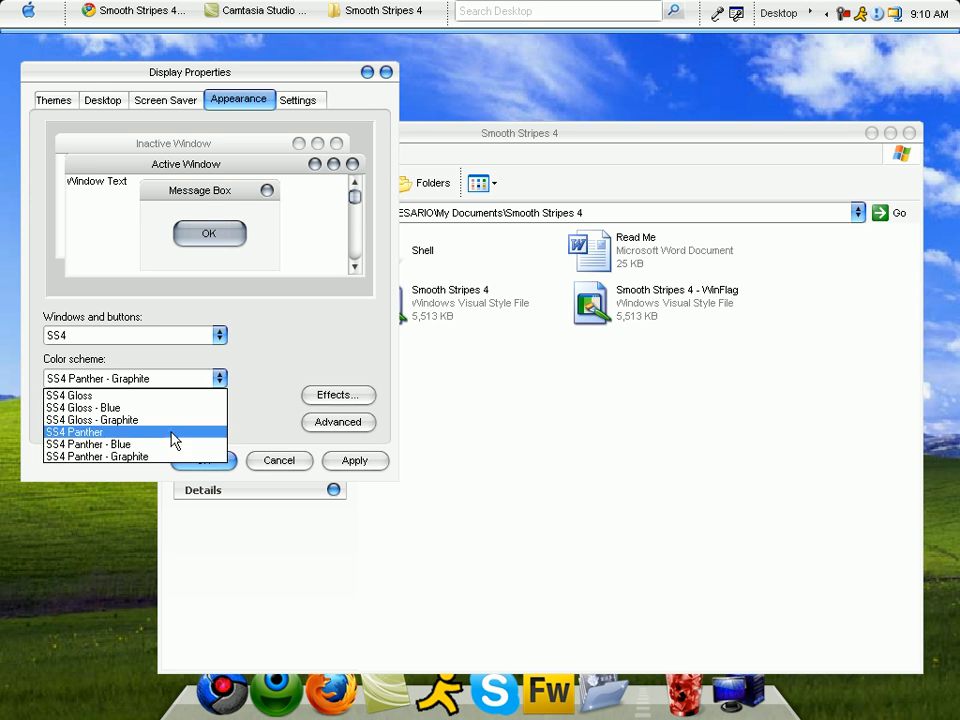
pyautogui.click(88, 444)
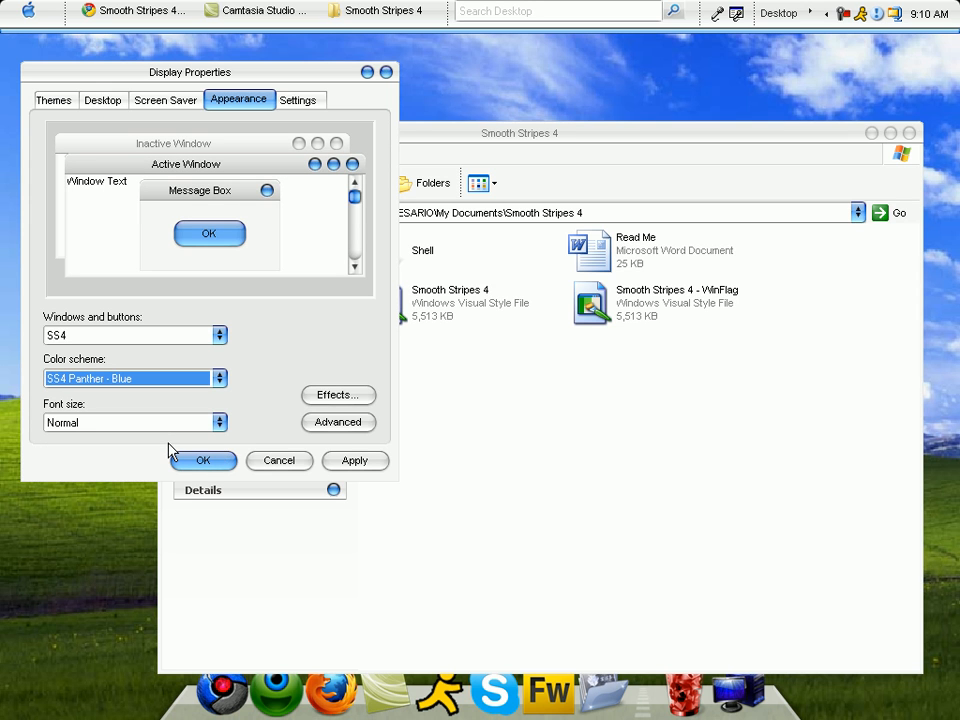
pyautogui.moveTo(872, 134)
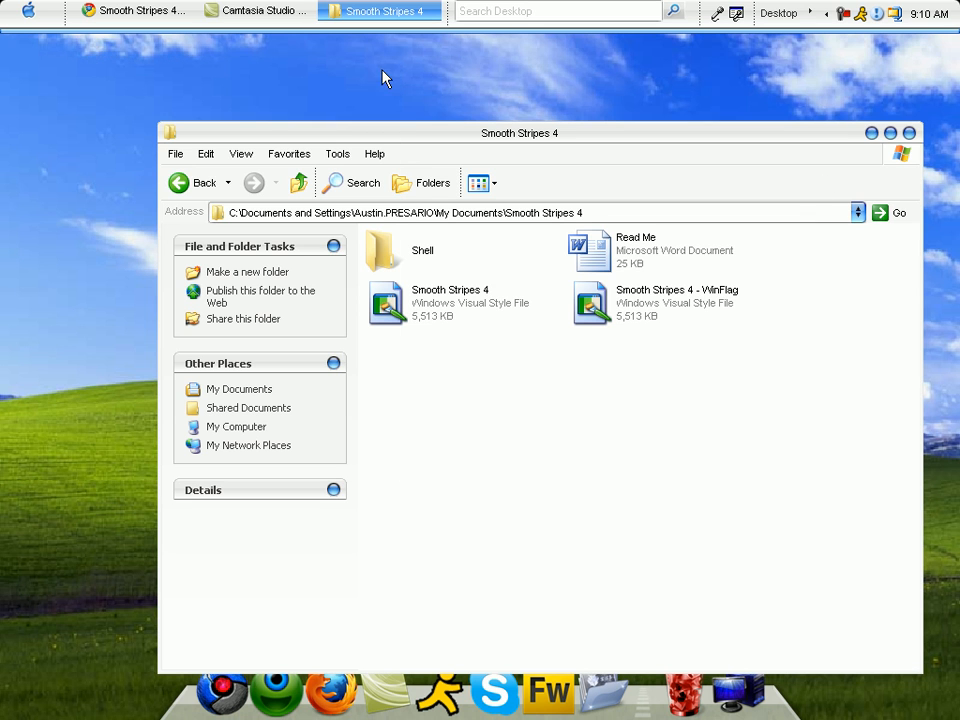
pyautogui.moveTo(880, 150)
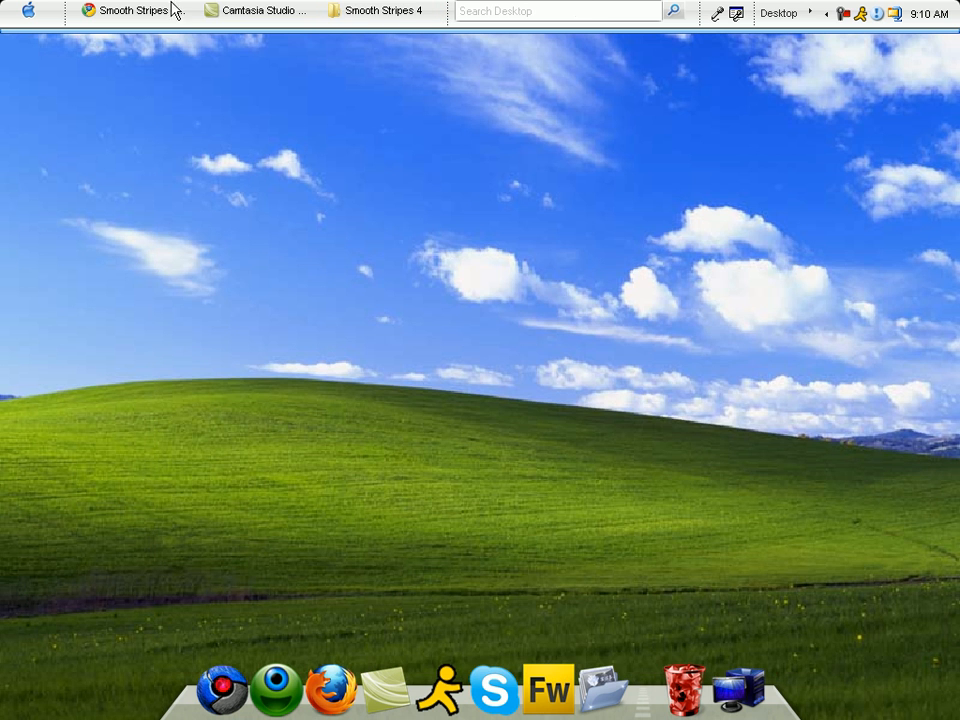
# Back in the browser, search Google Images for 'mac os x wallpaper'.
pyautogui.click(130, 12)
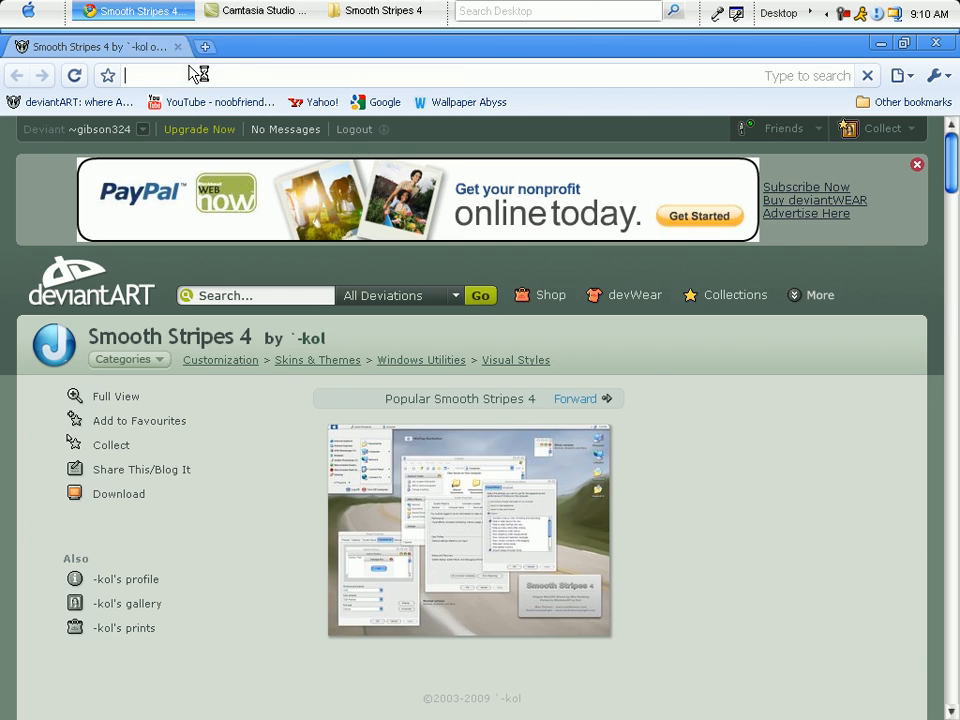
pyautogui.click(204, 48)
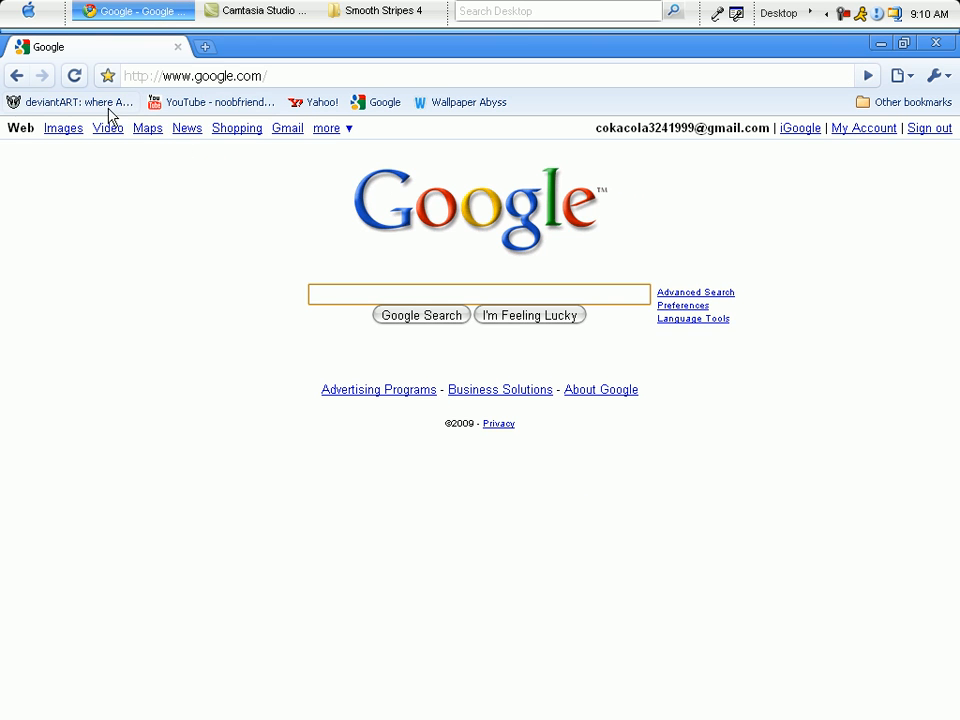
pyautogui.click(62, 128)
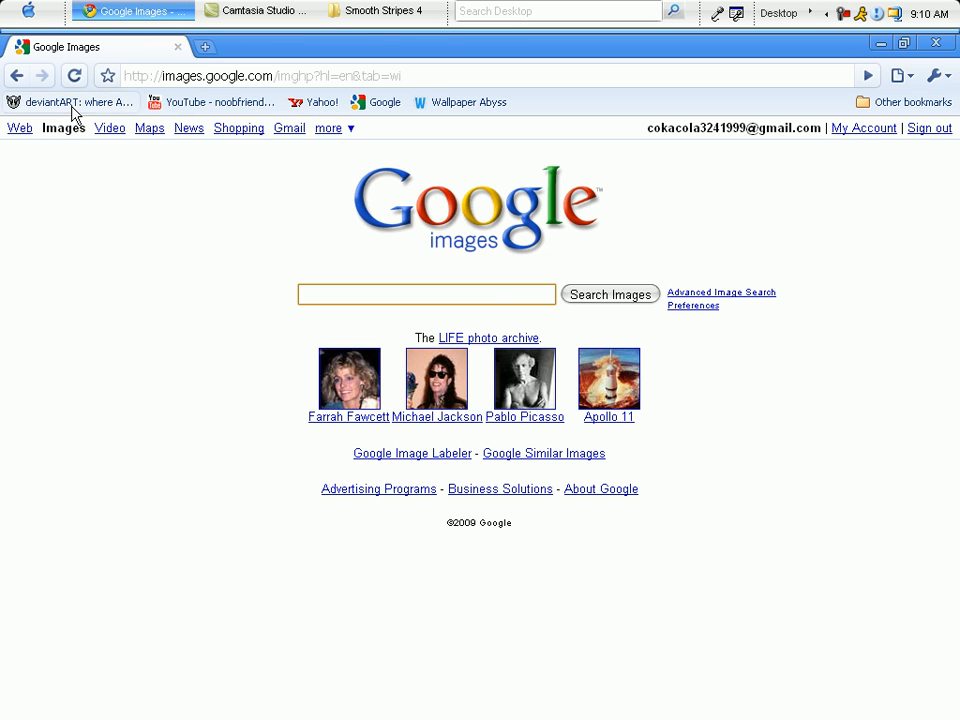
pyautogui.moveTo(76, 102)
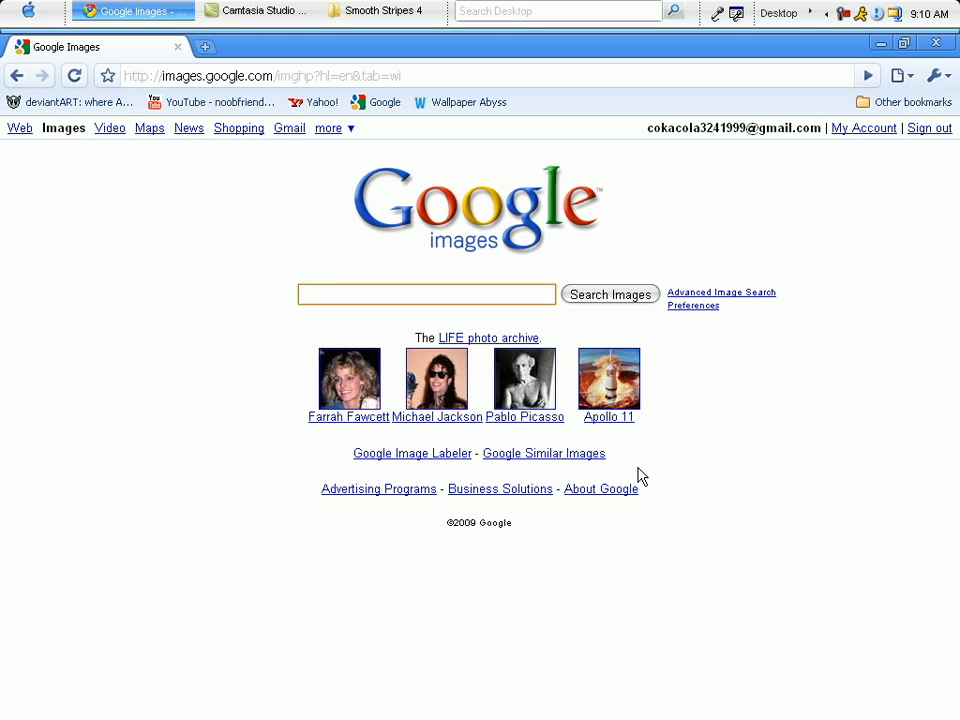
pyautogui.write('mac o')
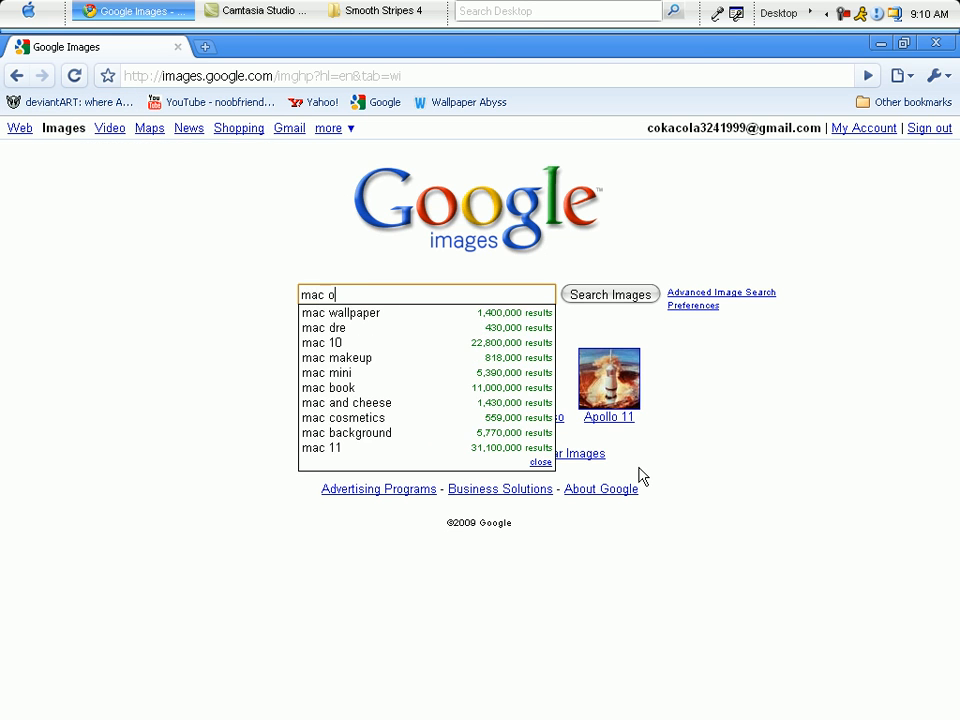
pyautogui.write('s x')
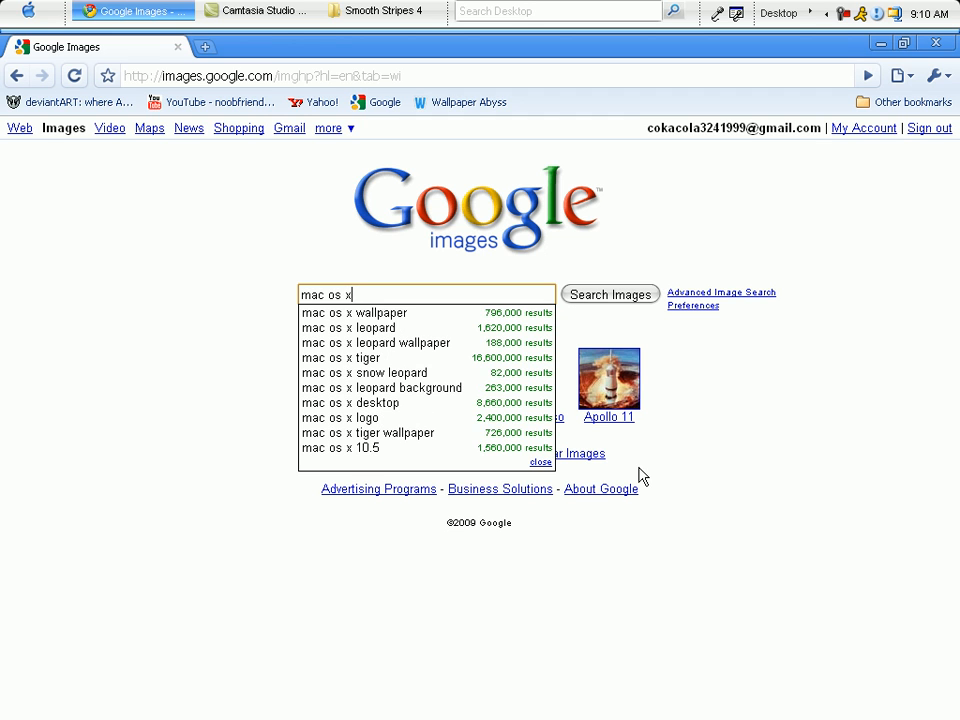
pyautogui.write('wall')
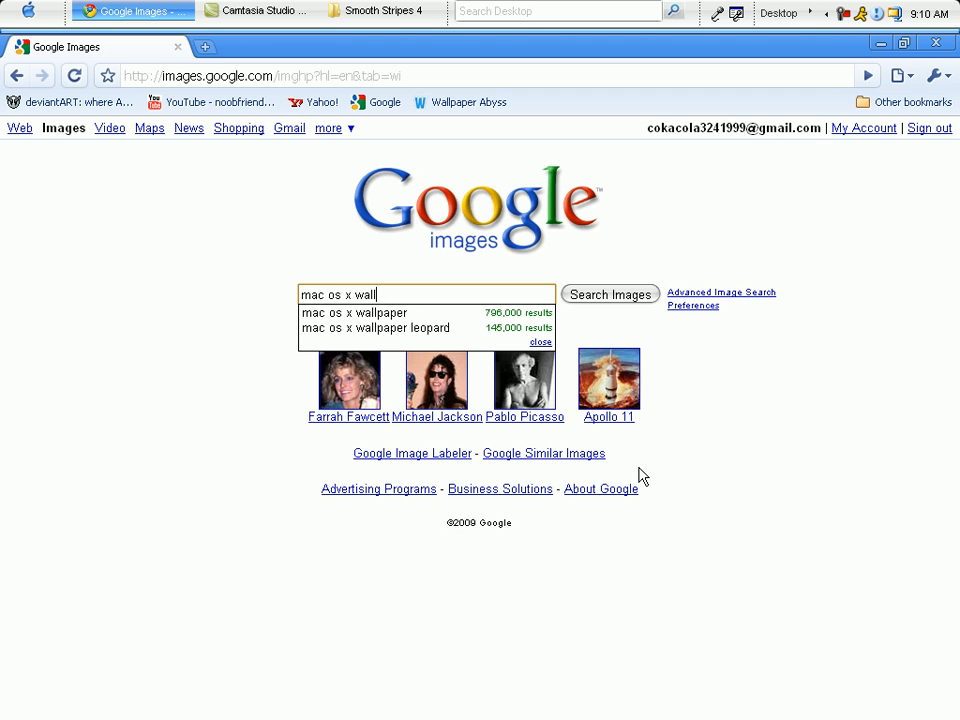
pyautogui.write('paper')
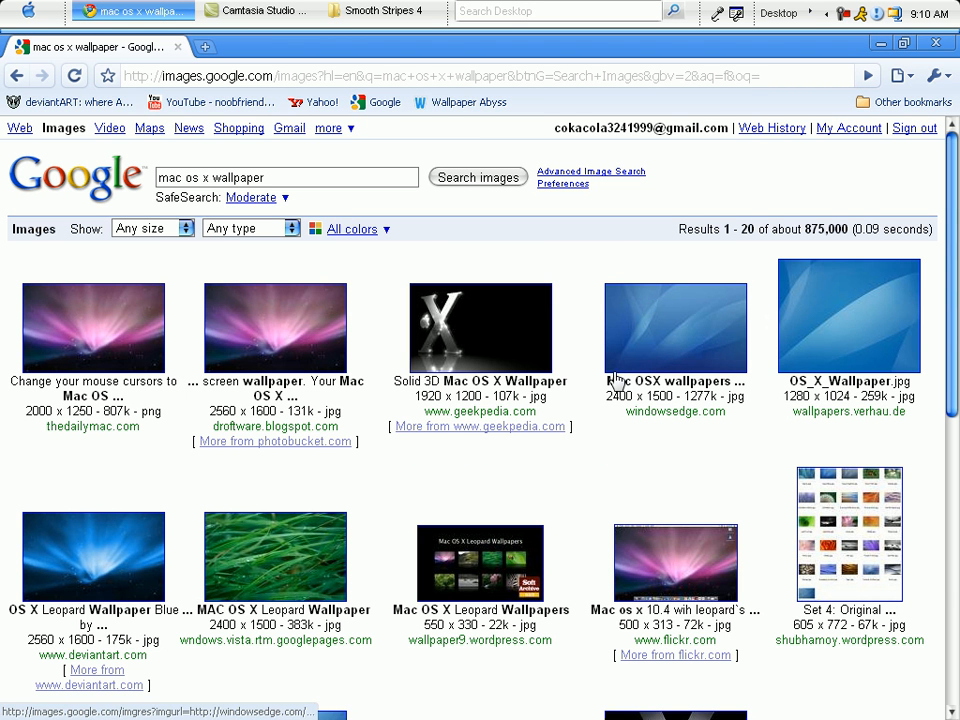
pyautogui.moveTo(284, 572)
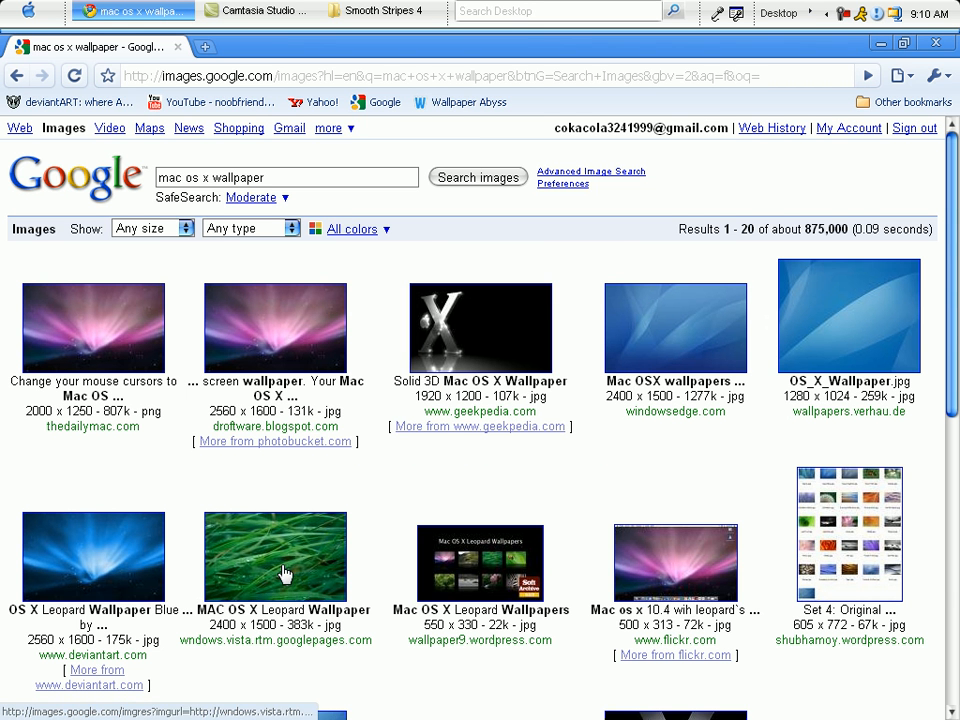
pyautogui.moveTo(288, 512)
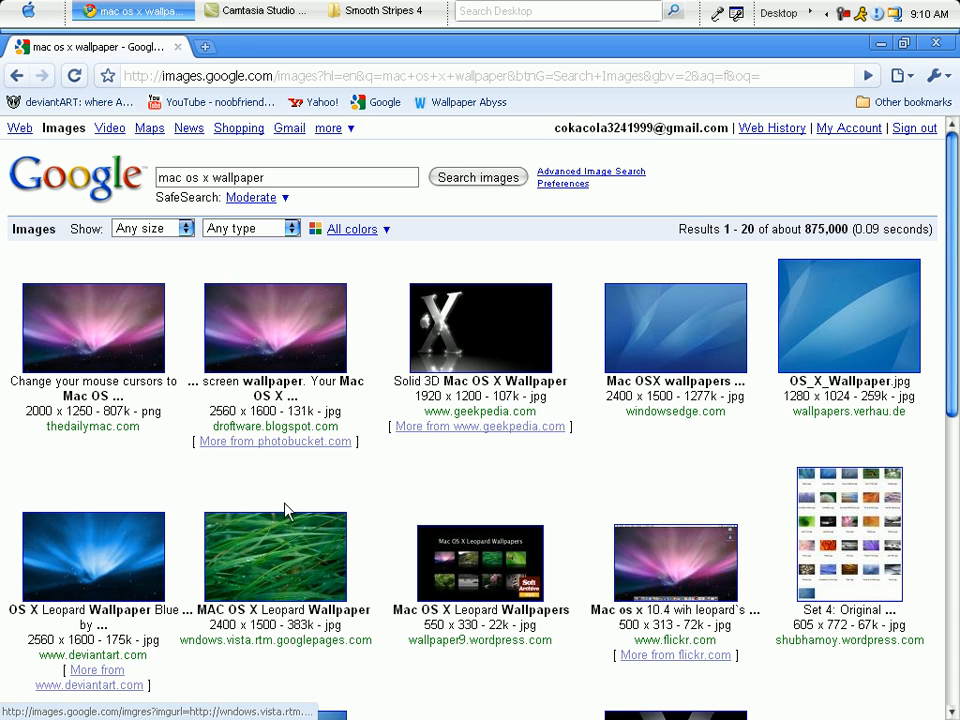
pyautogui.moveTo(218, 552)
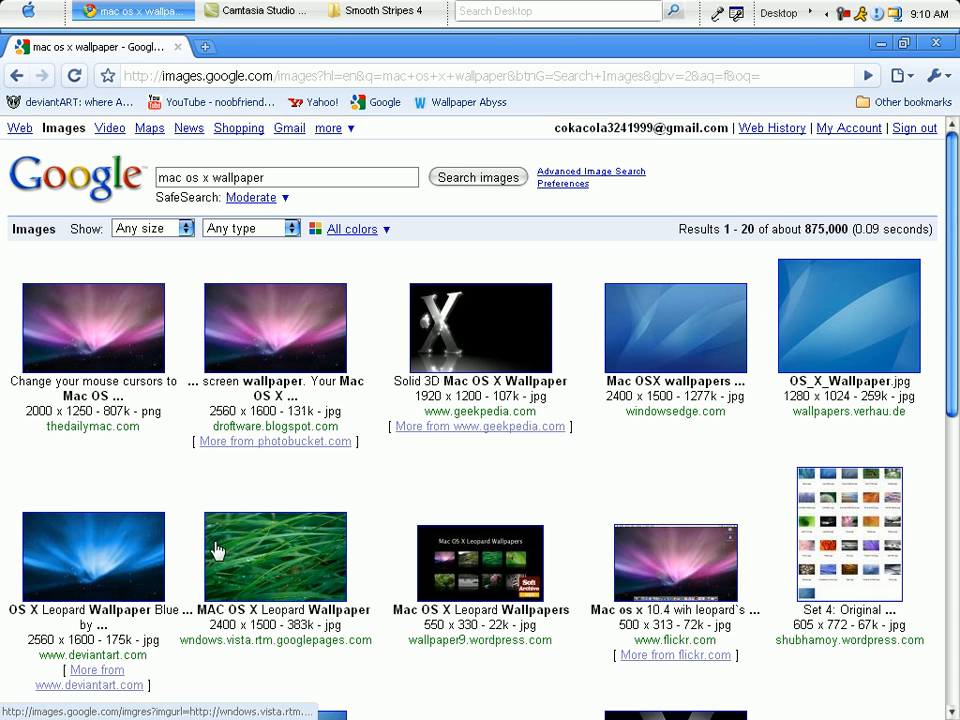
pyautogui.moveTo(490, 444)
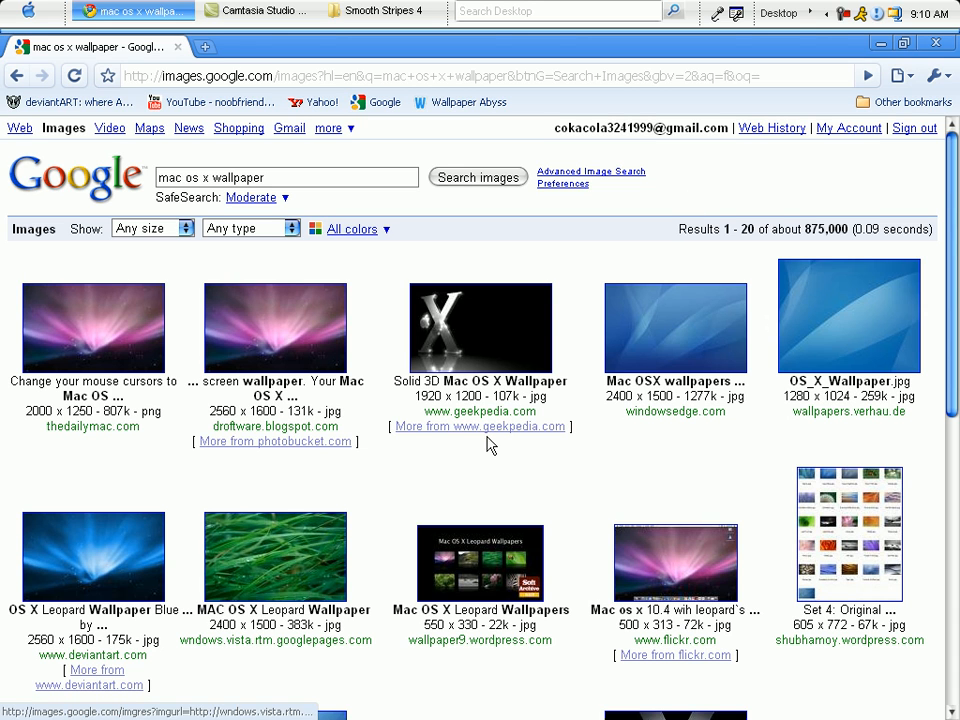
# Scroll through the Mac OS X wallpaper image results.
pyautogui.scroll(-3)
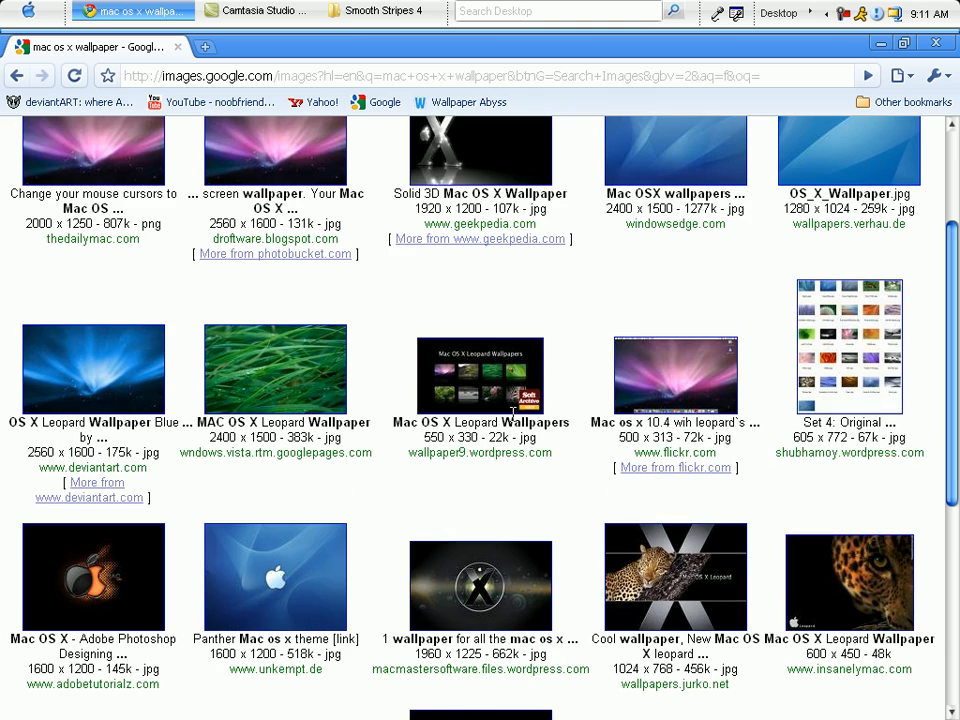
pyautogui.scroll(-3)
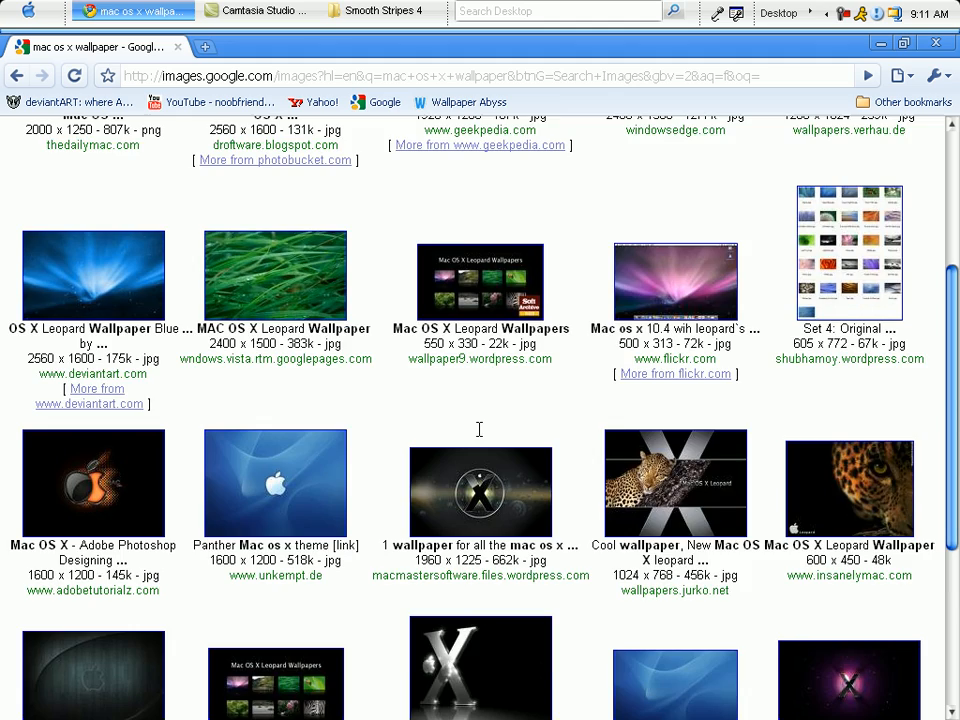
pyautogui.scroll(3)
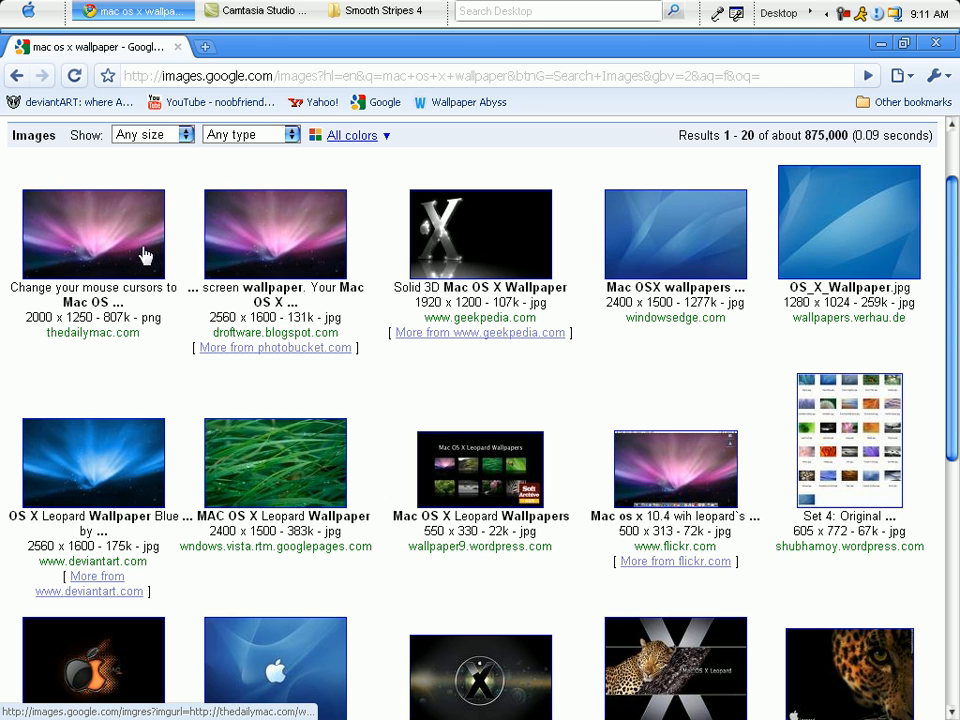
# View the pink aurora wallpaper at full size and start saving the image.
pyautogui.click(92, 234)
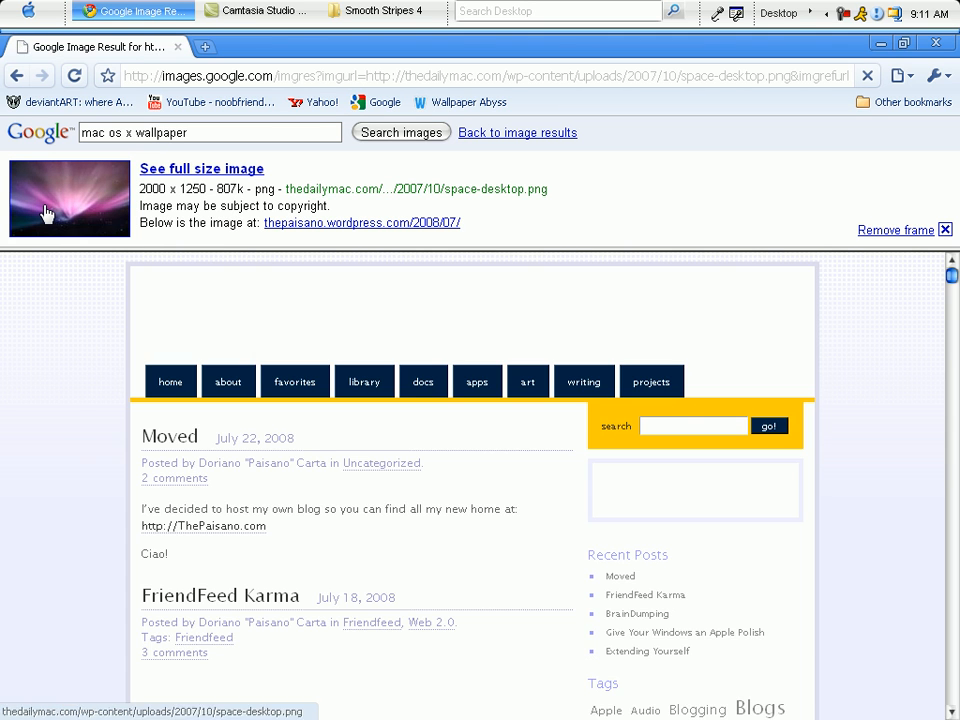
pyautogui.click(200, 168)
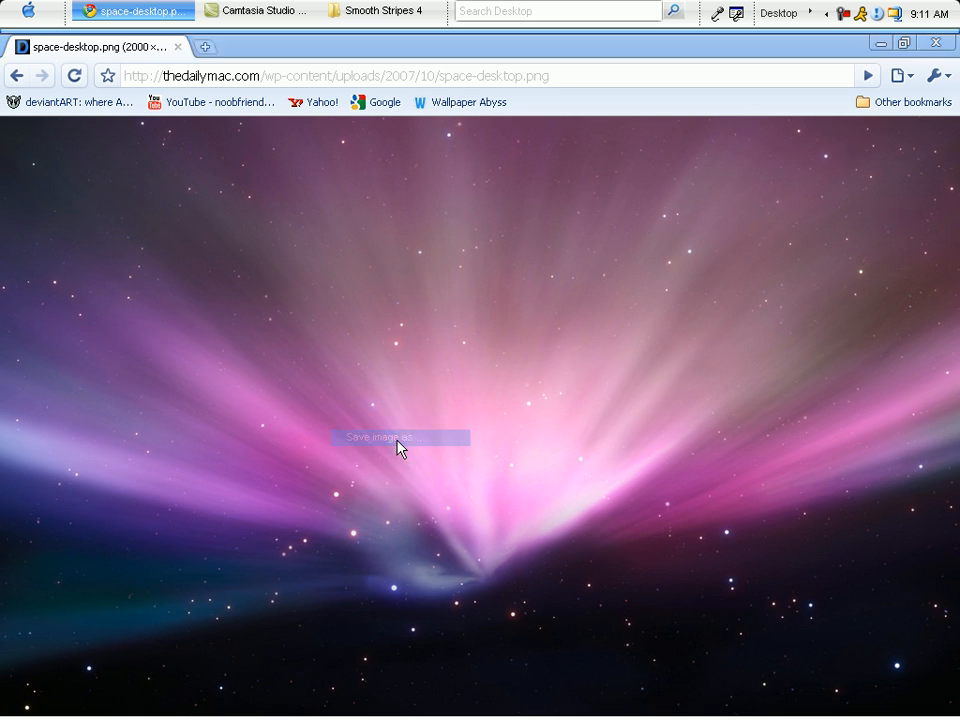
pyautogui.click(398, 436)
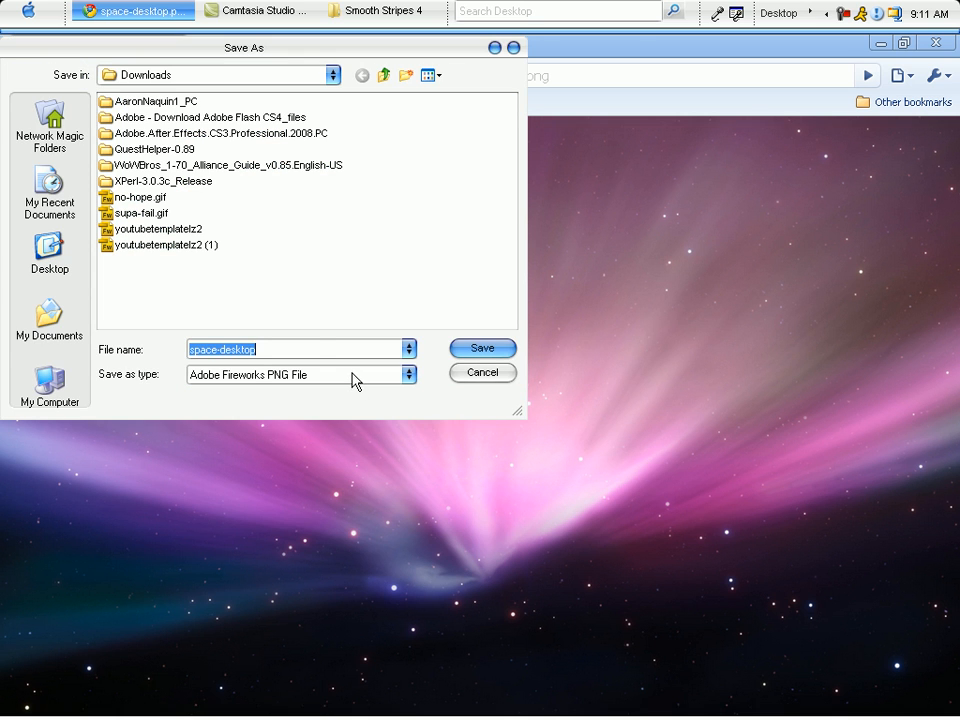
# Save it as space-desktop PNG in My Documents > my wallpapers.
pyautogui.click(48, 320)
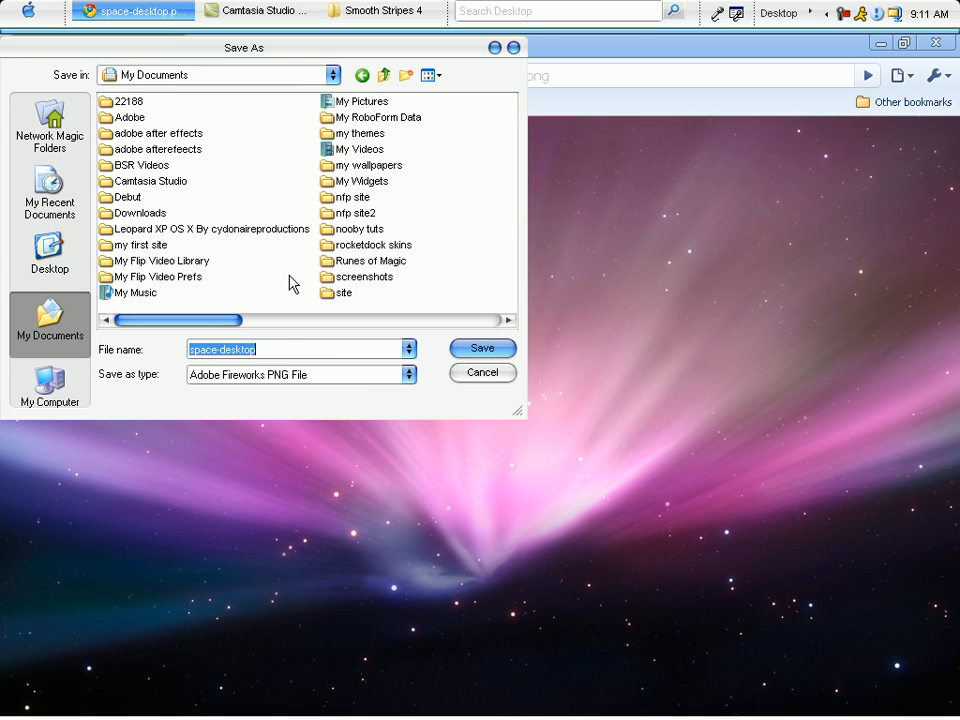
pyautogui.doubleClick(368, 164)
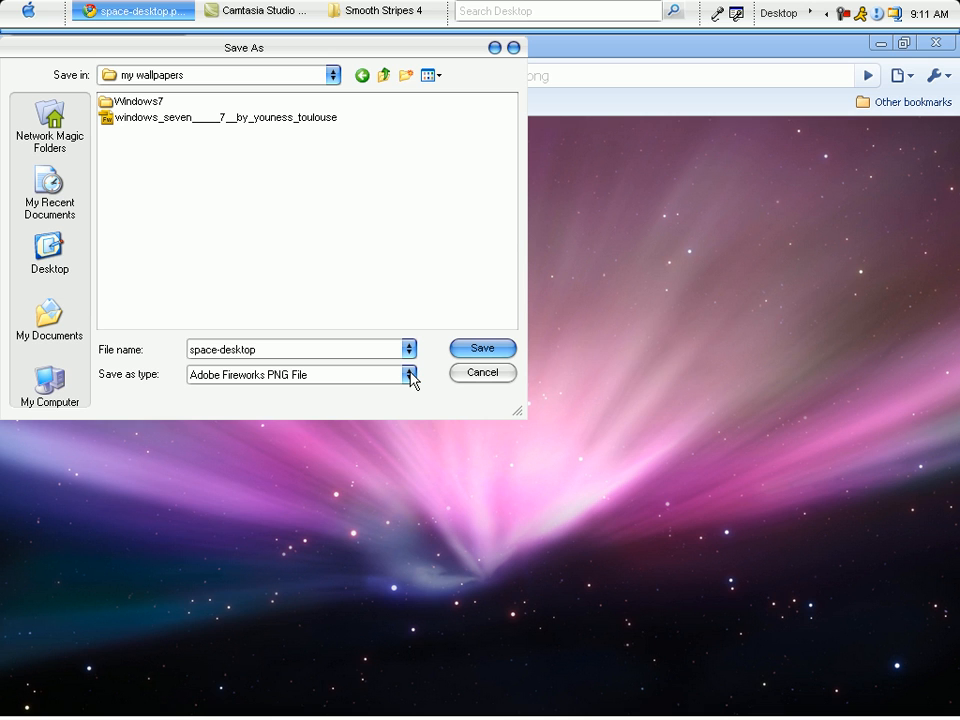
pyautogui.click(408, 374)
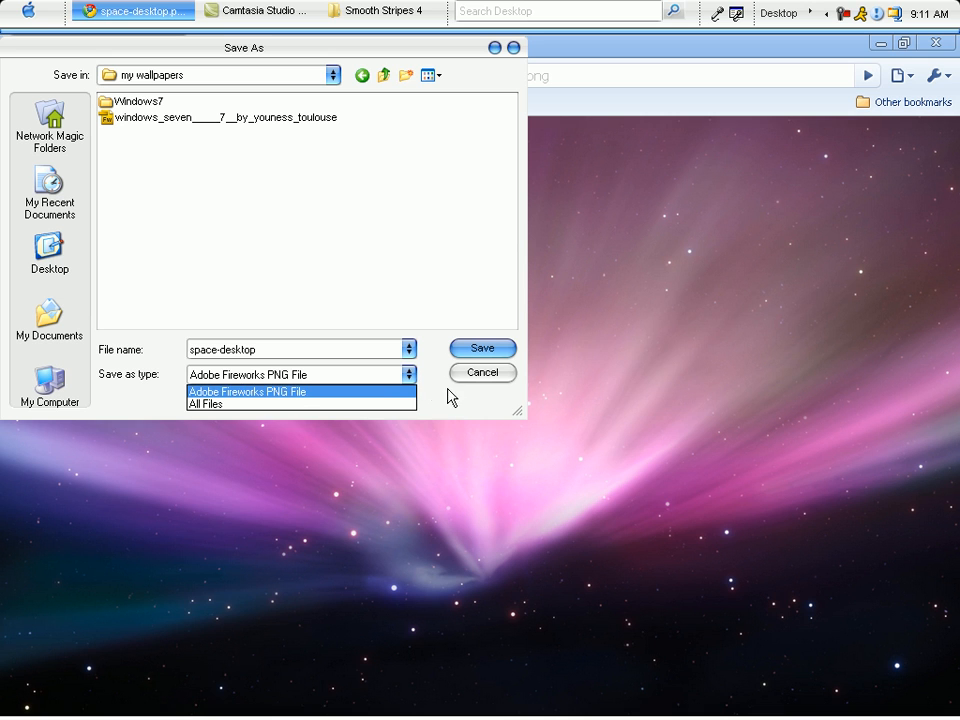
pyautogui.click(246, 390)
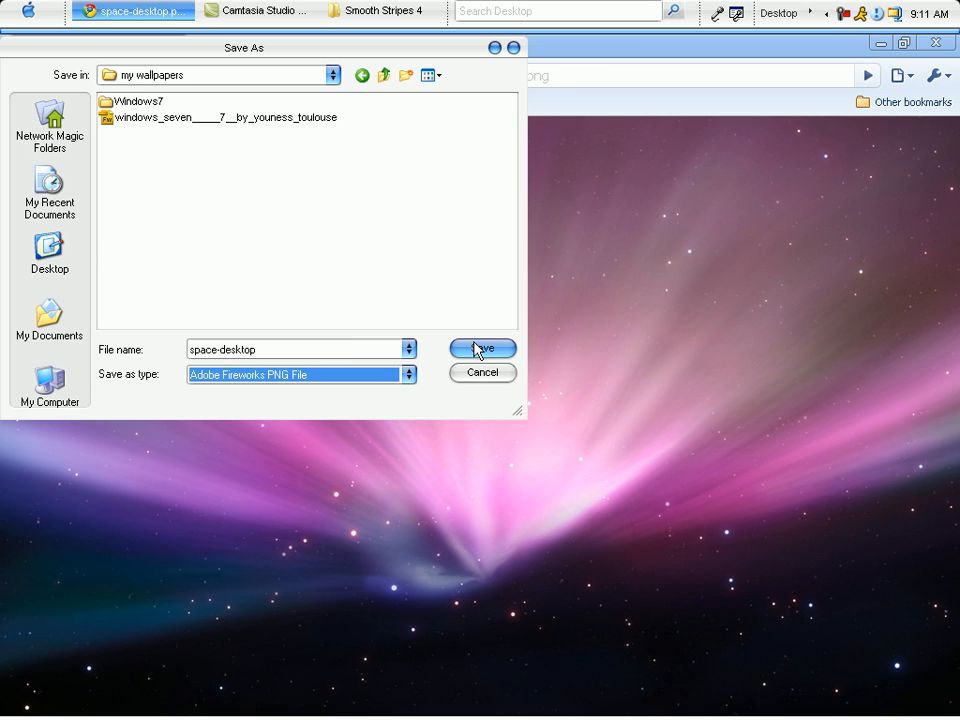
pyautogui.click(482, 348)
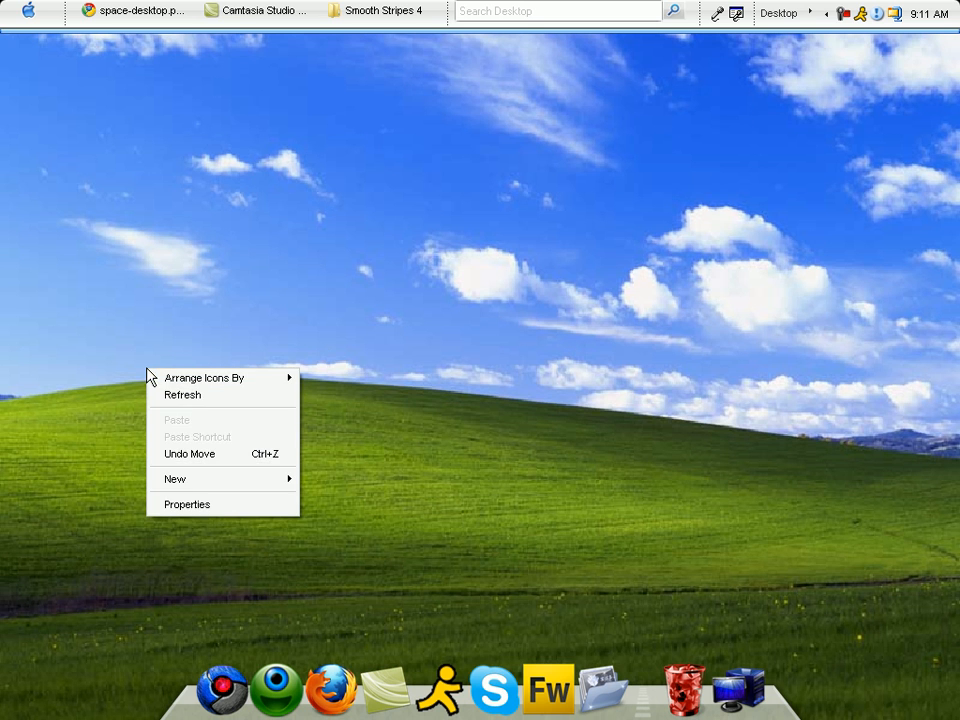
# In Display Properties' Desktop settings, browse for a custom background image.
pyautogui.click(204, 508)
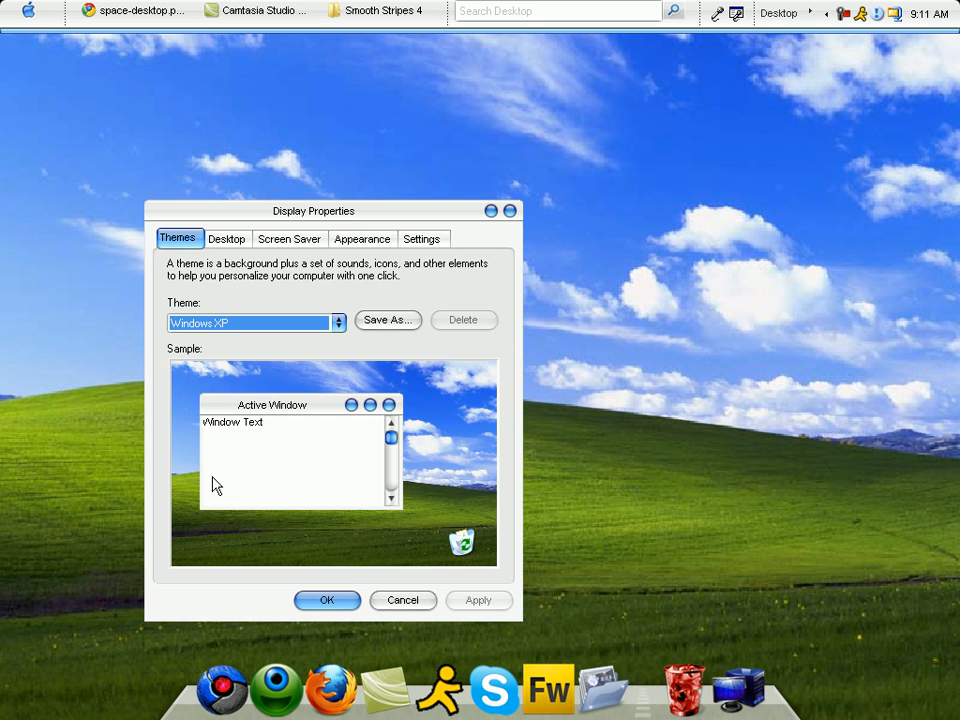
pyautogui.click(226, 238)
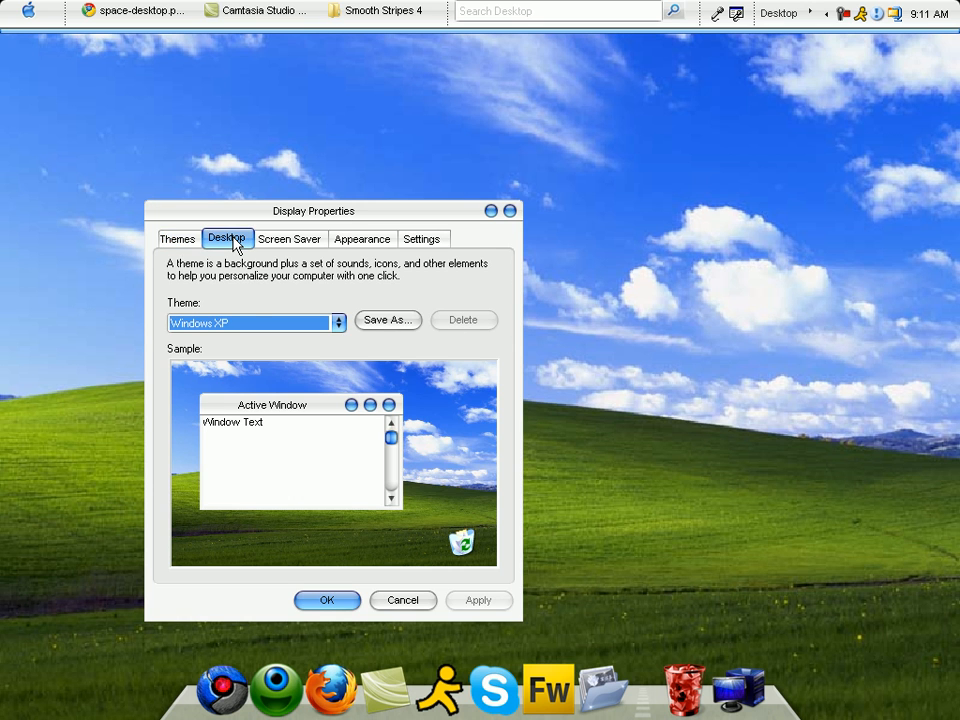
pyautogui.click(228, 238)
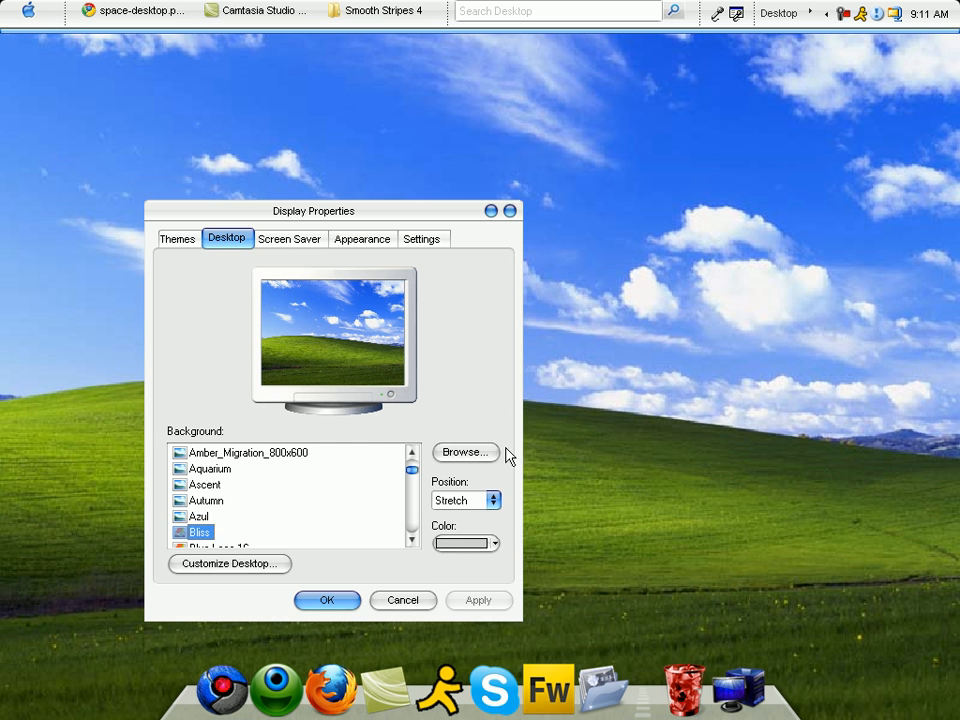
pyautogui.click(464, 452)
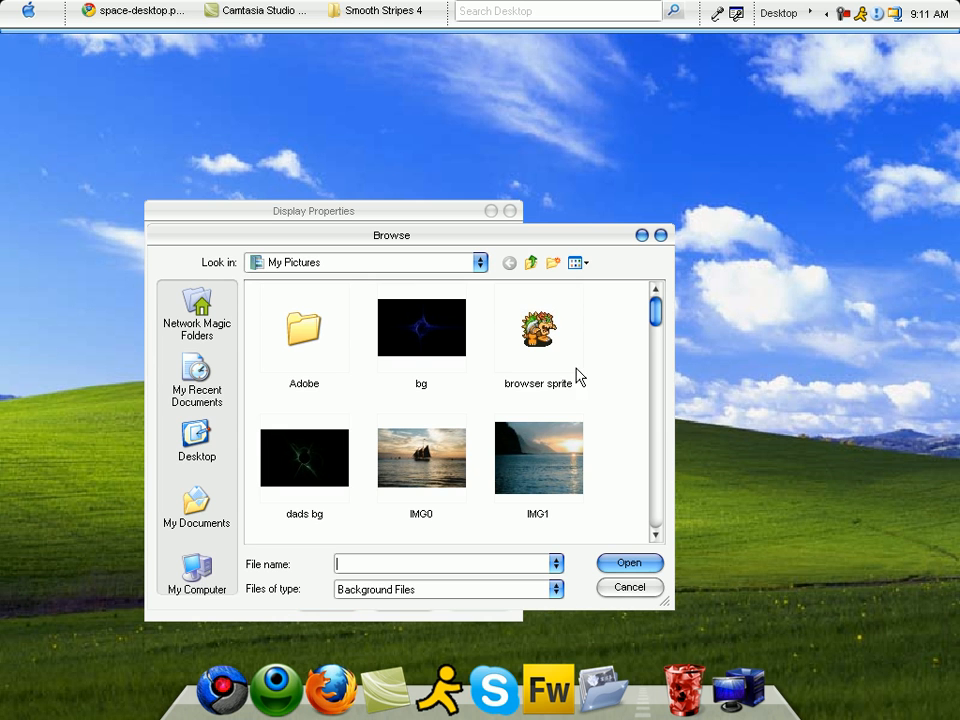
# Choose space-desktop from my wallpapers and apply it as the desktop background.
pyautogui.click(196, 510)
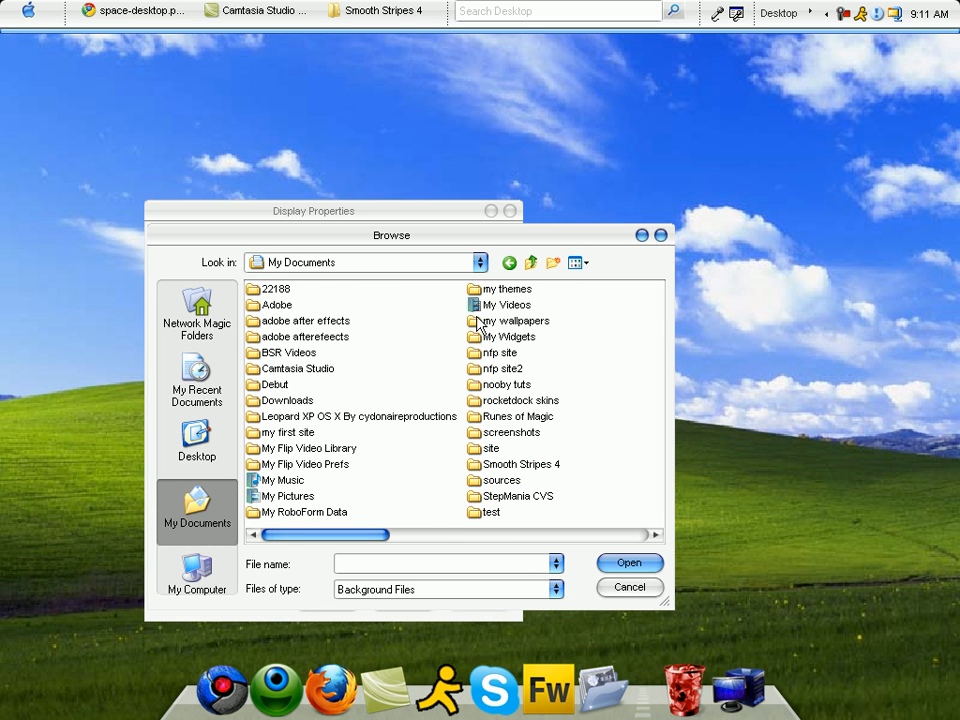
pyautogui.doubleClick(516, 320)
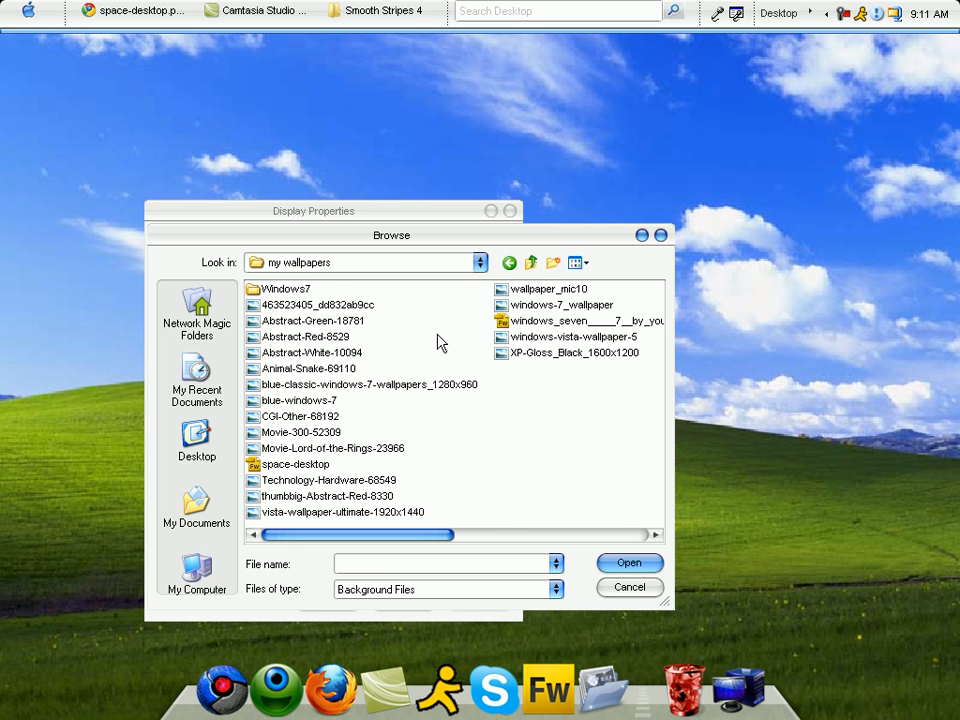
pyautogui.click(296, 464)
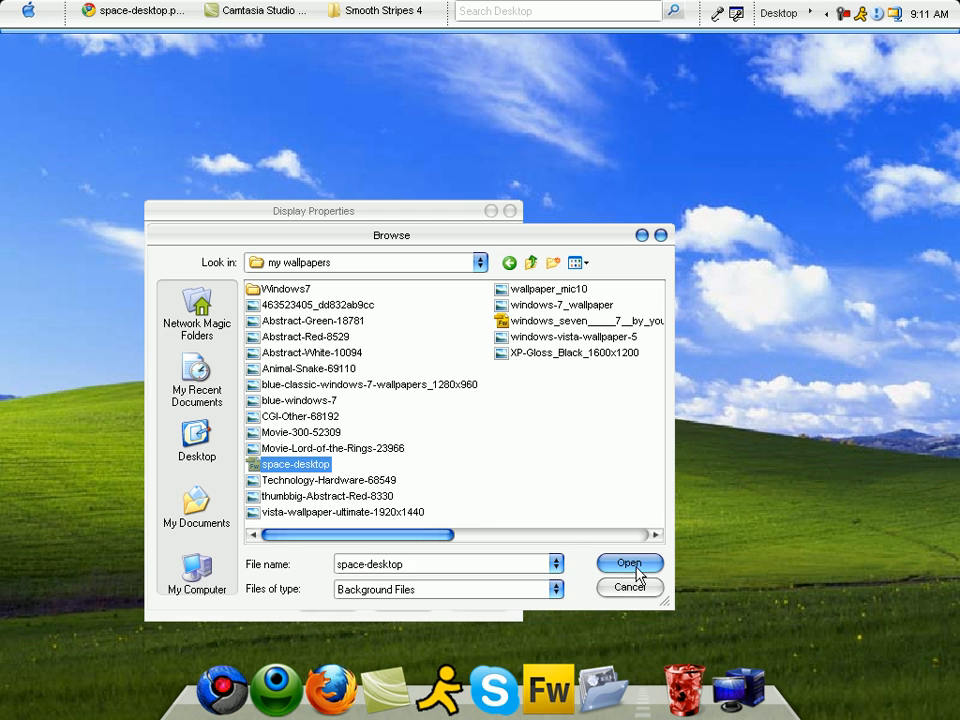
pyautogui.click(628, 562)
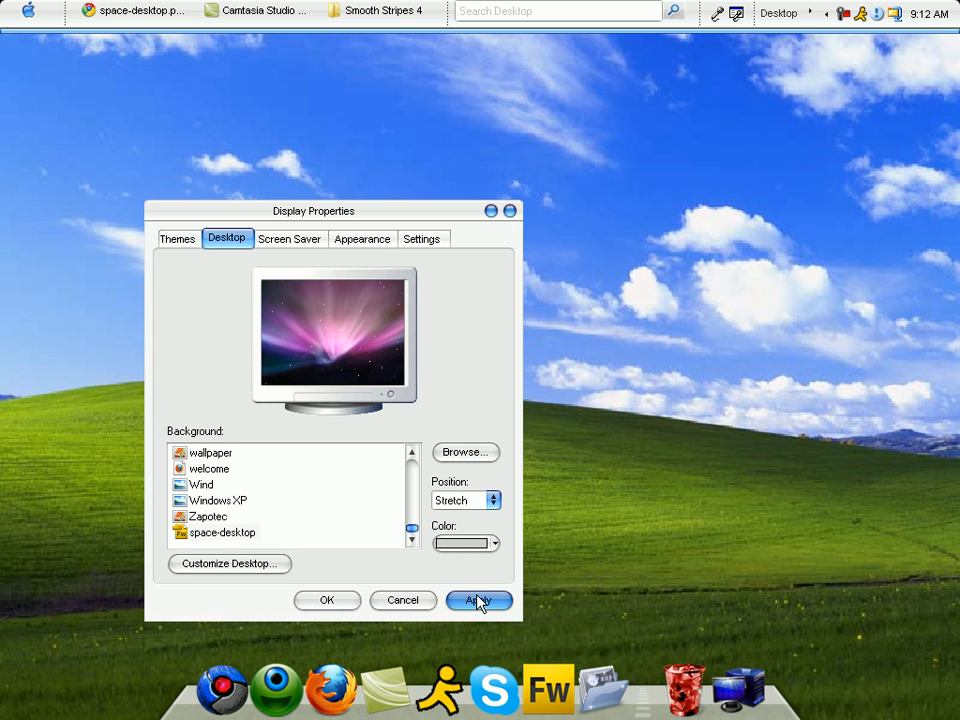
pyautogui.click(478, 600)
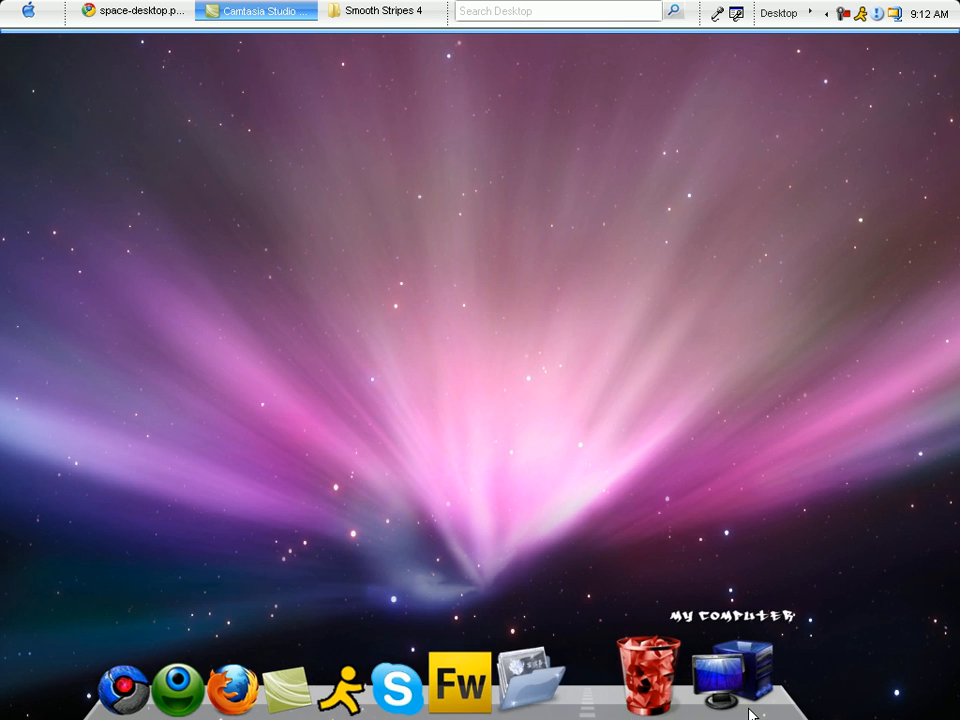
pyautogui.moveTo(128, 50)
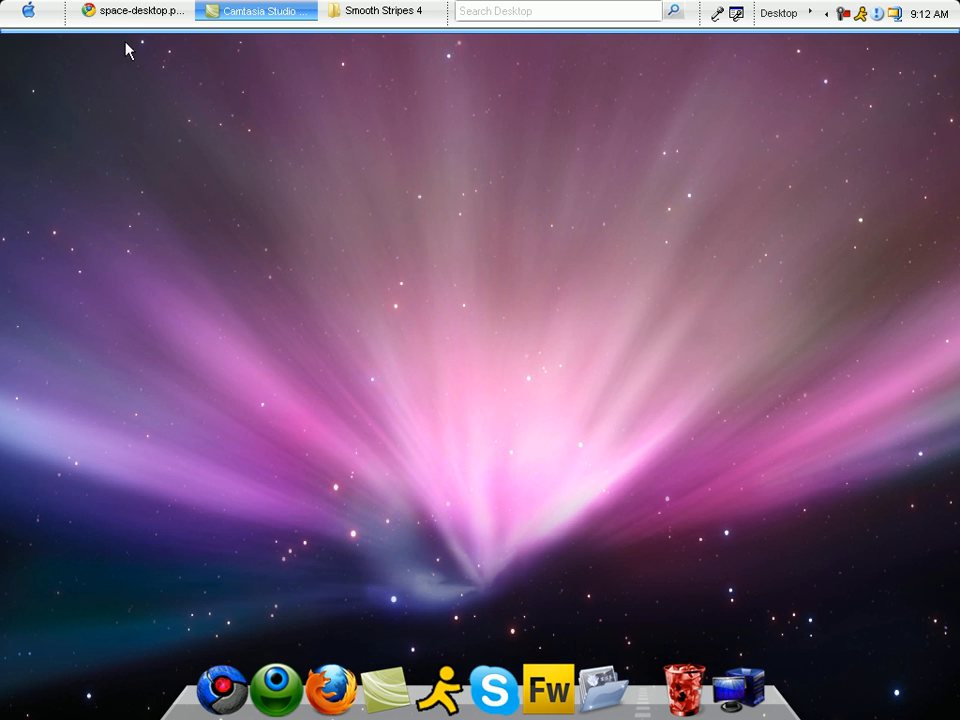
pyautogui.click(28, 12)
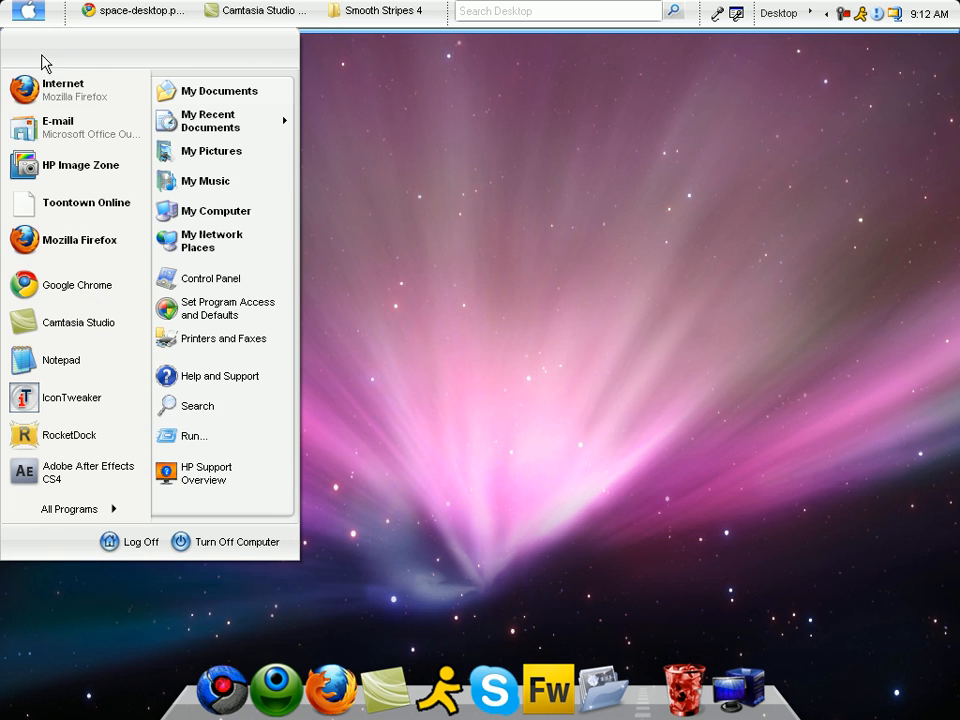
pyautogui.moveTo(70, 510)
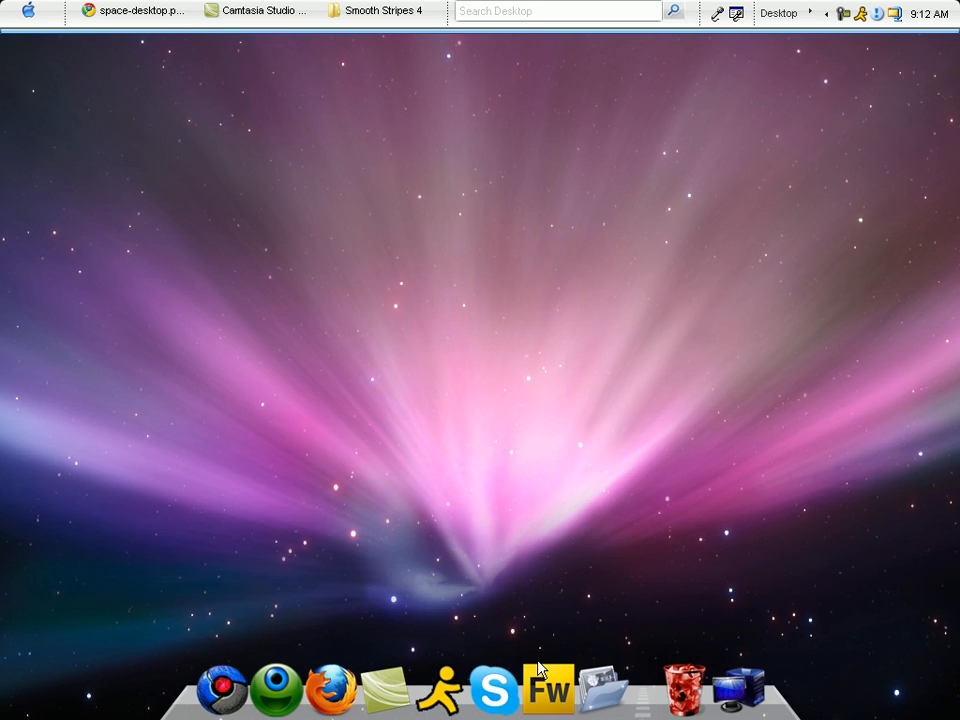
pyautogui.moveTo(384, 452)
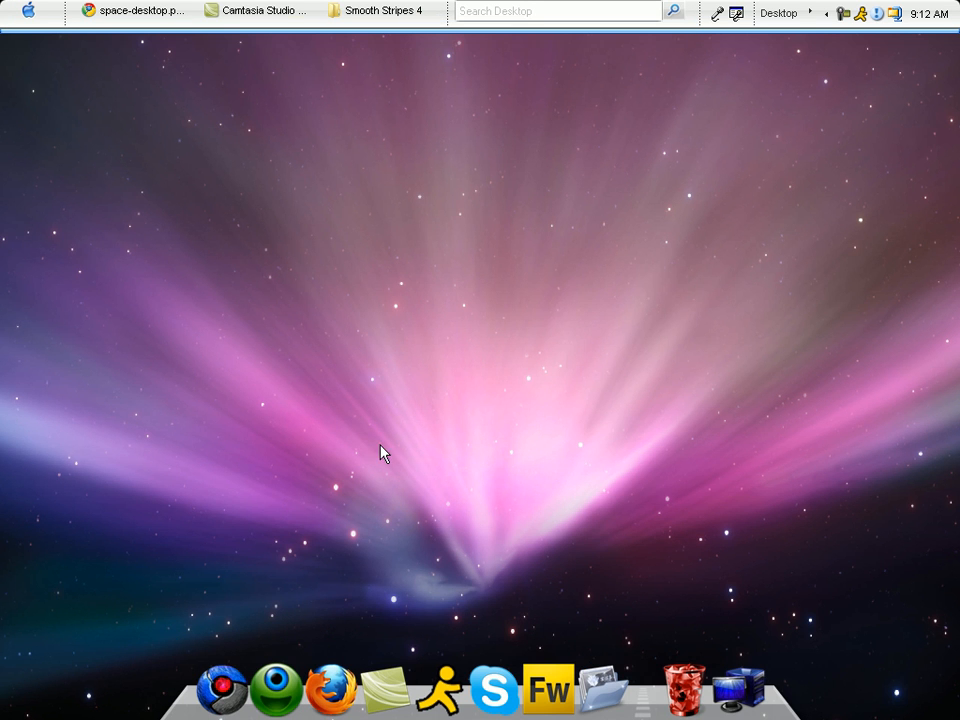
pyautogui.moveTo(684, 310)
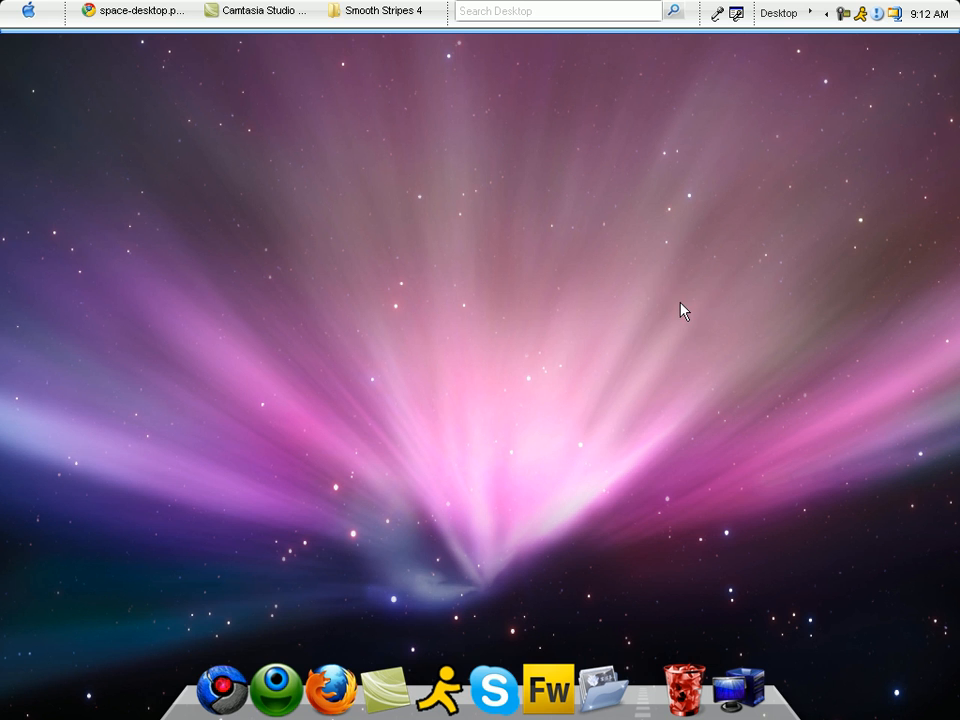